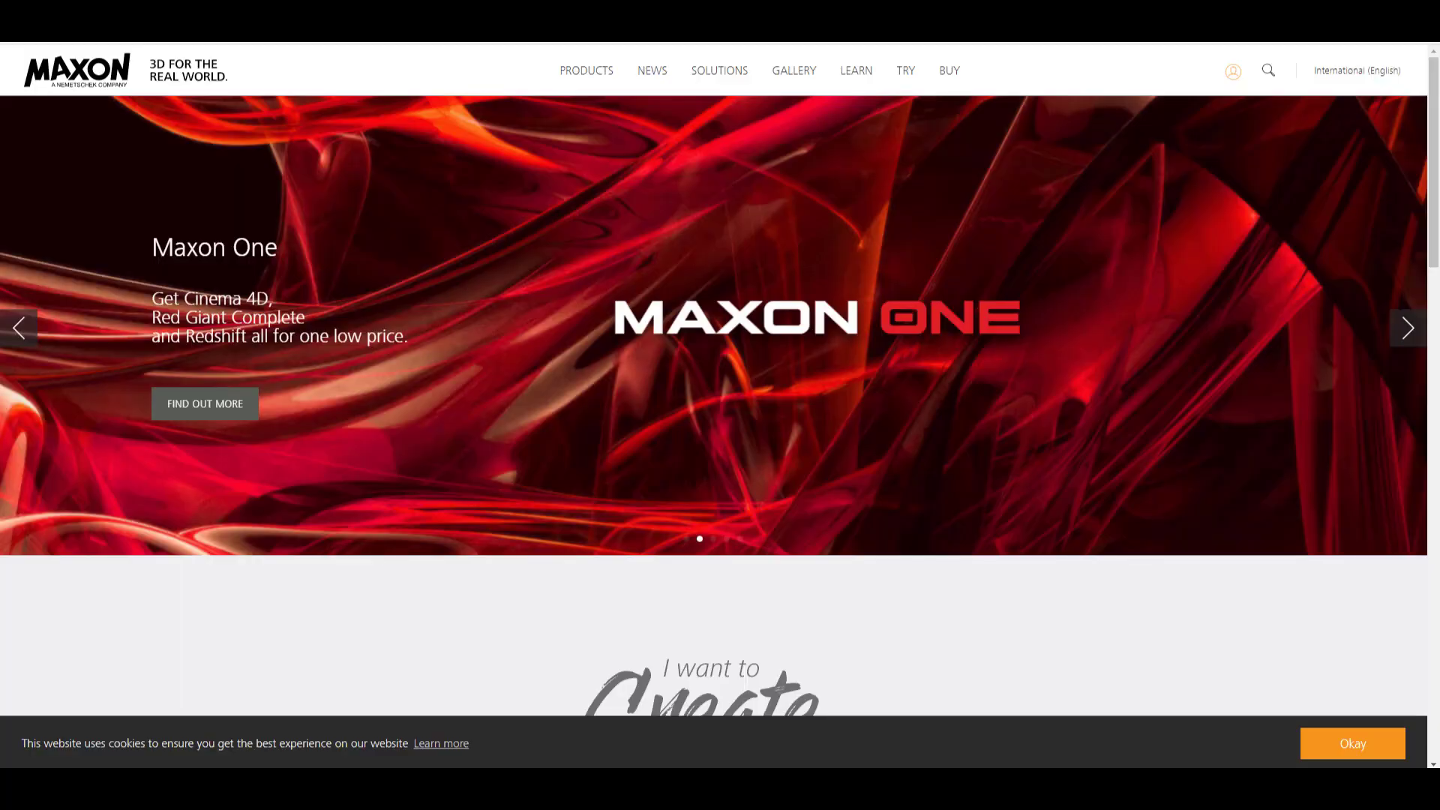
Step: Advance the maxon.net homepage banner three slides to the Volume Sales Program announcement
click(1407, 328)
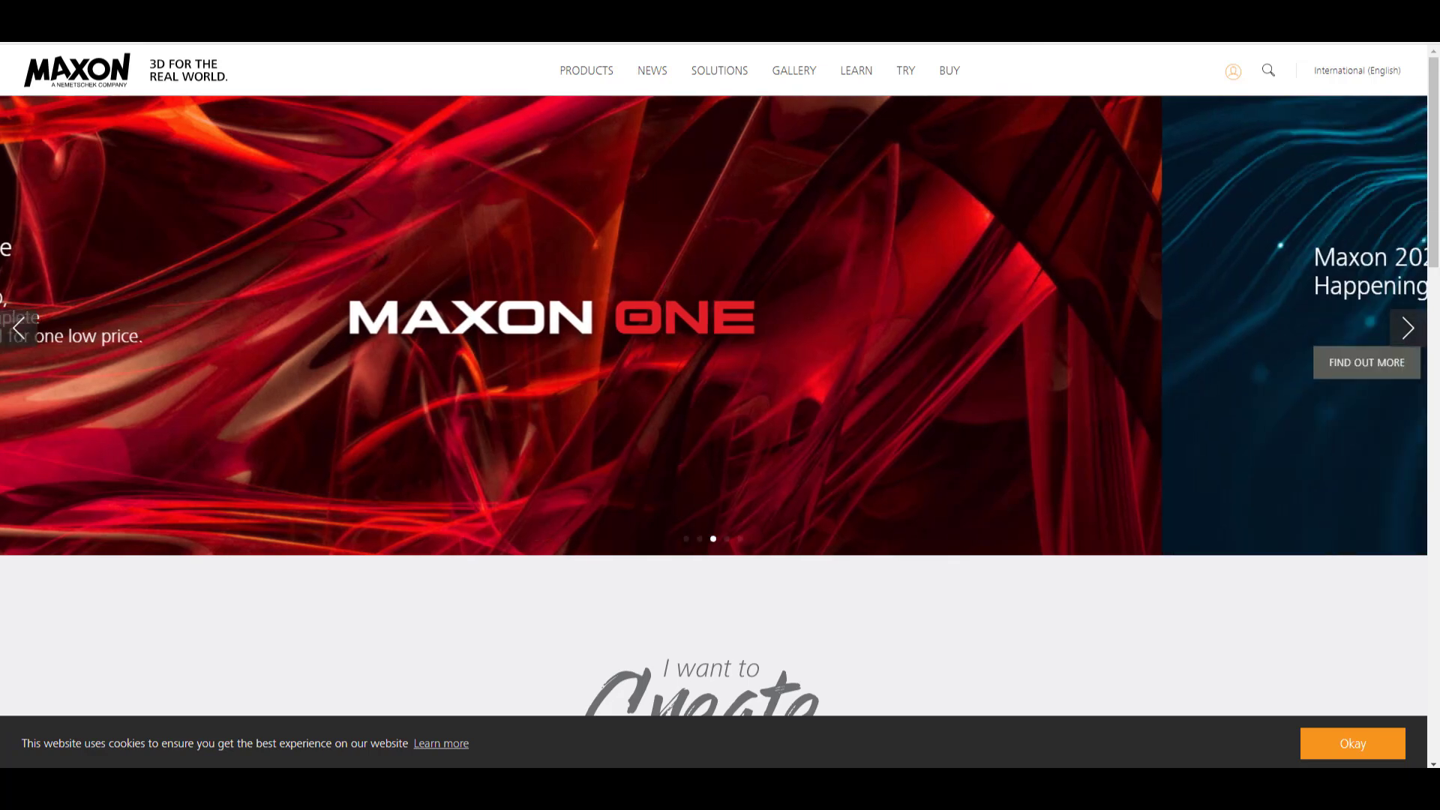
click(1408, 328)
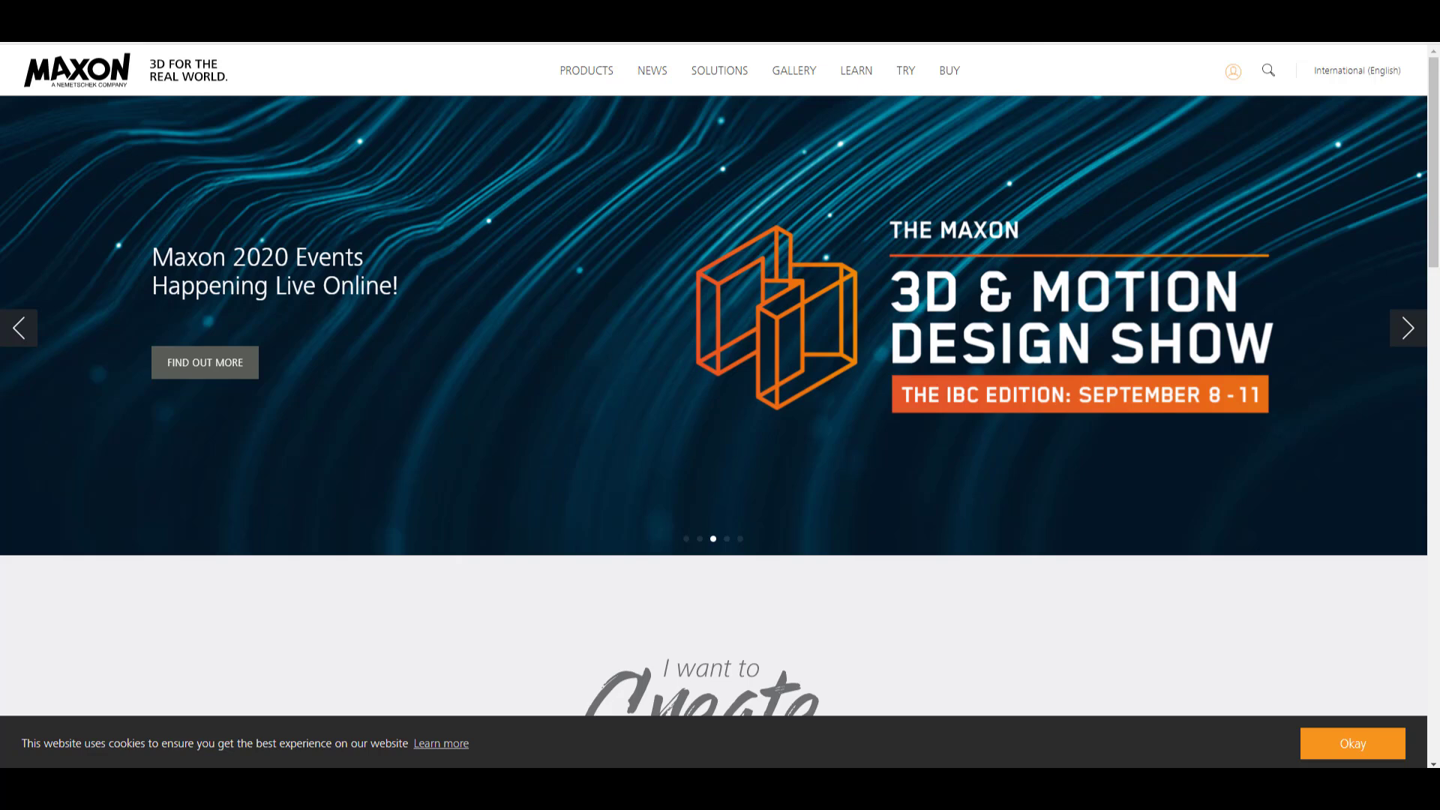
click(1406, 328)
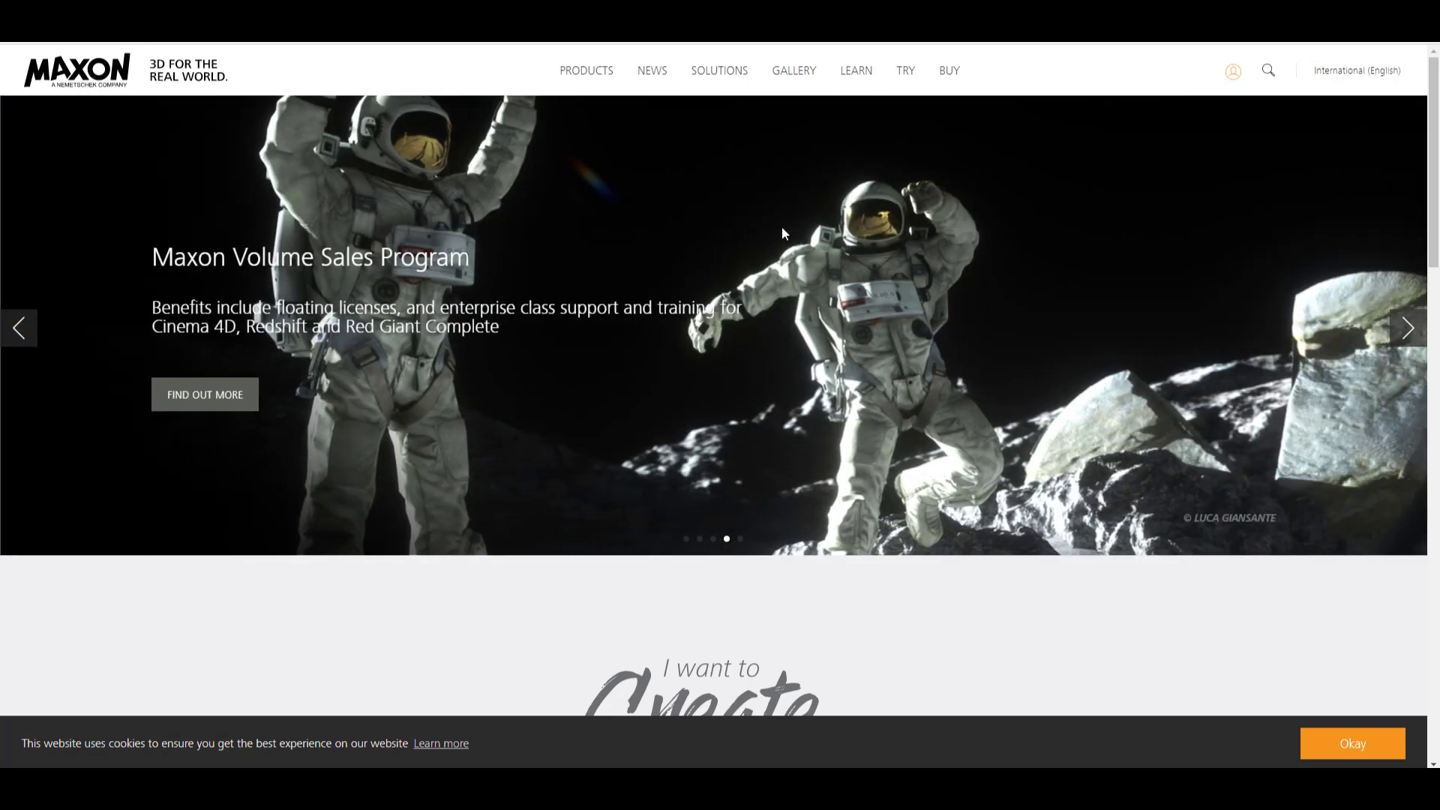
mouse_move(784, 224)
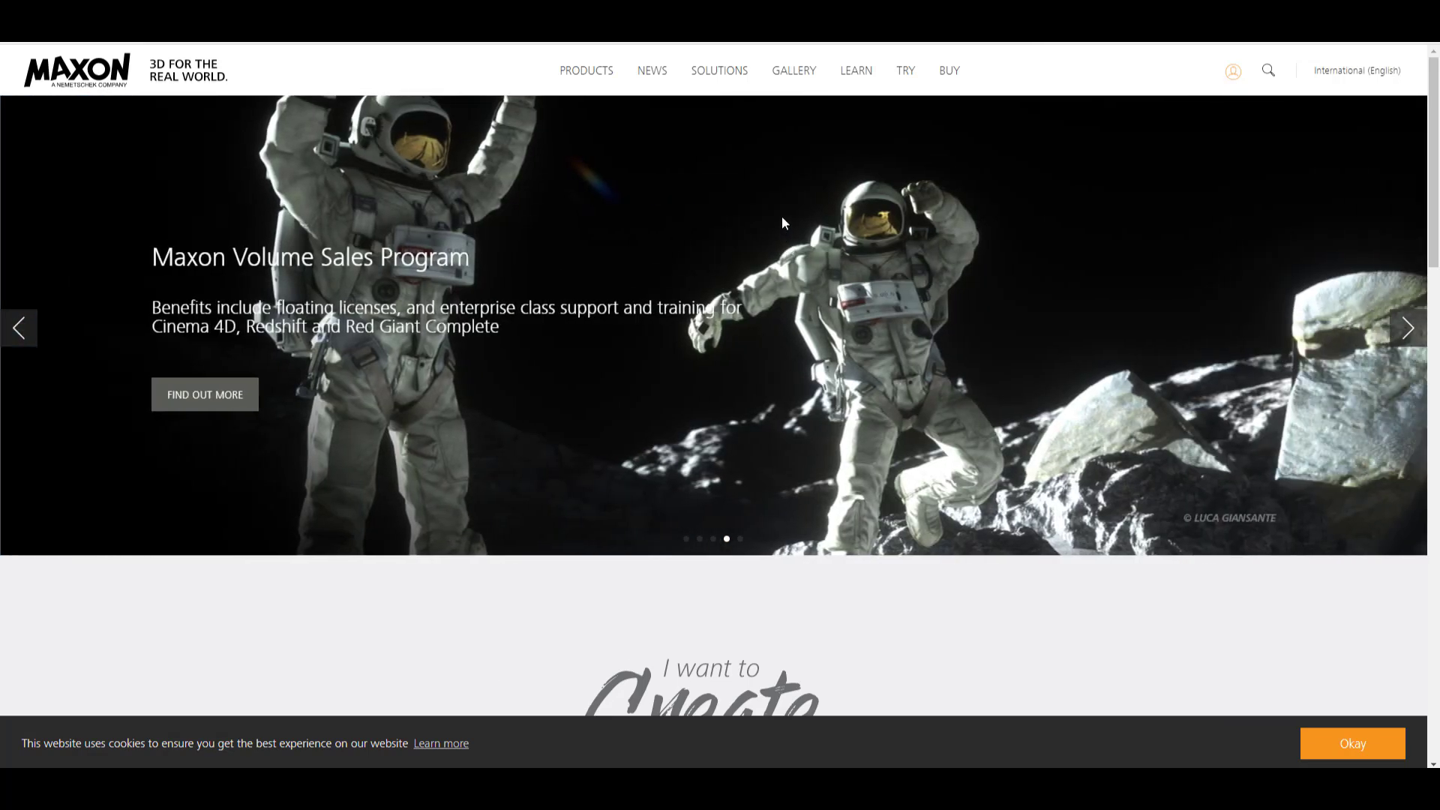
mouse_move(807, 271)
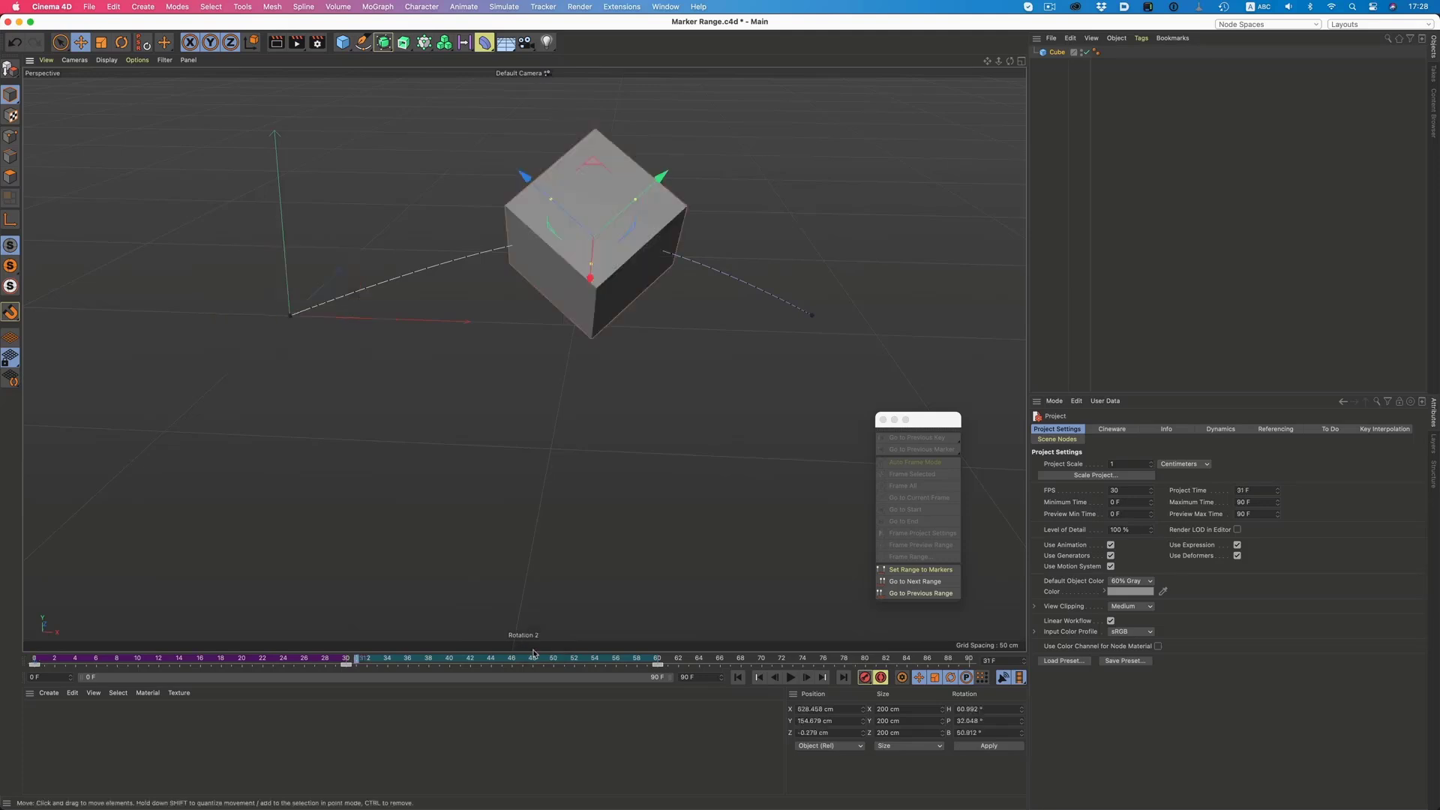
mouse_move(546, 643)
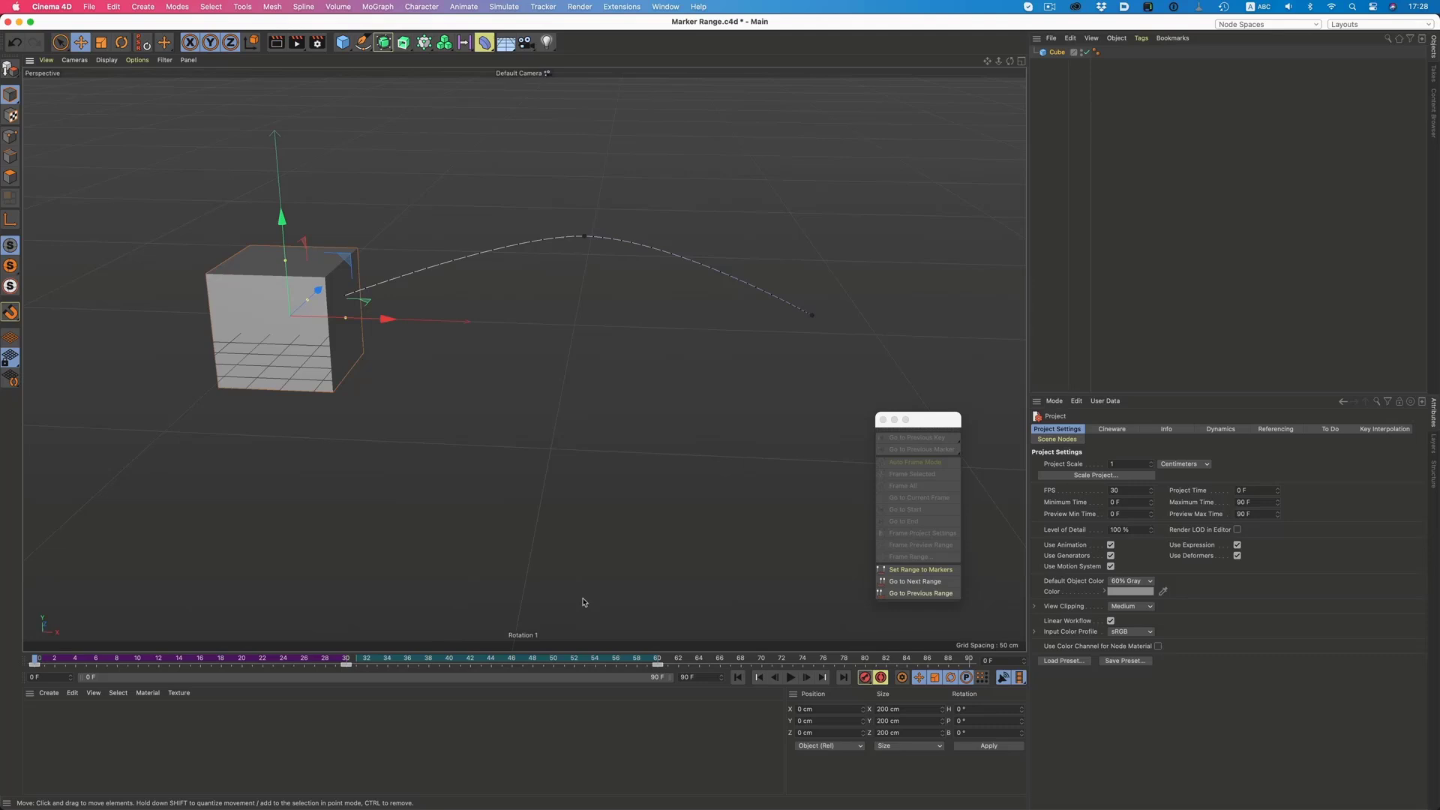
mouse_move(683, 602)
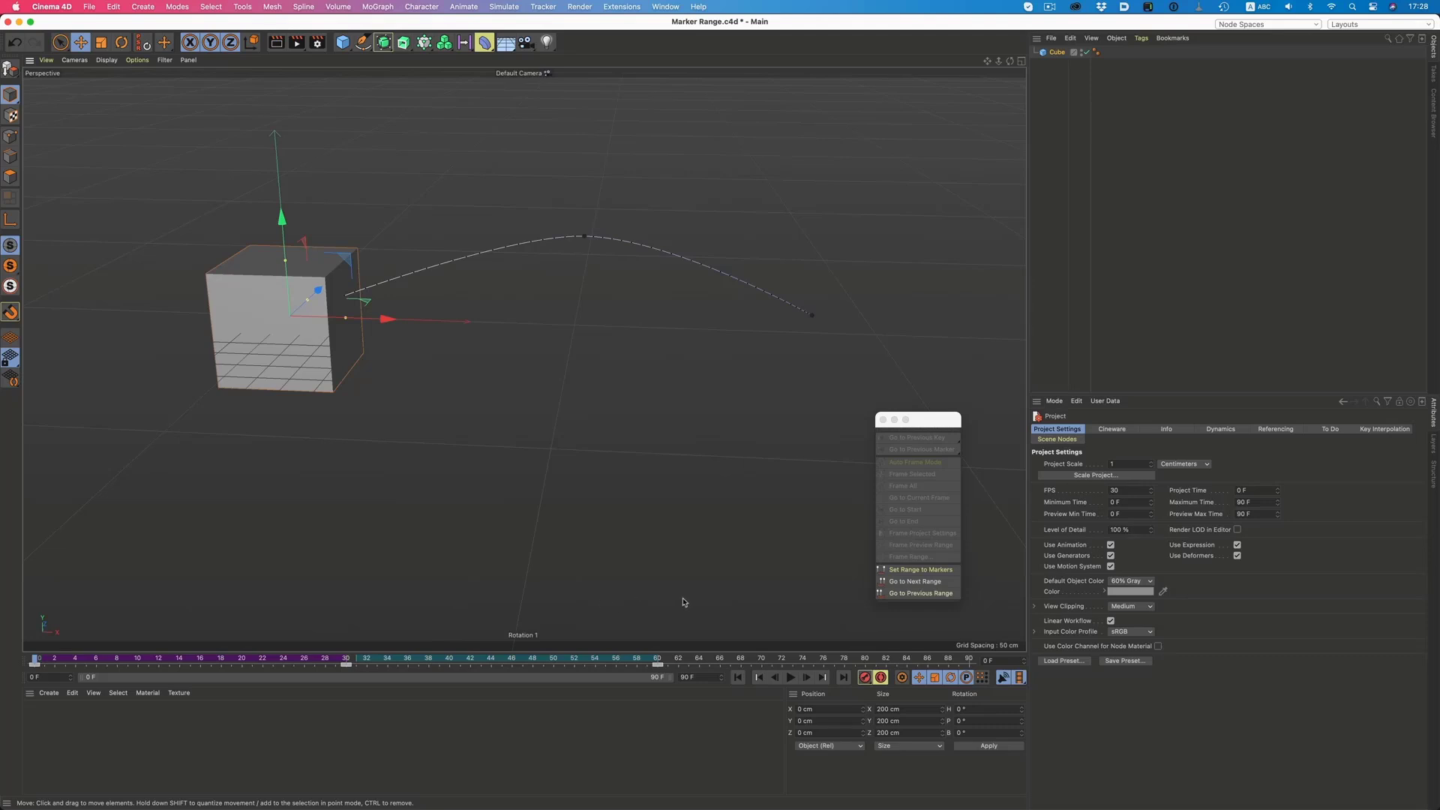
mouse_move(918, 631)
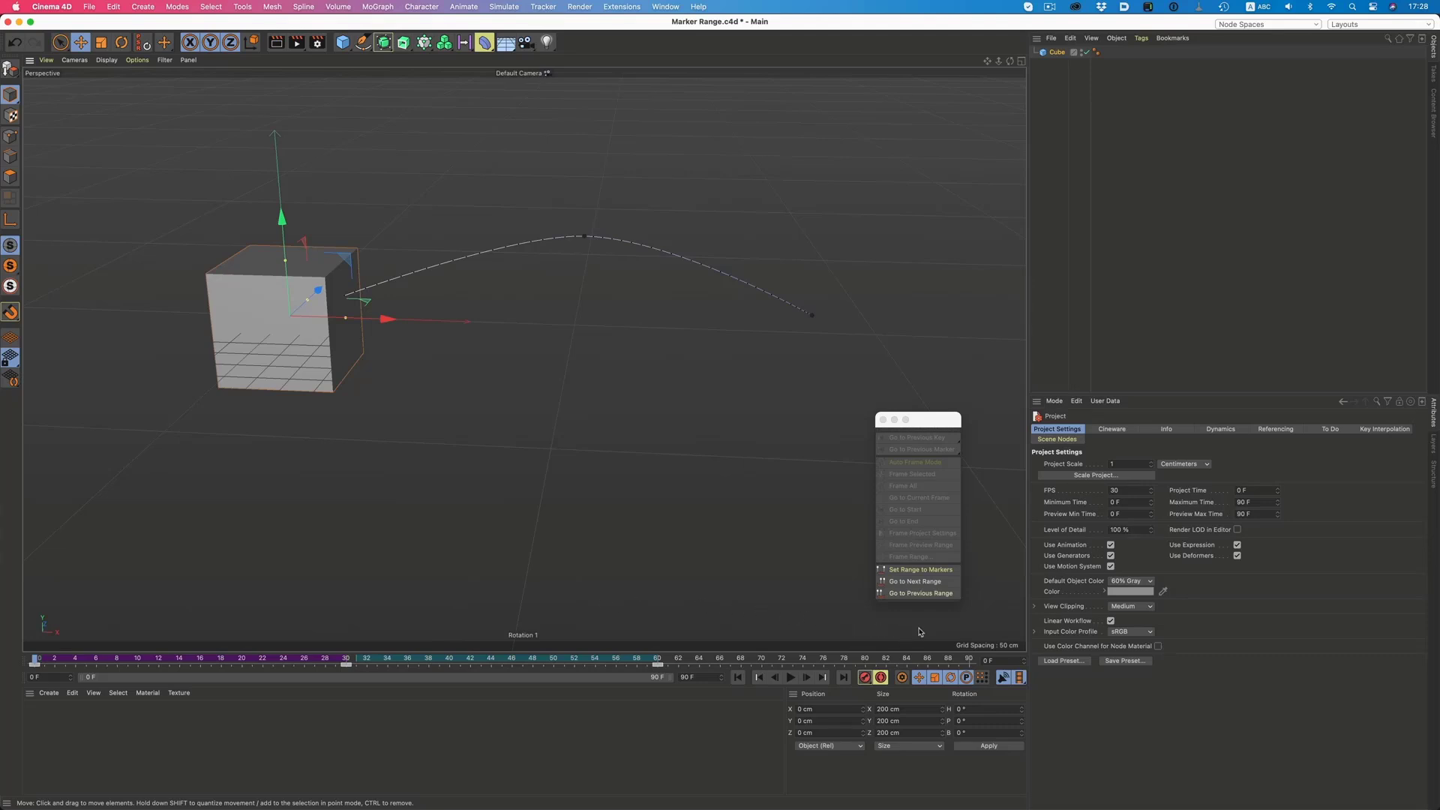
mouse_move(915, 581)
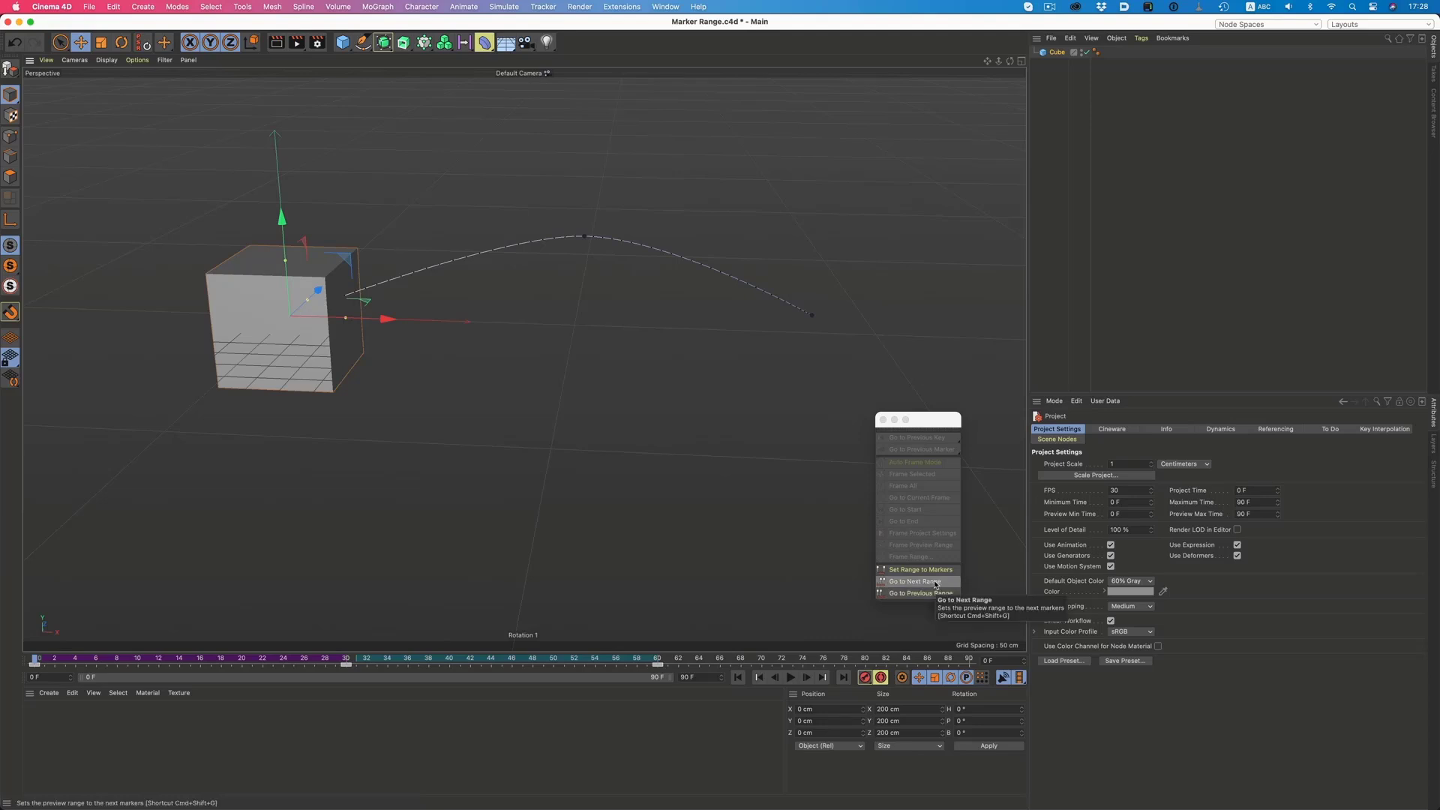
Step: Jump the cube animation's preview range to the next marker pair with Go to Next Range
click(916, 581)
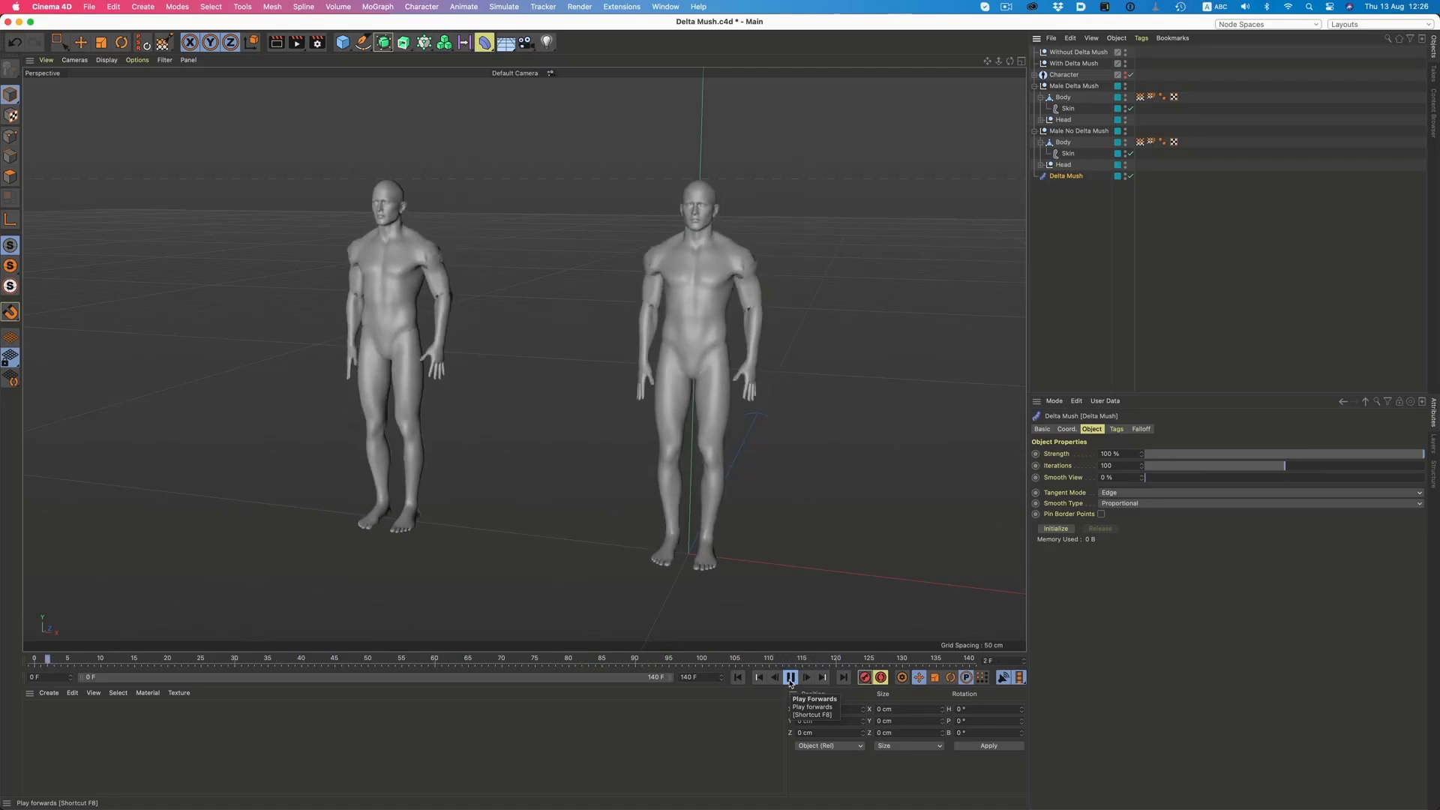
Step: Play and pause the waving figures before and after attaching Delta Mush to Body
click(788, 676)
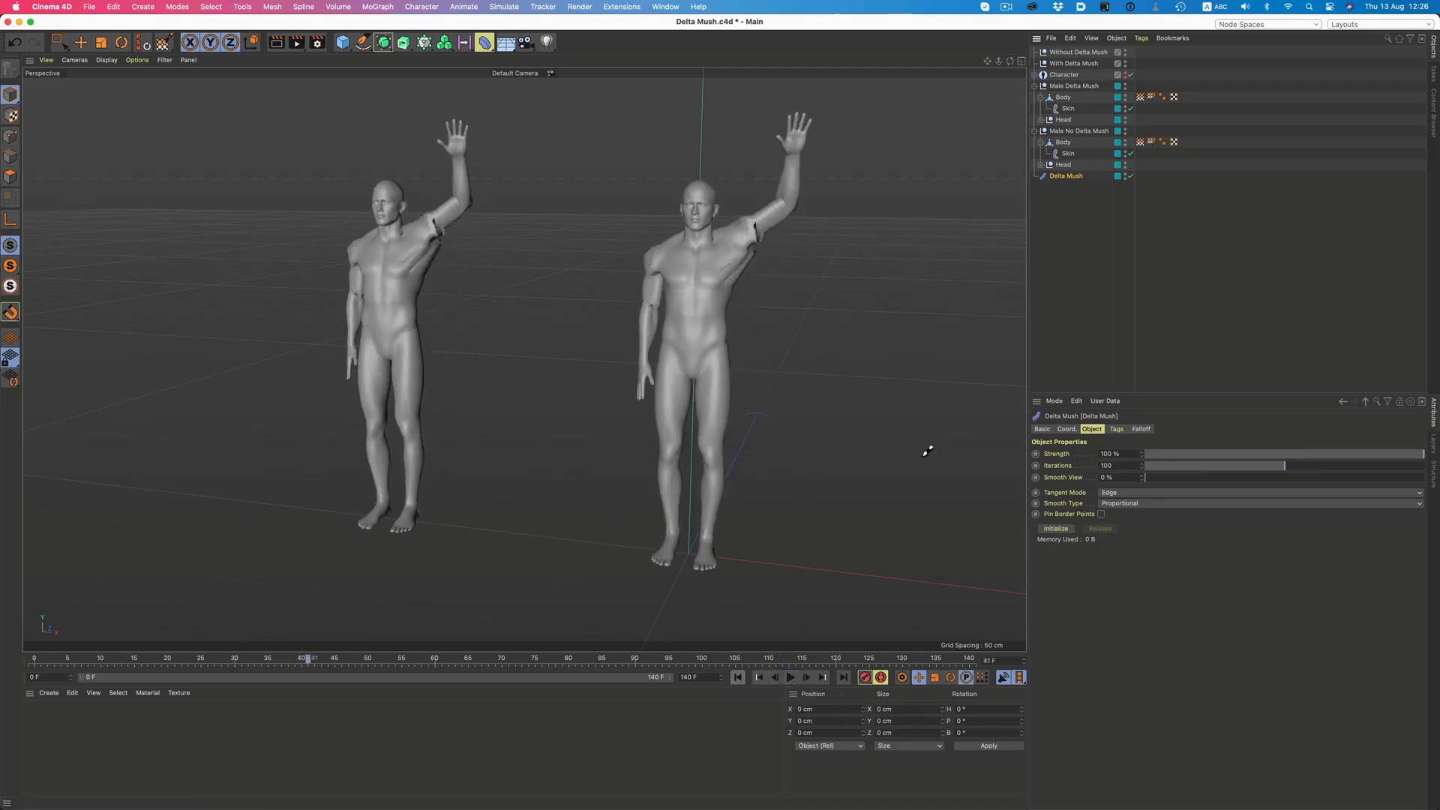
click(1066, 108)
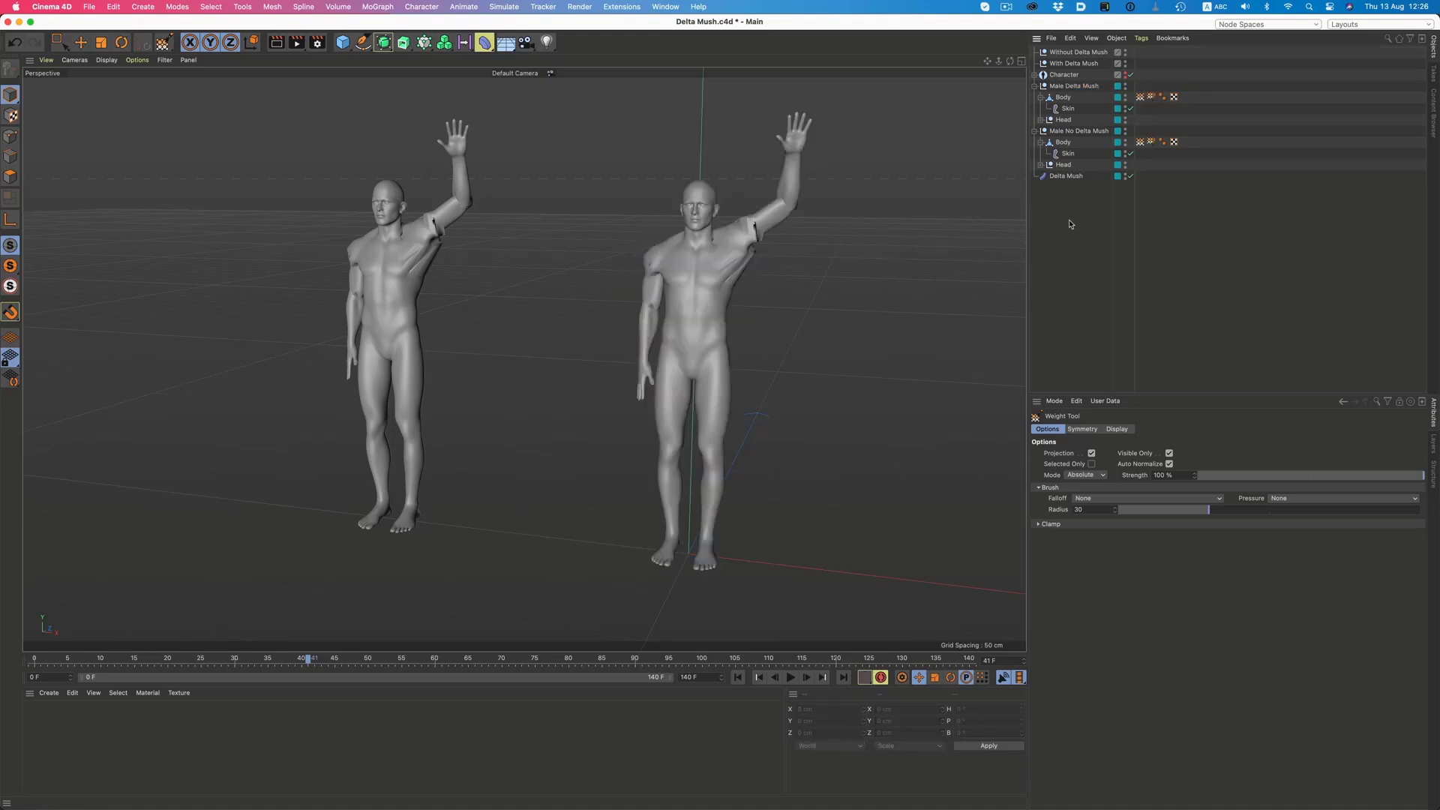
mouse_move(1067, 212)
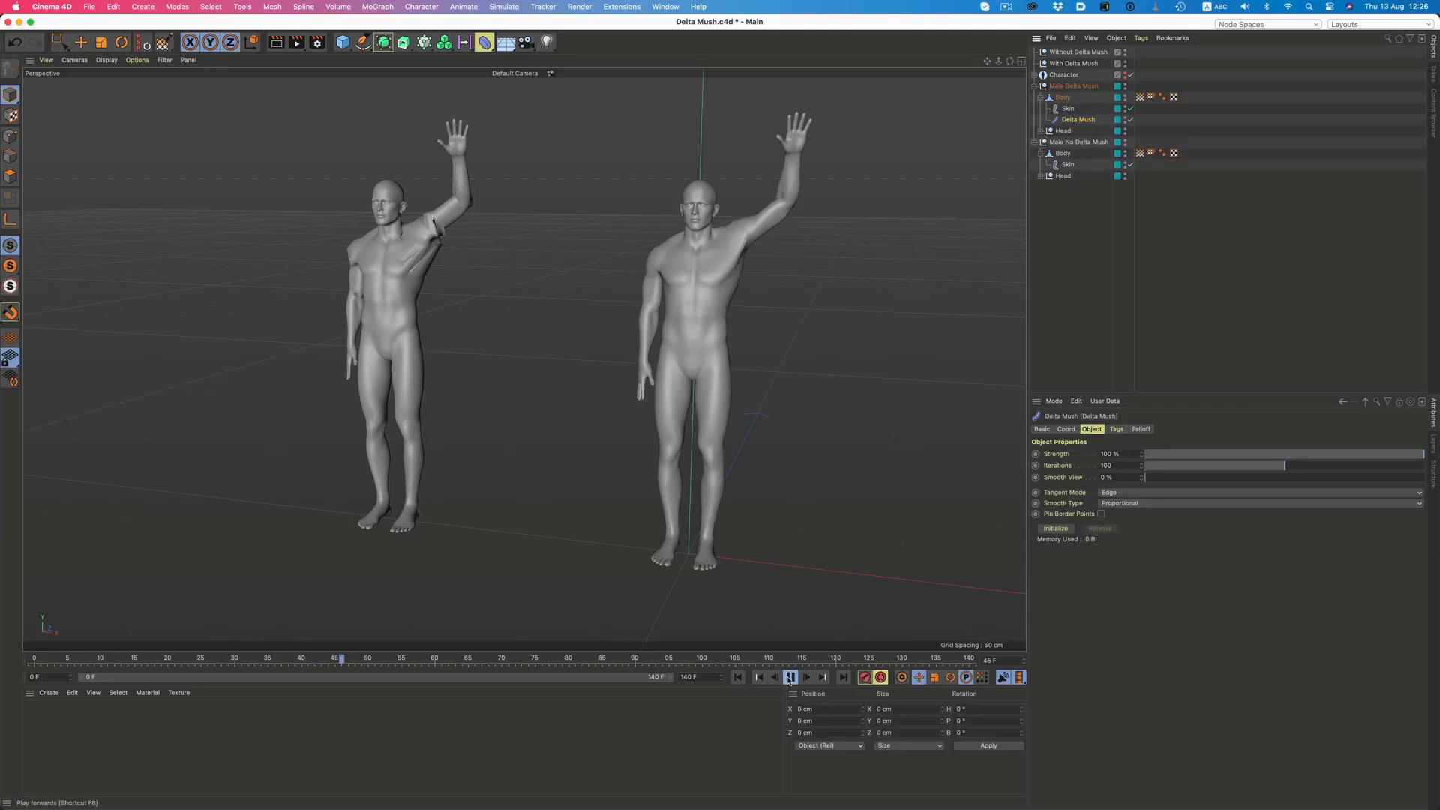
click(791, 676)
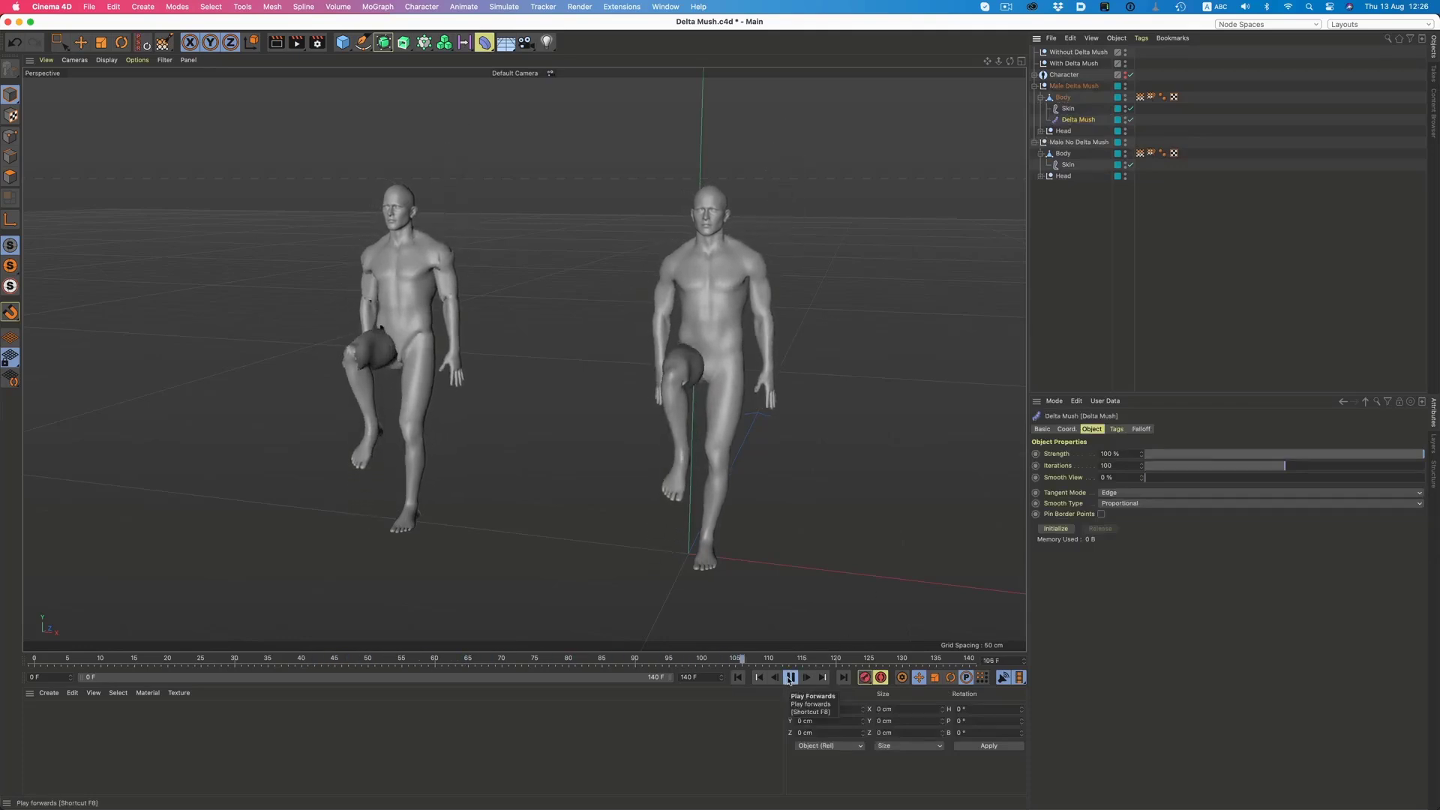
click(805, 678)
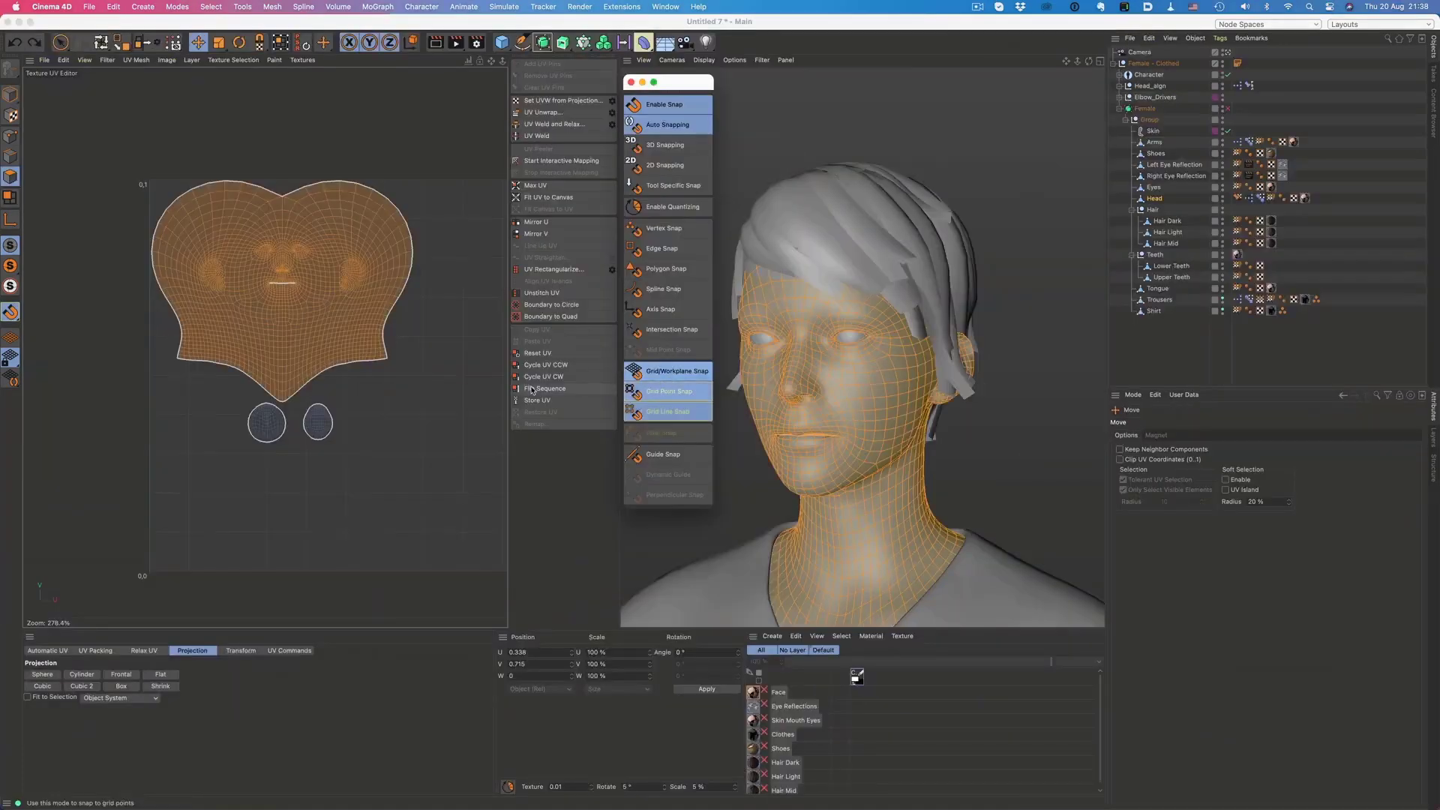
Step: Straighten the torus edge path's UVs into a strip with UV Straighten
scroll(up, 3)
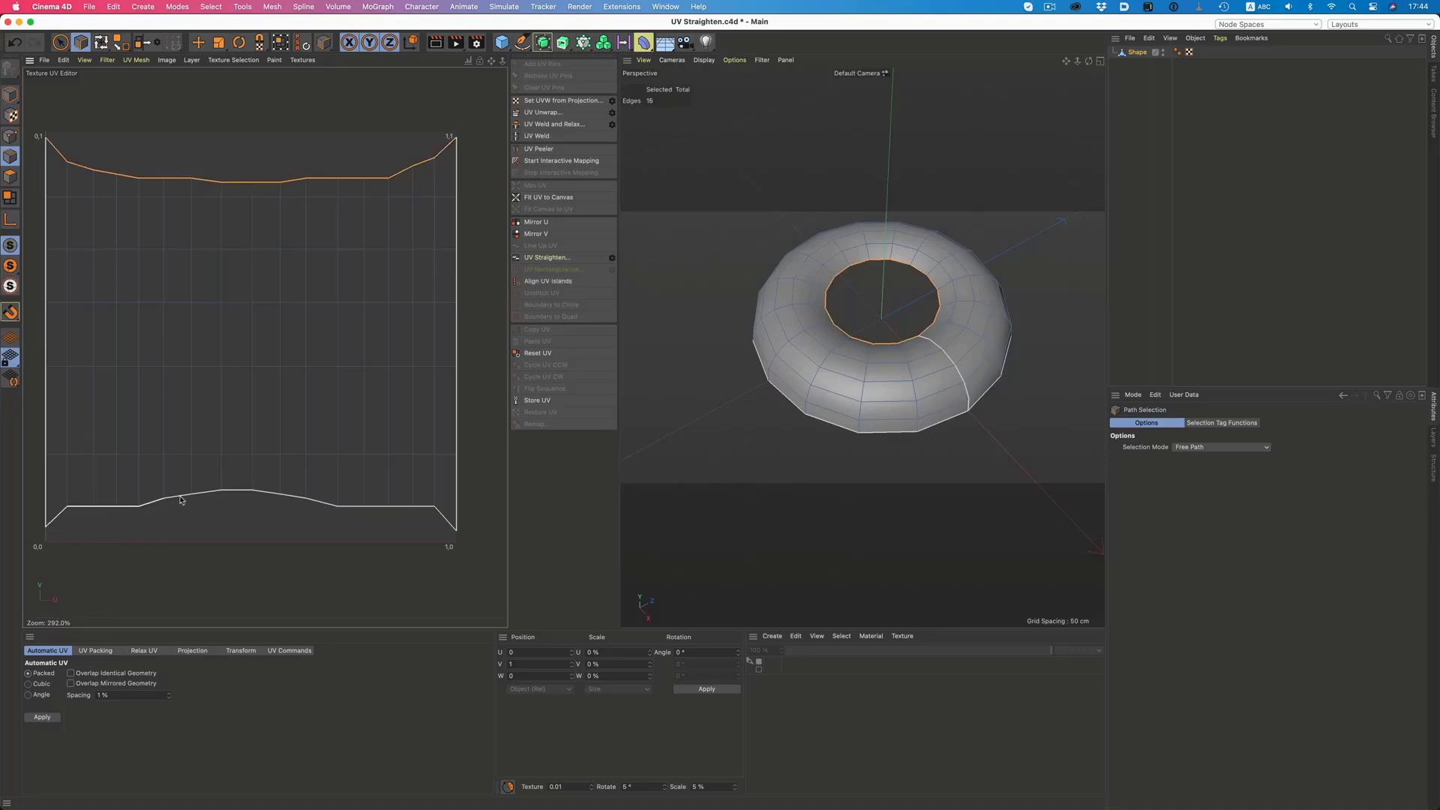
click(541, 292)
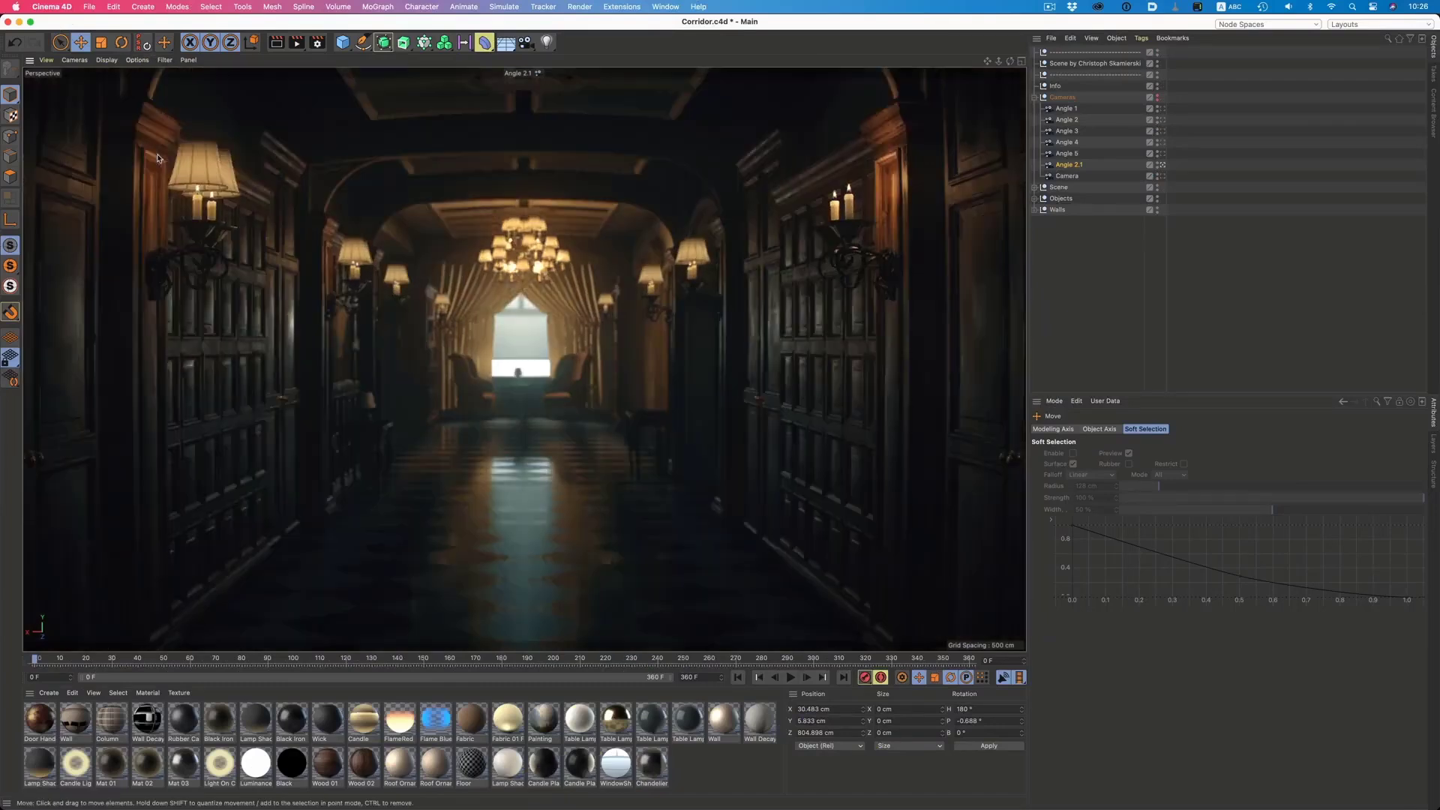
mouse_move(611, 313)
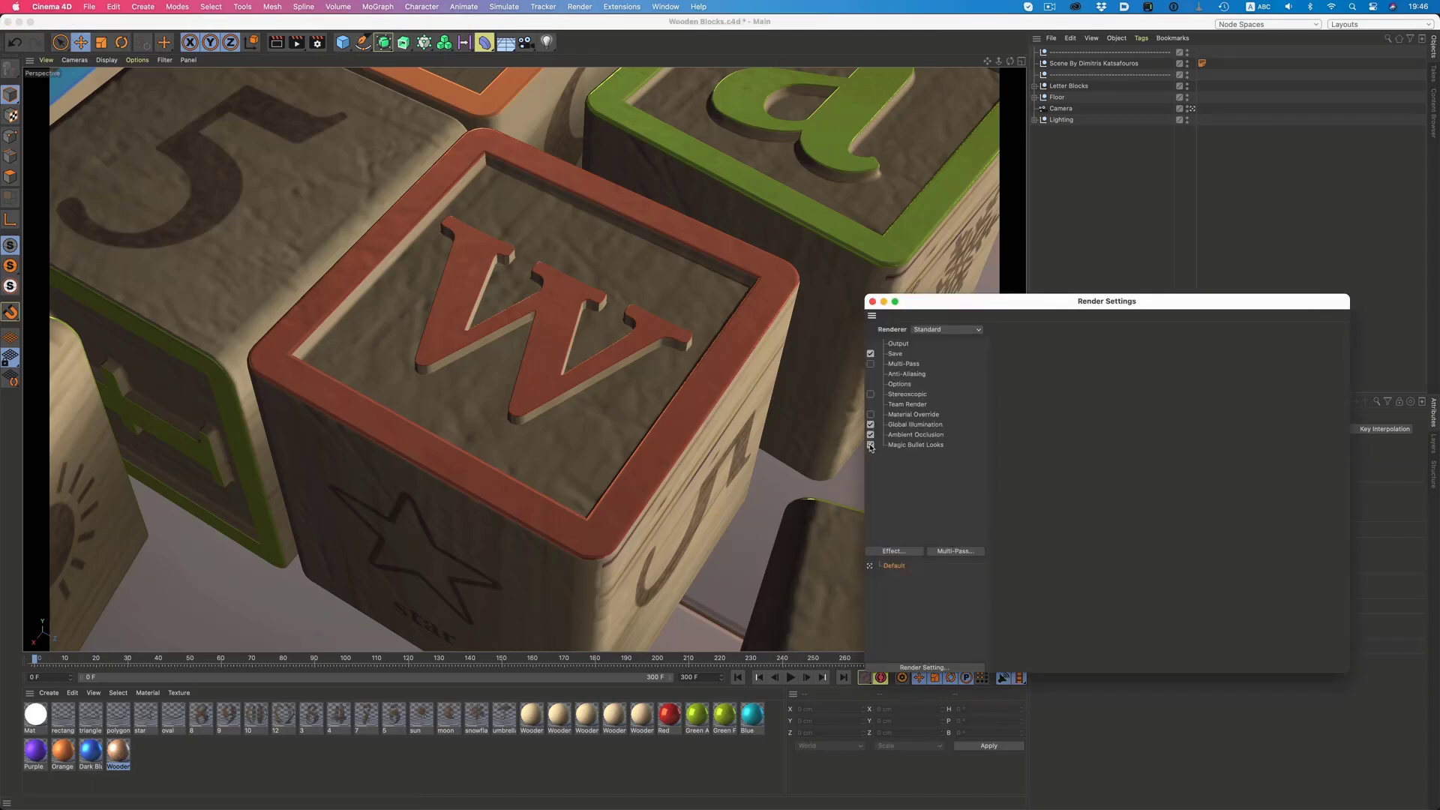
Step: Render the wooden blocks scene and send the image to Magic Bullet Looks
click(578, 7)
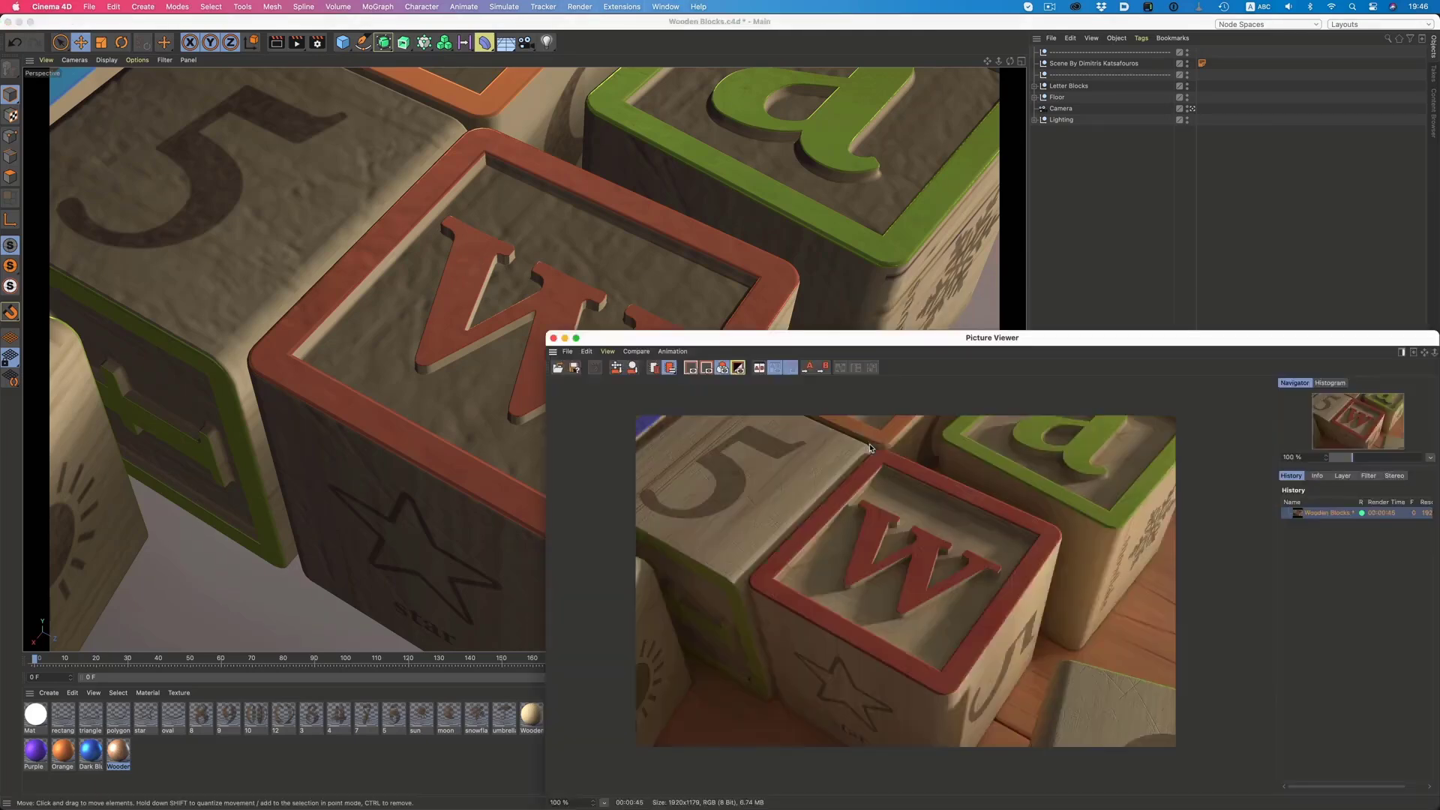
click(606, 351)
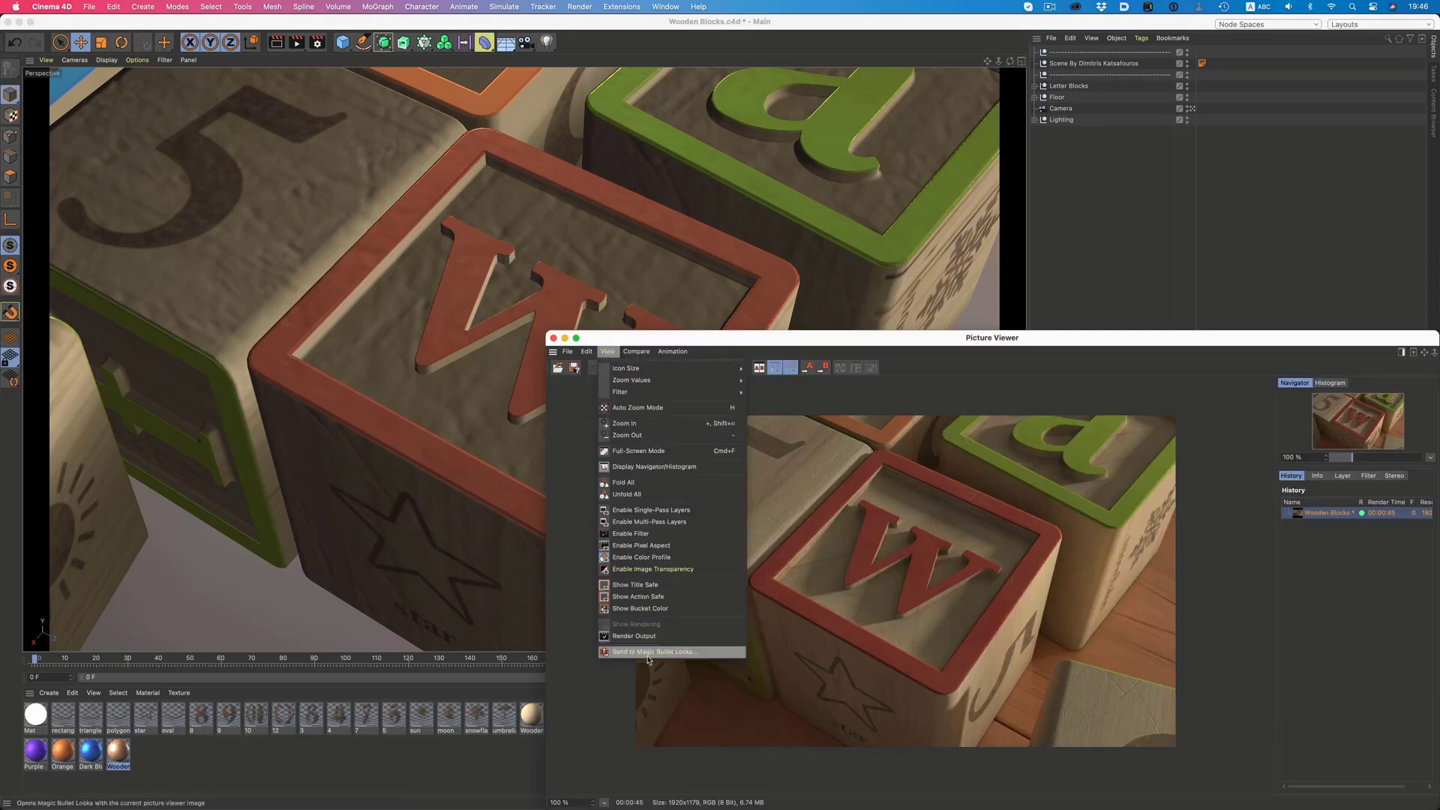
click(652, 651)
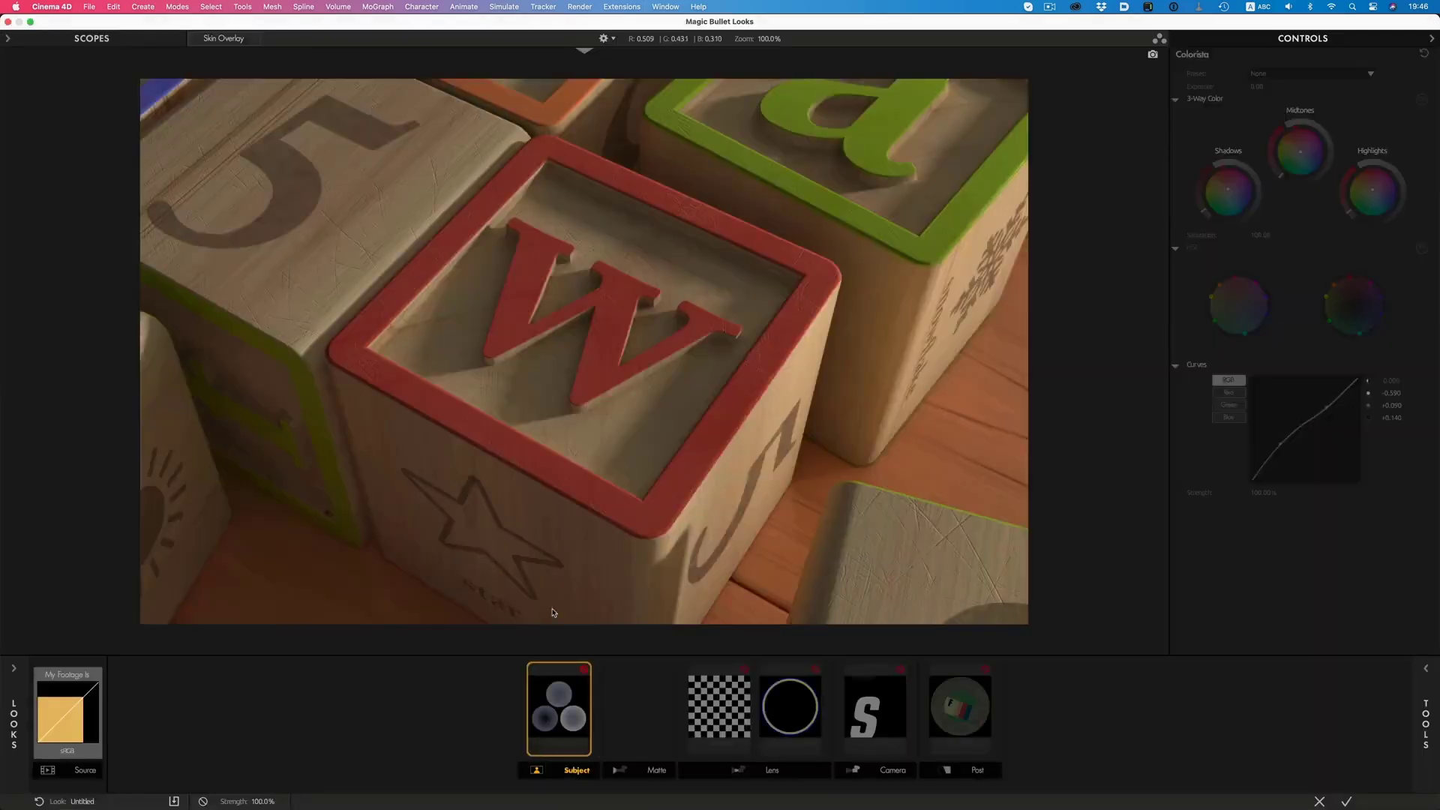
Step: Add Colorista, Swing-Tilt and Chromatic Aberration looks, then return to Cinema 4D
click(558, 708)
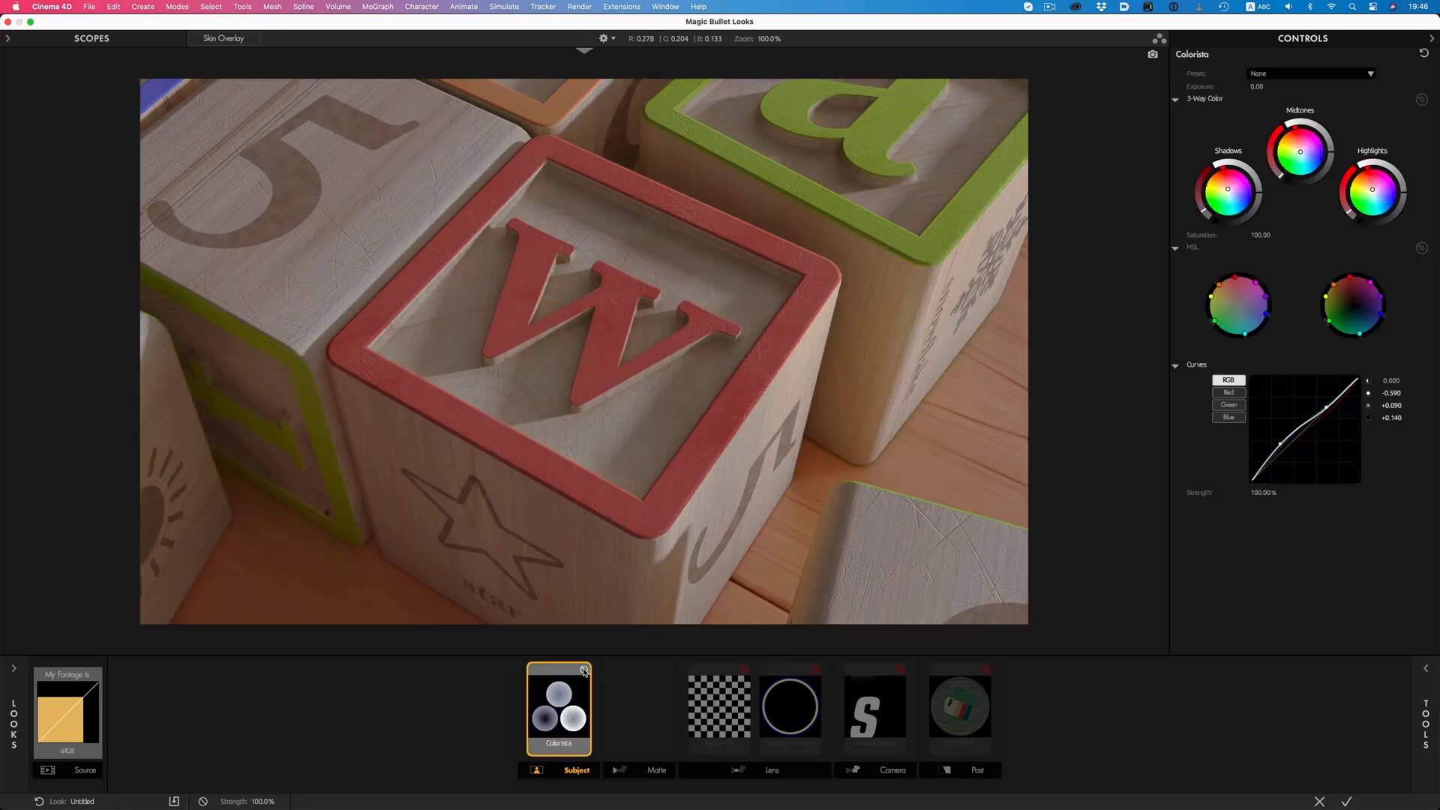
mouse_move(744, 671)
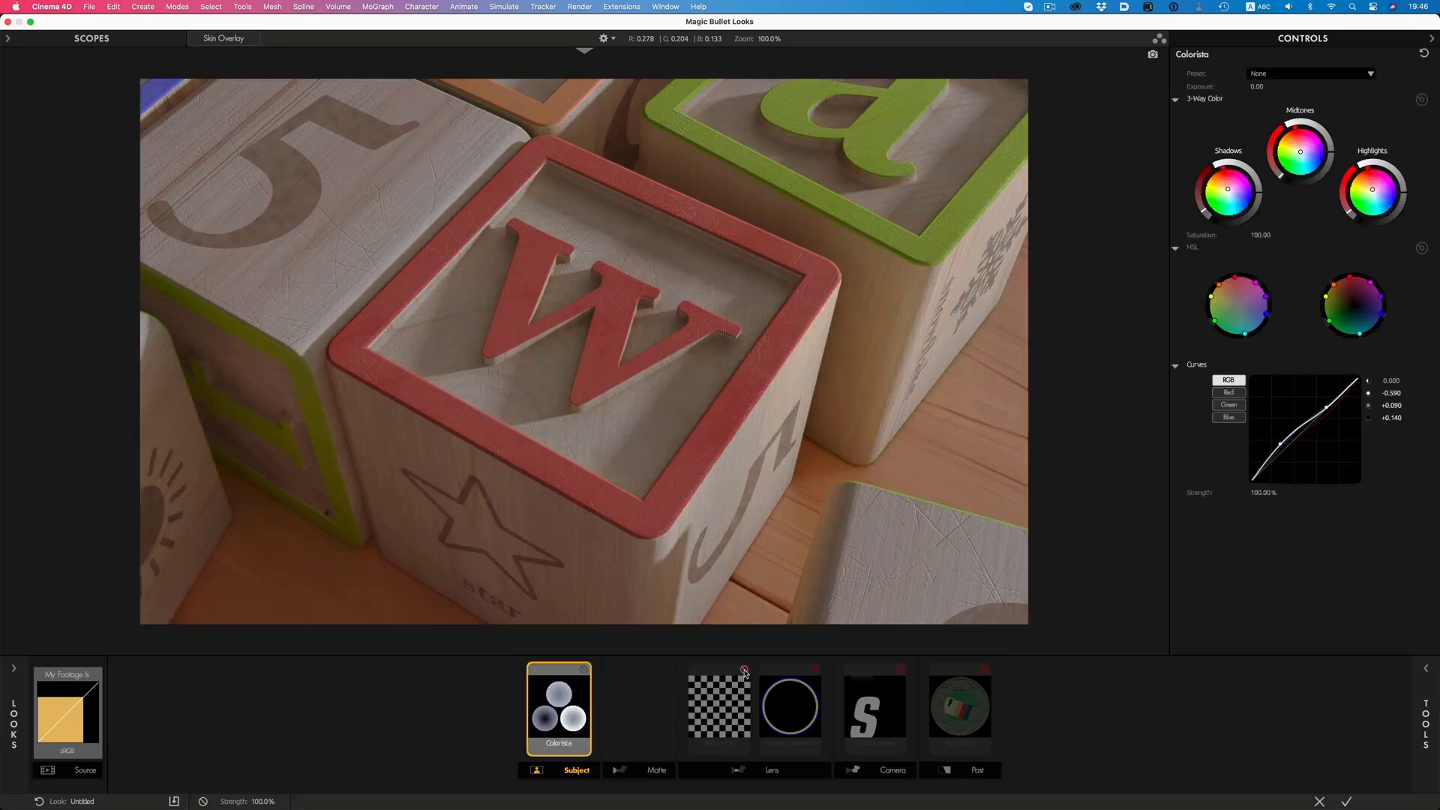
click(719, 707)
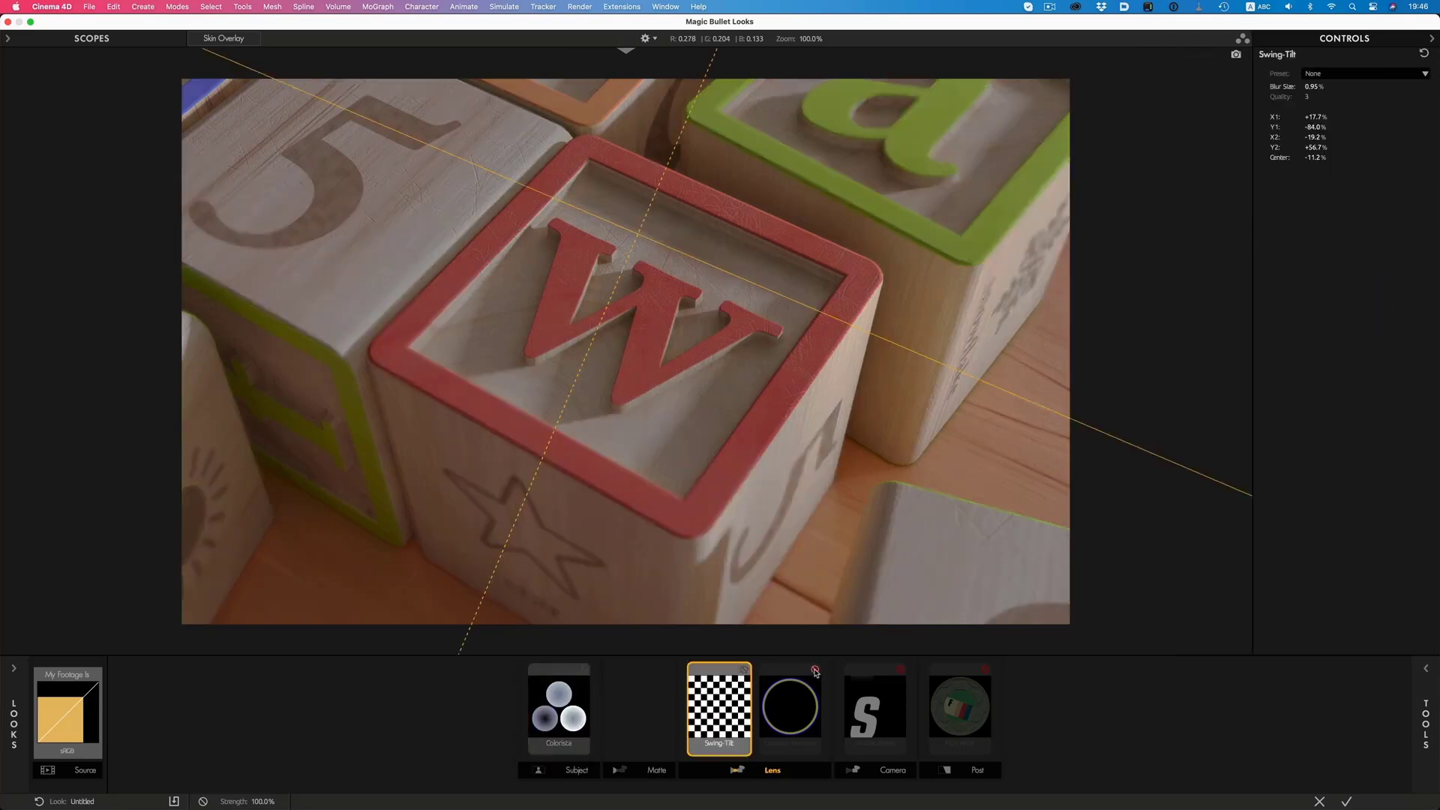
click(789, 708)
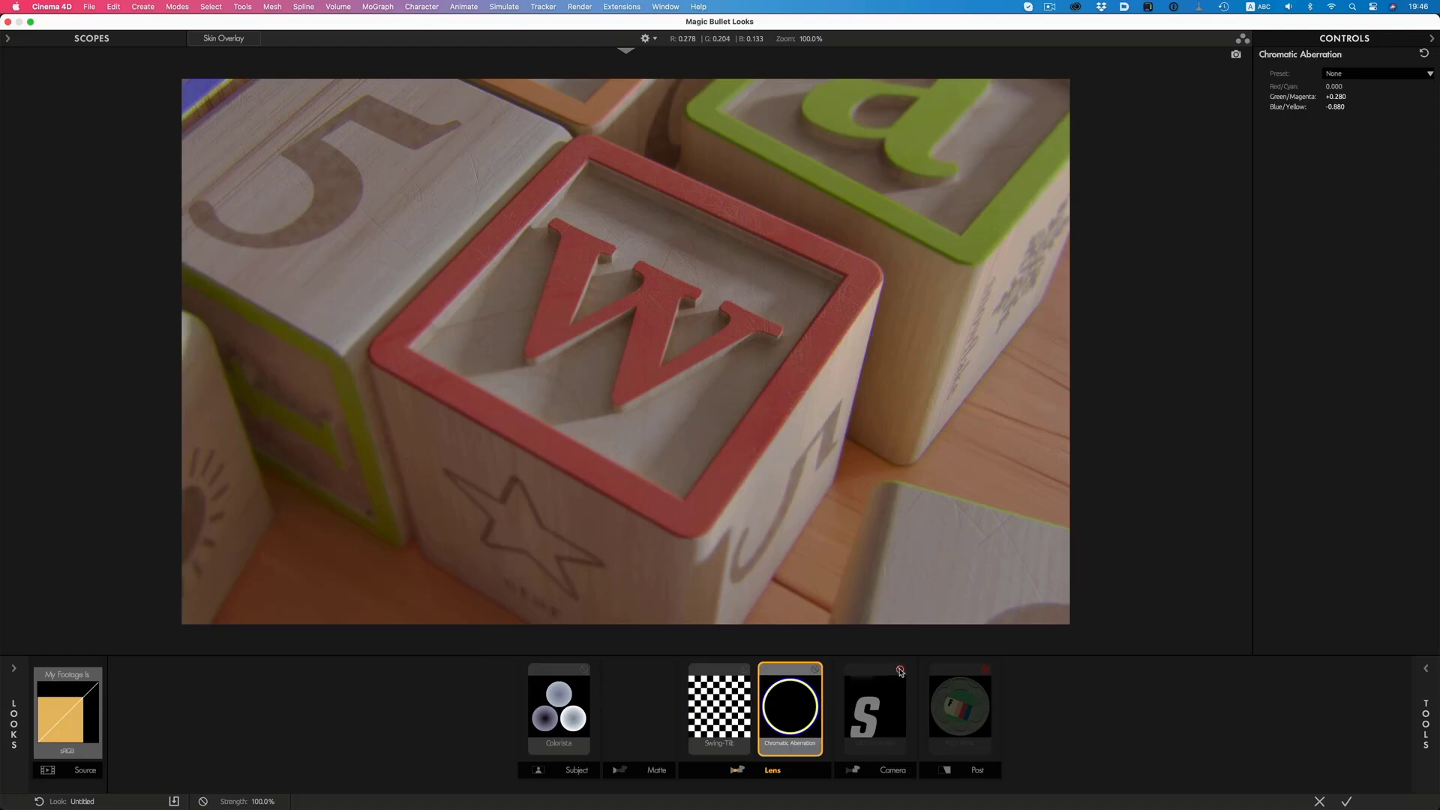
click(958, 707)
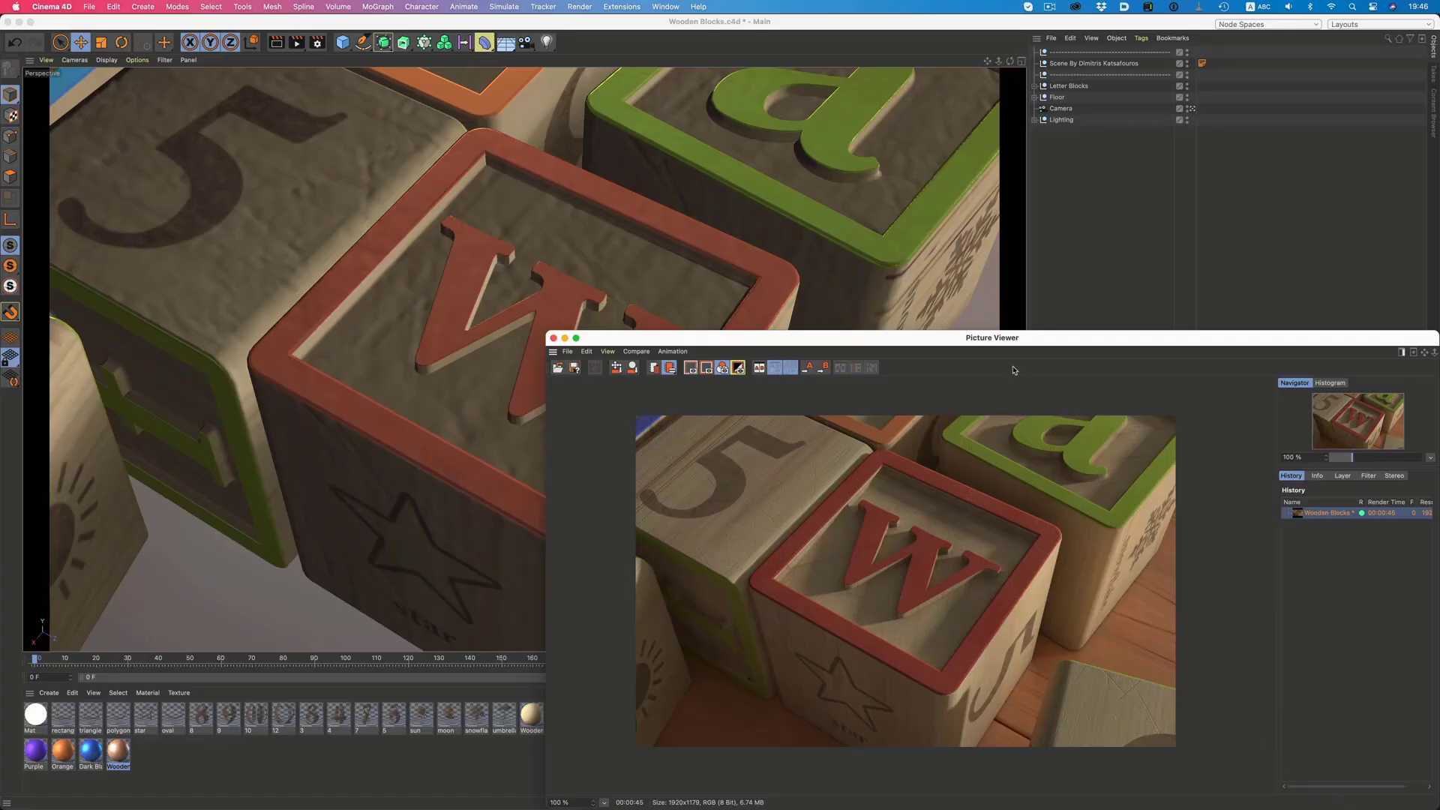
click(295, 42)
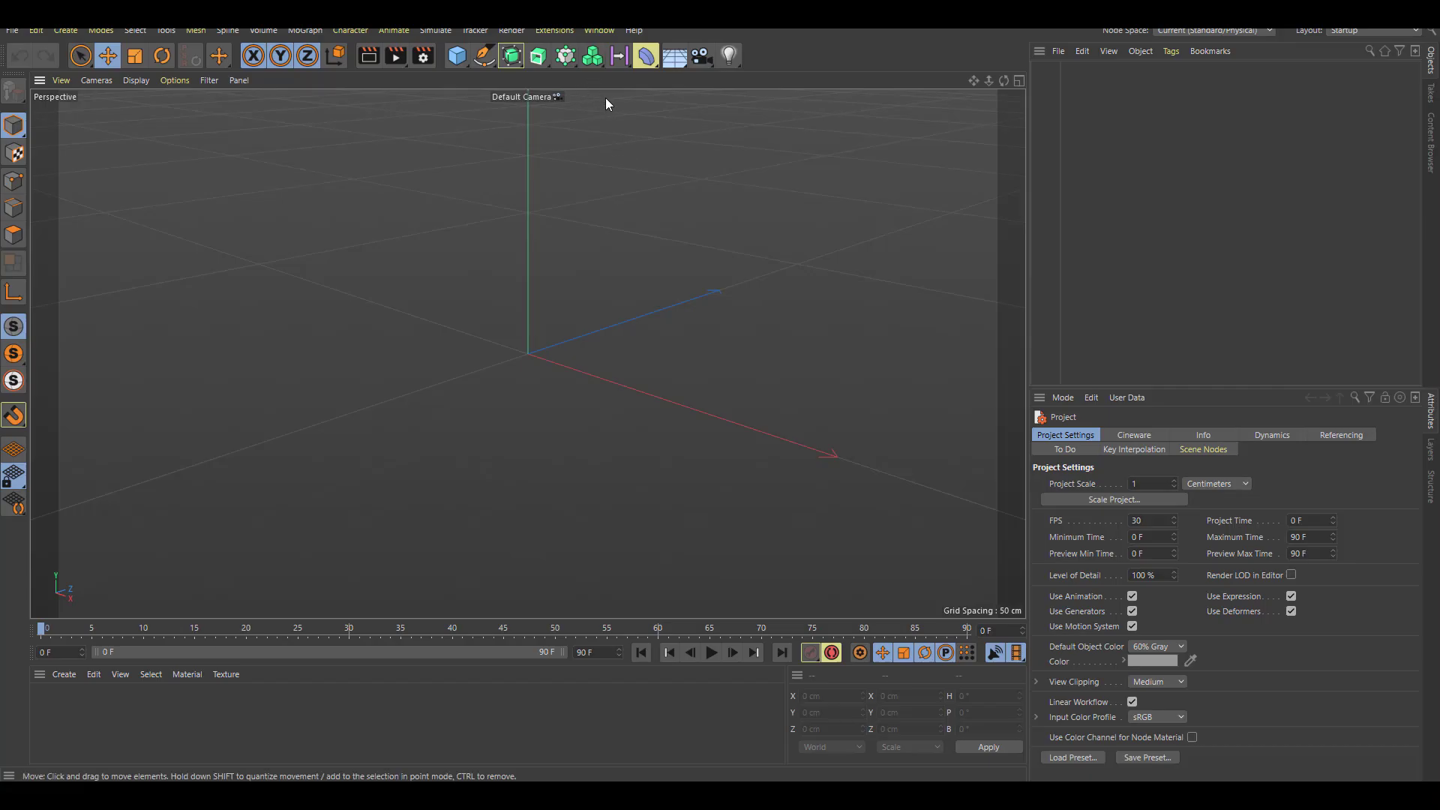
mouse_move(270, 117)
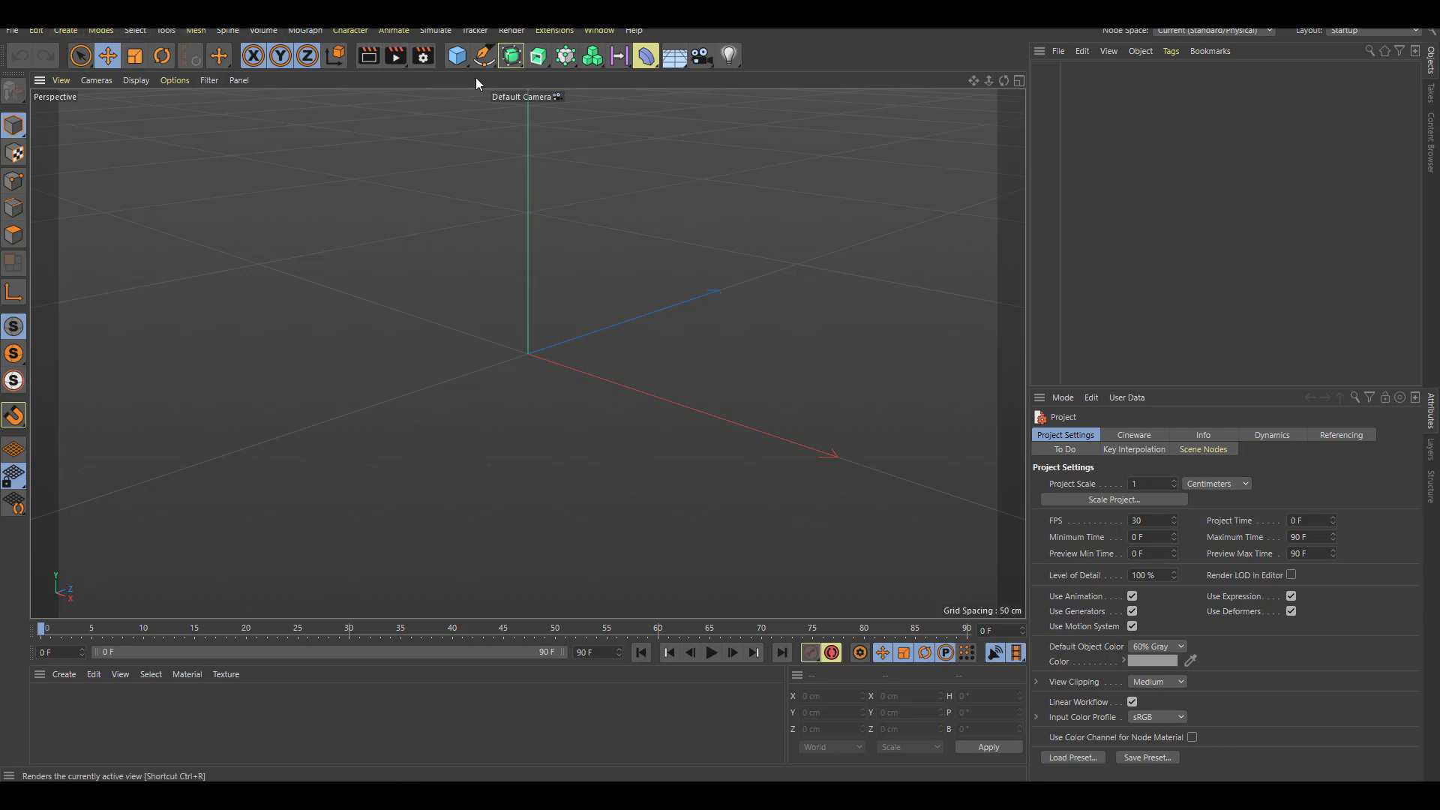
Step: Bring up the Scene Node Editor with its asset categories and empty node graph
click(598, 29)
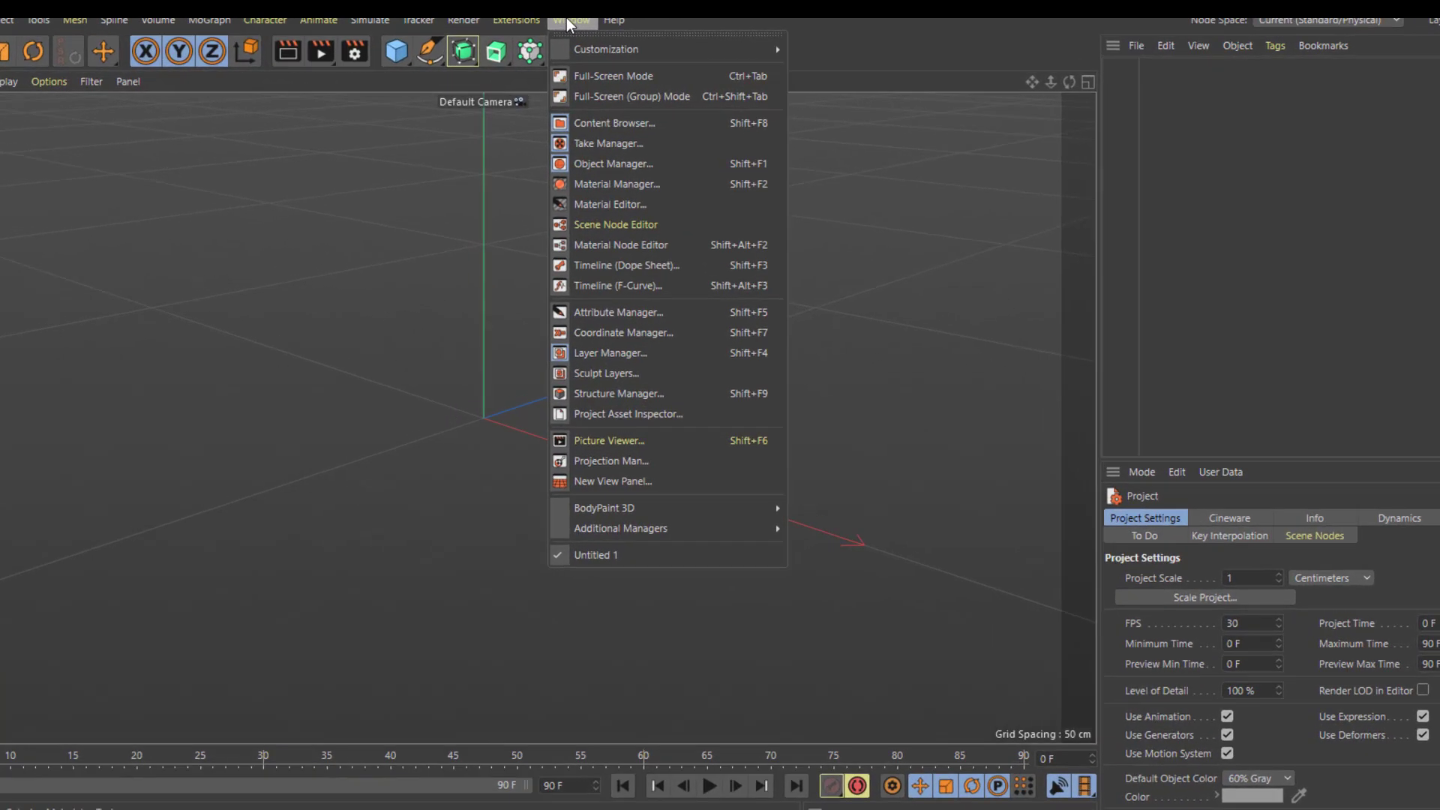
mouse_move(612, 282)
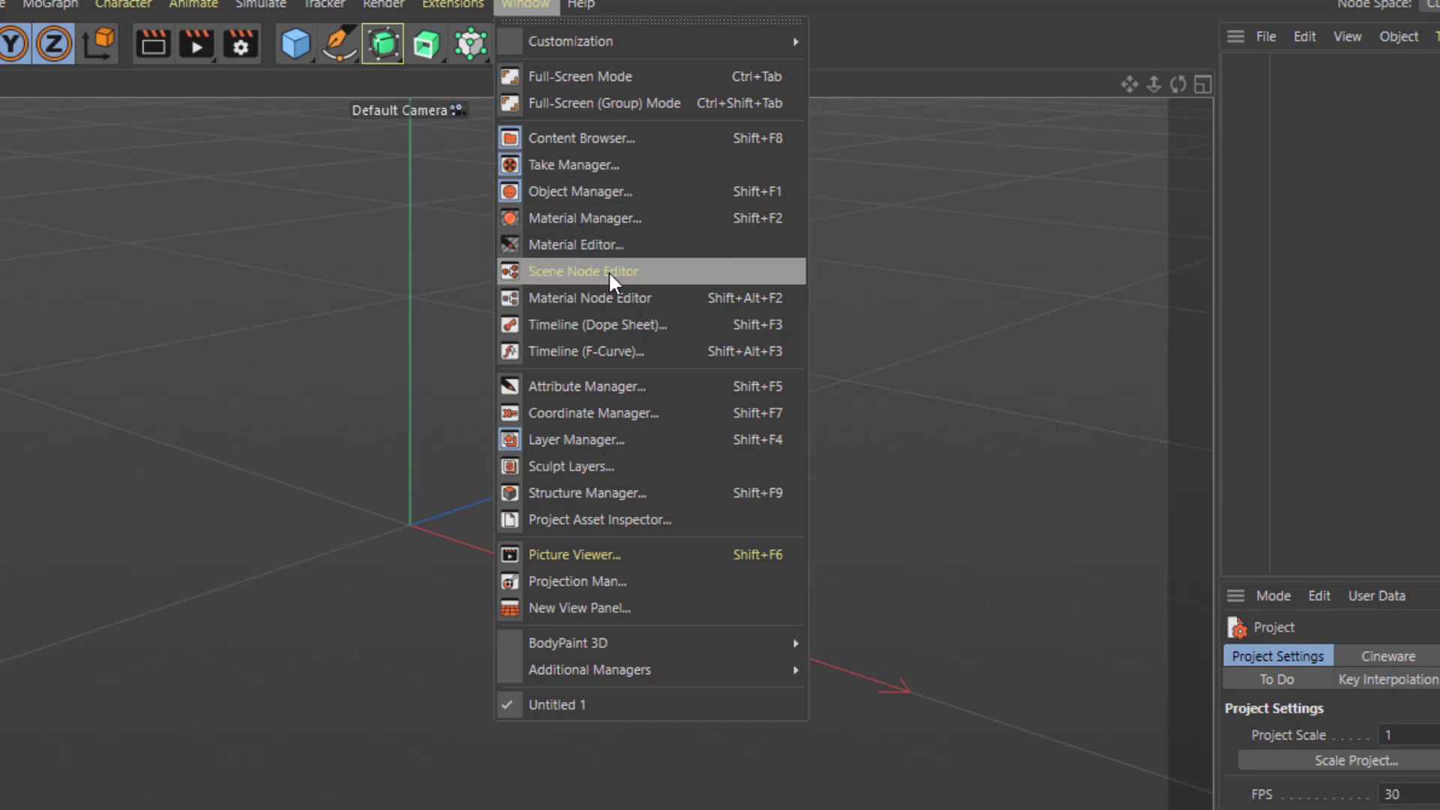
mouse_move(554, 282)
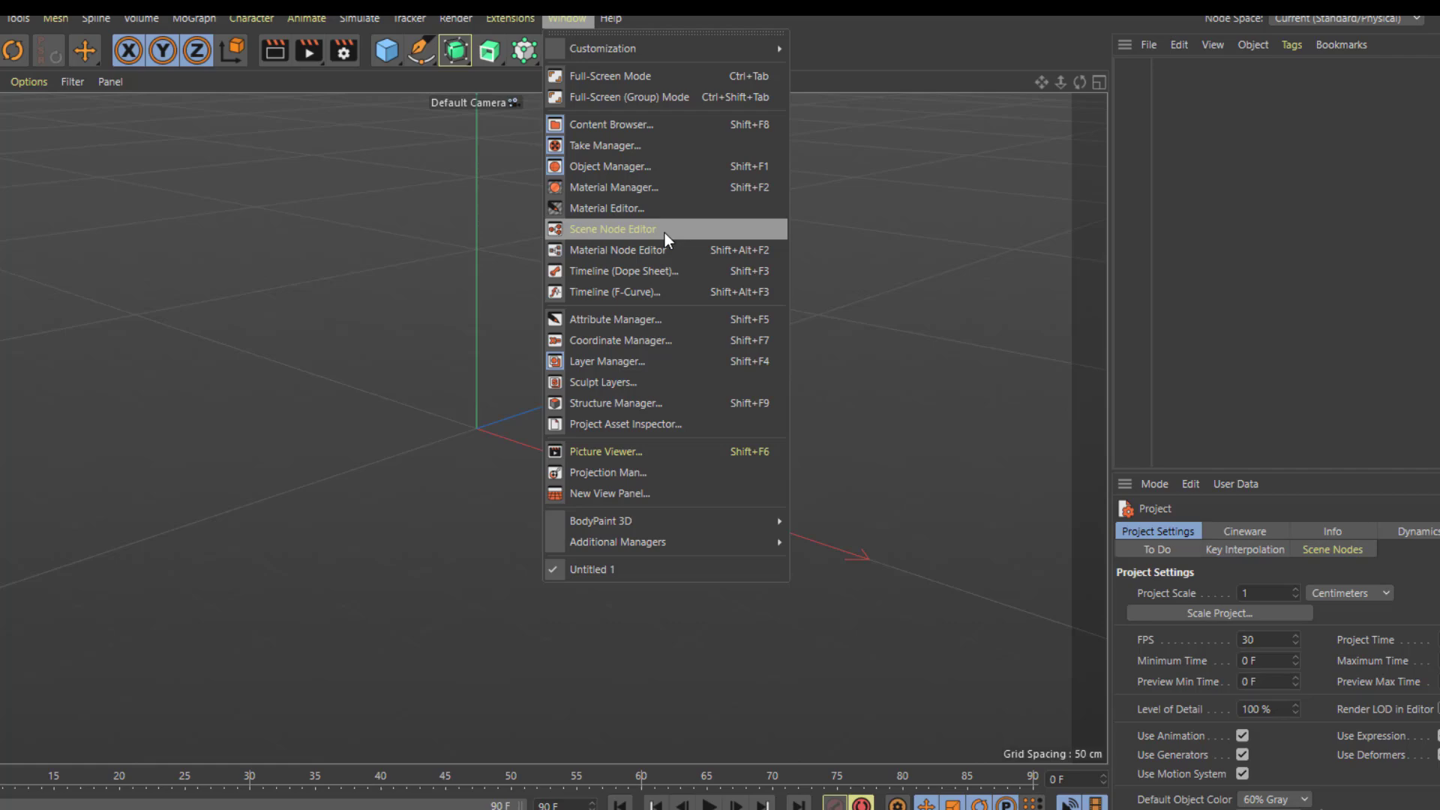
click(610, 229)
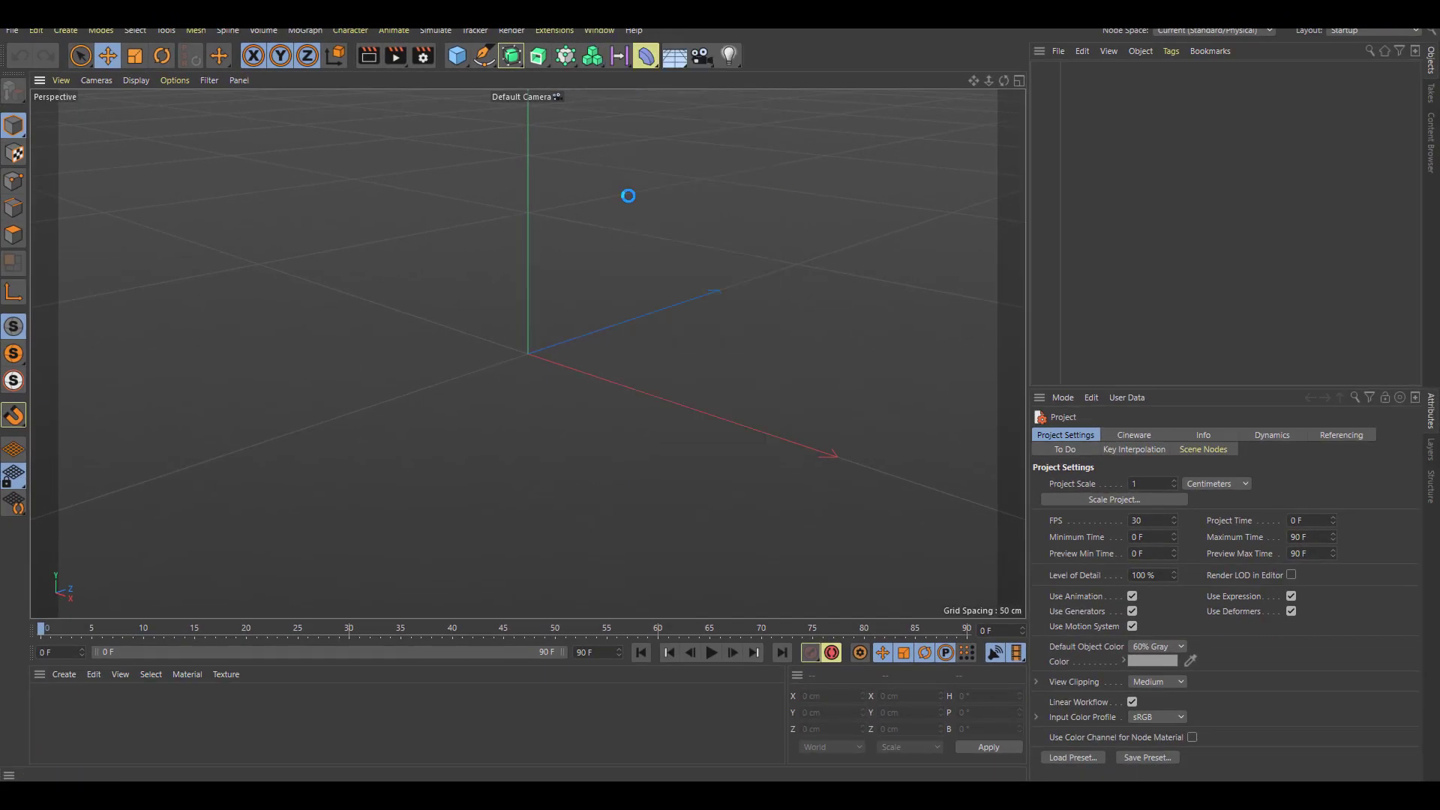
click(1202, 449)
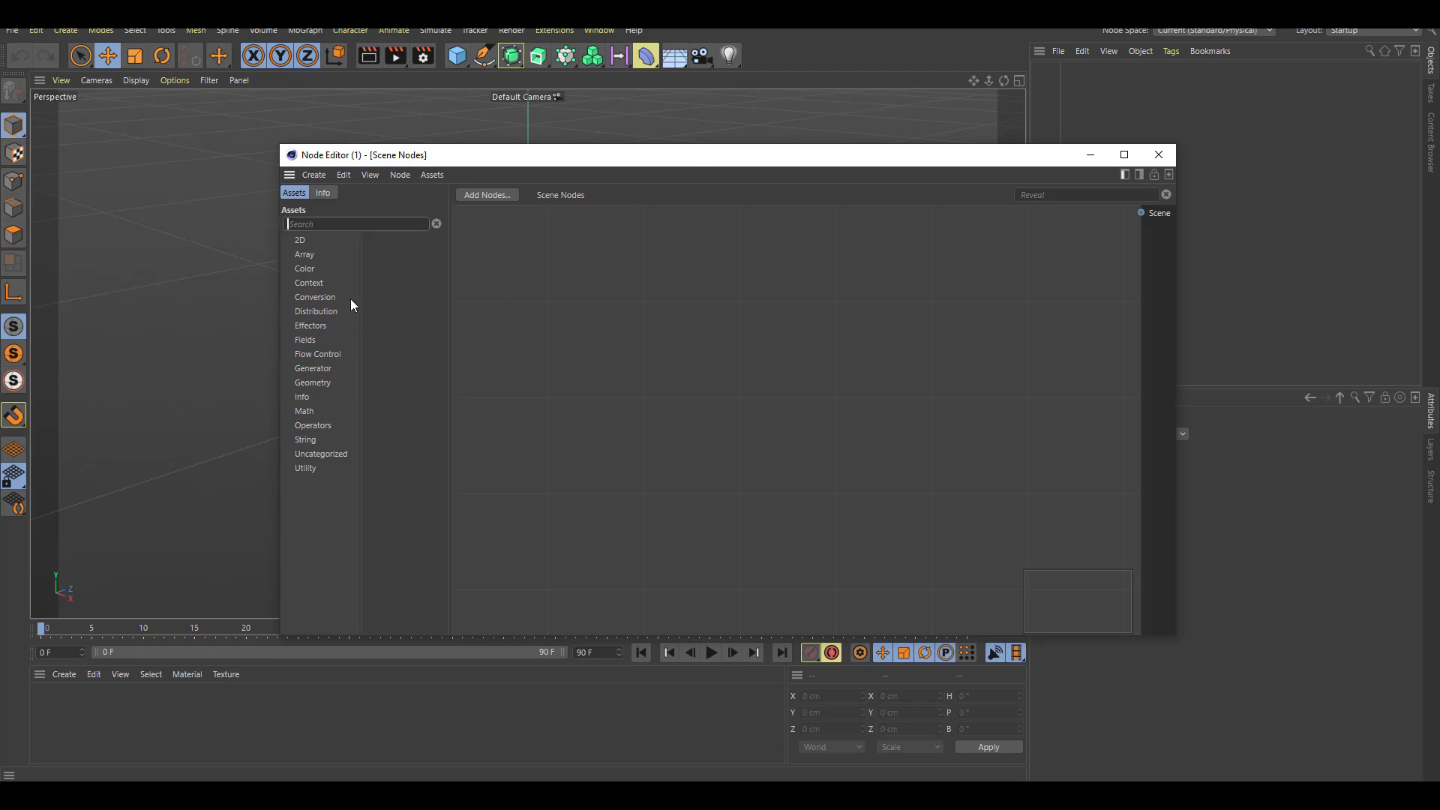
mouse_move(500, 241)
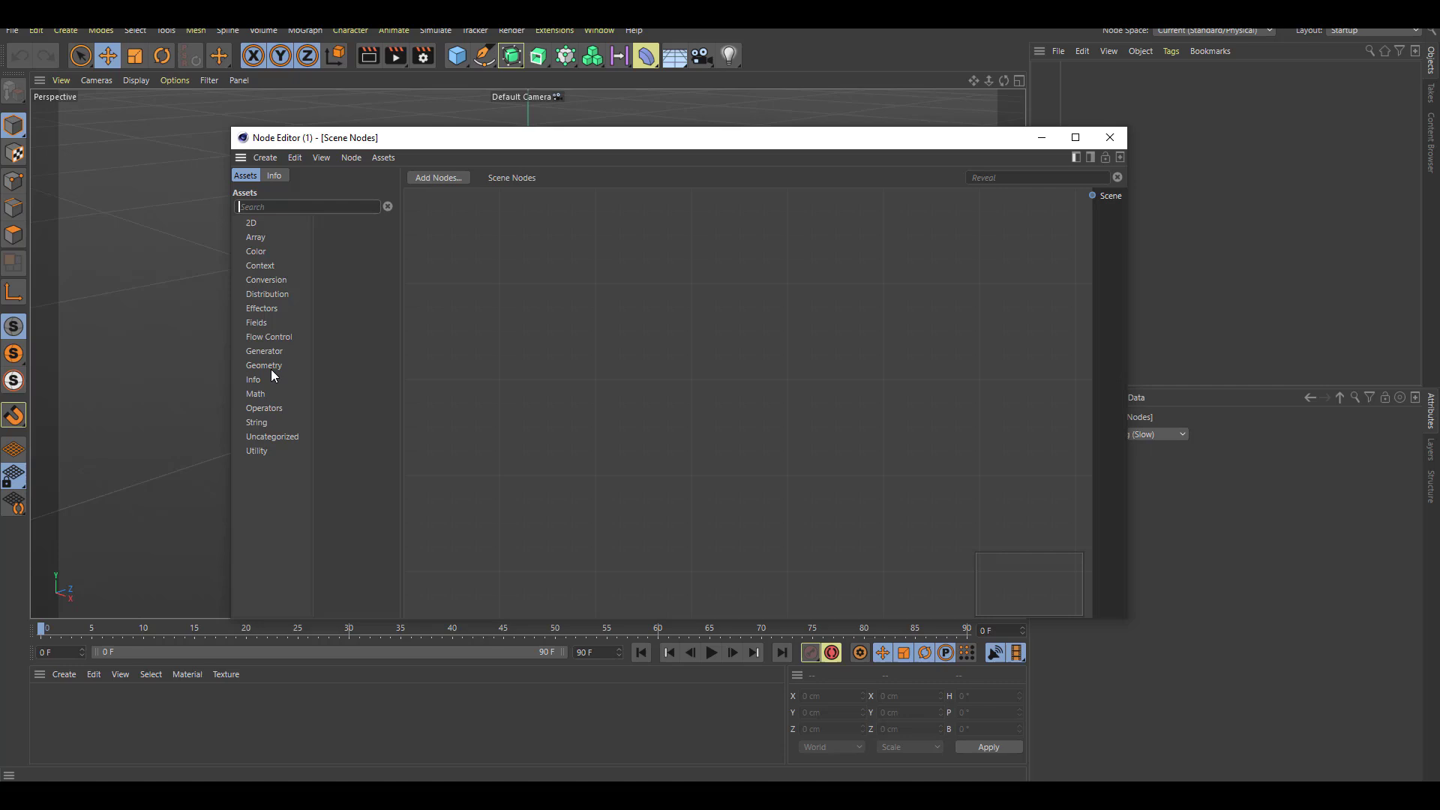
Step: Feed the Scene port an Atom Array node and add a Primitive Op node from the 'prim' search
click(263, 364)
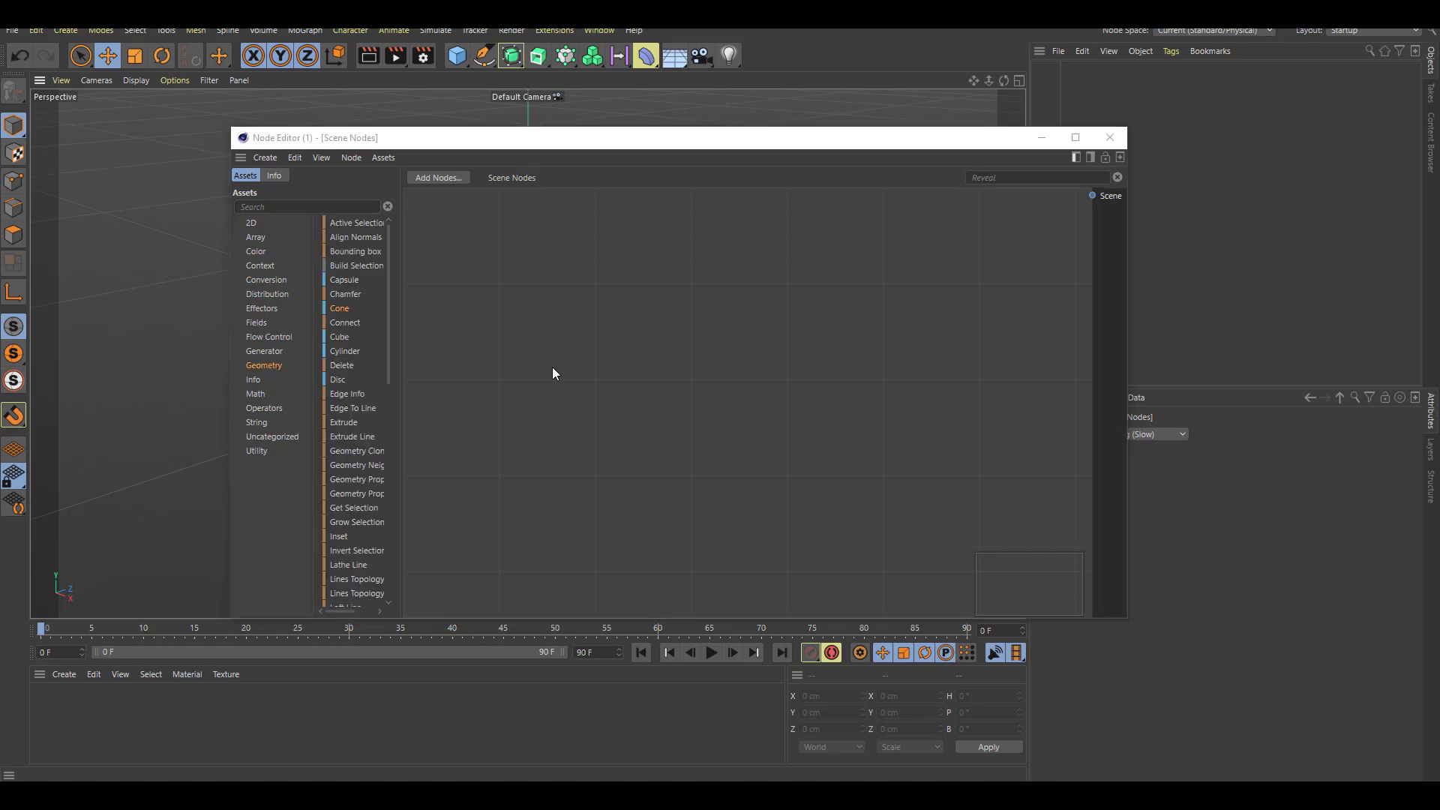
mouse_move(343, 346)
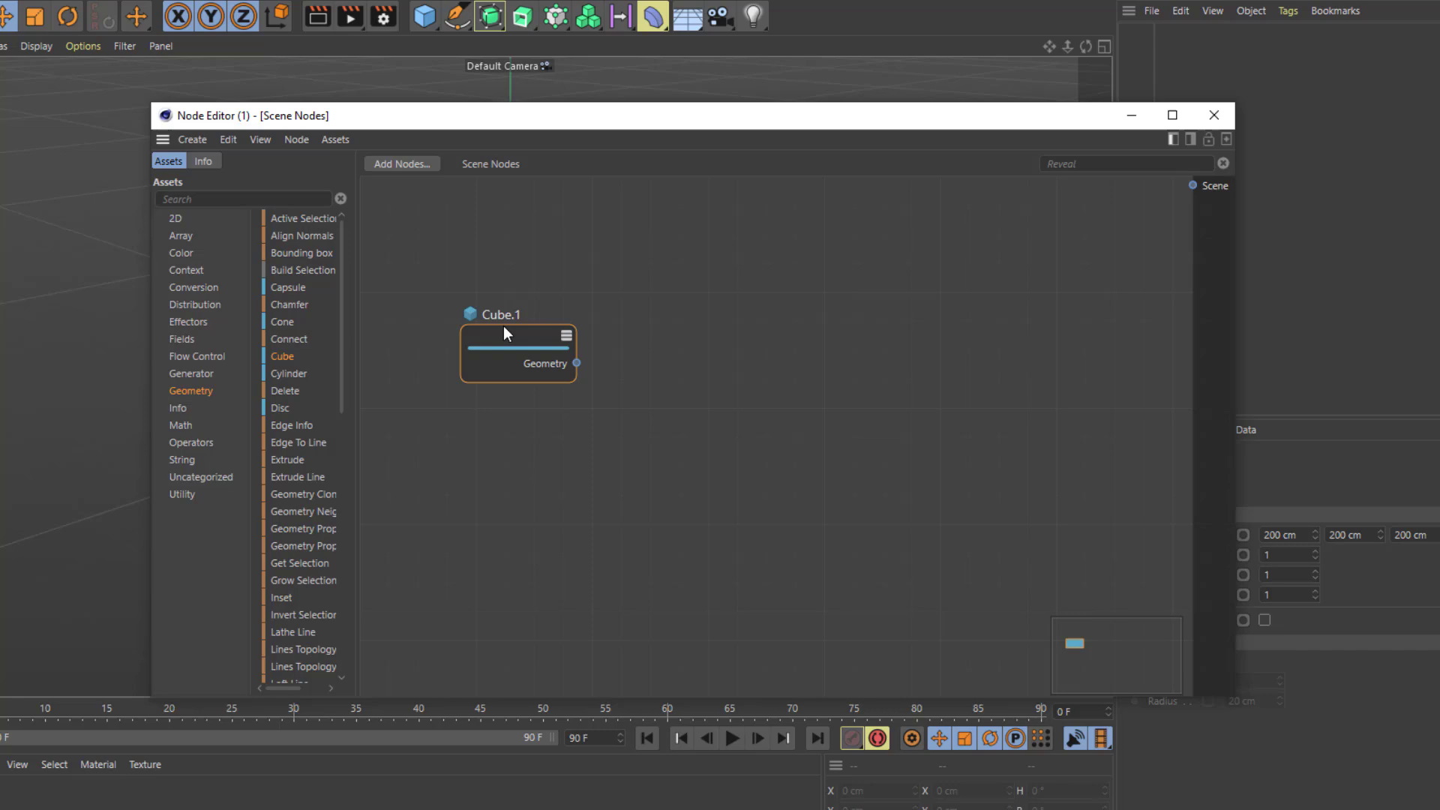
scroll(down, 3)
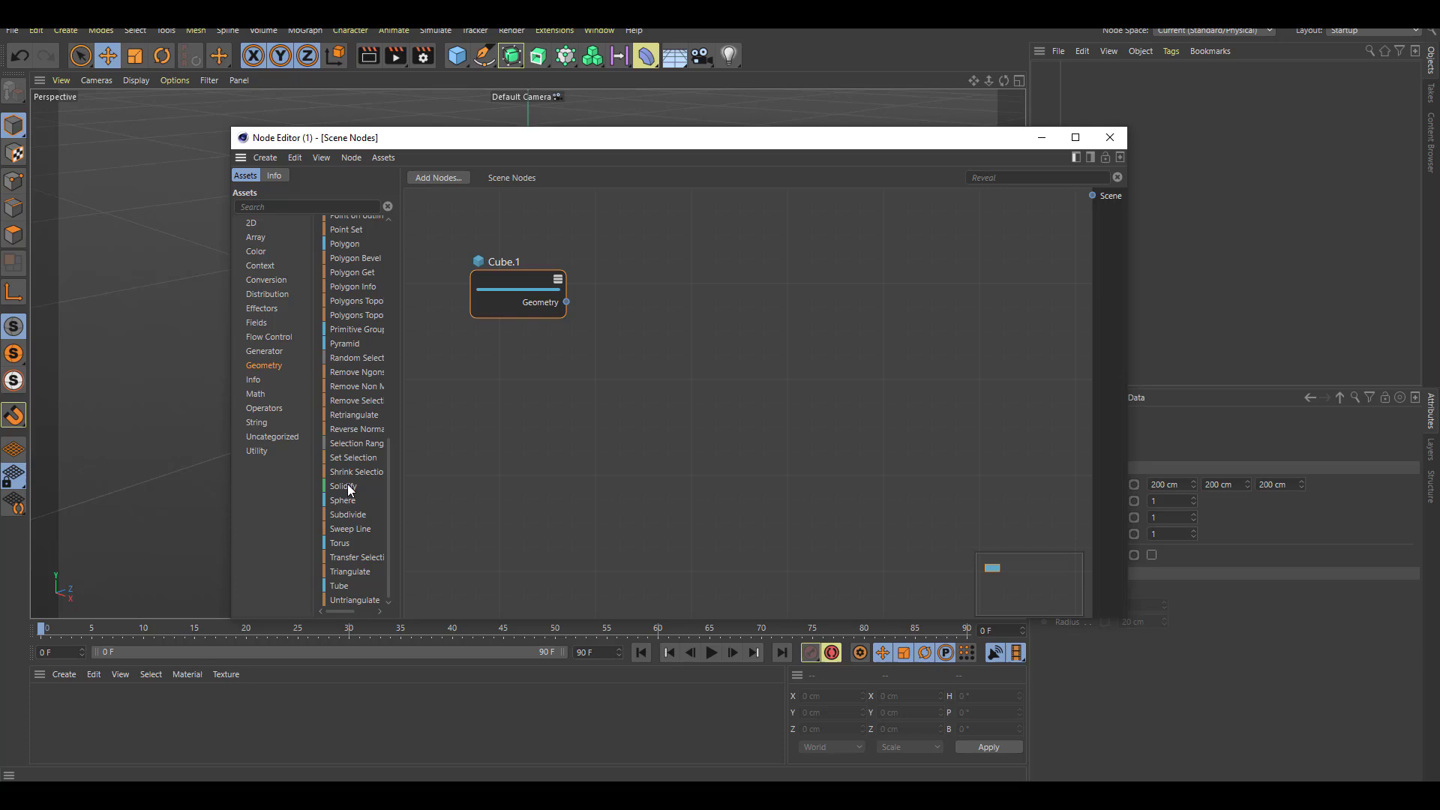
mouse_move(347, 283)
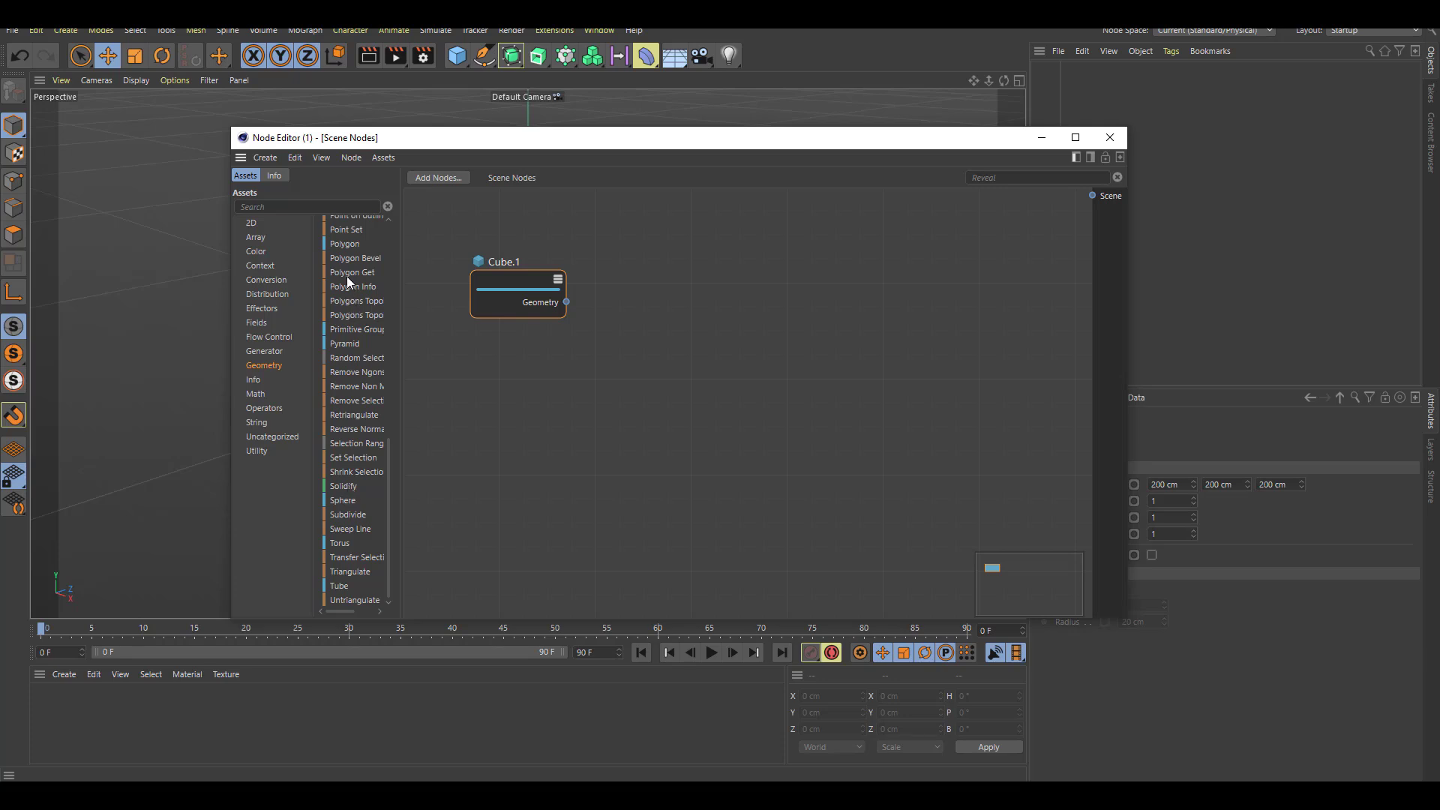
mouse_move(348, 282)
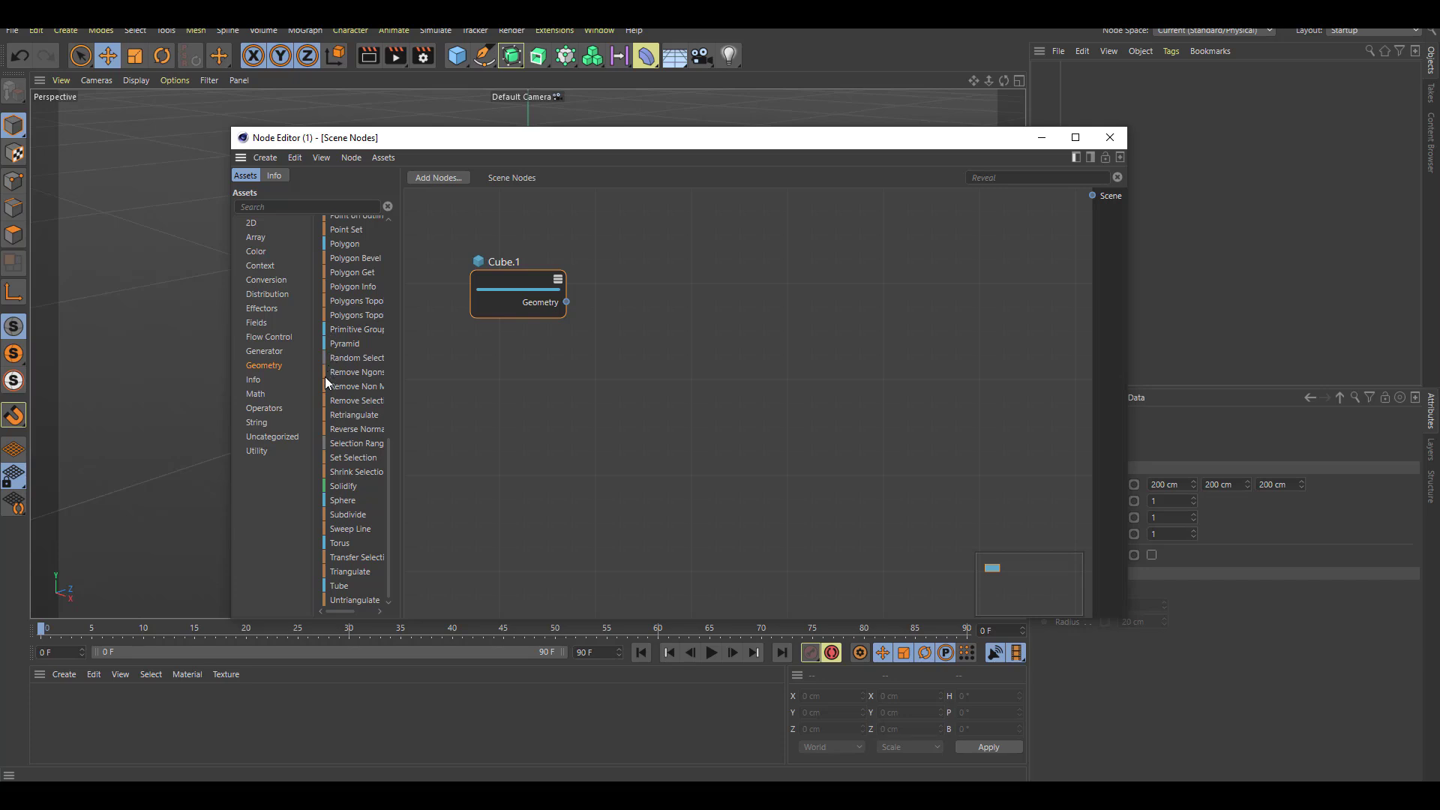
mouse_move(356, 459)
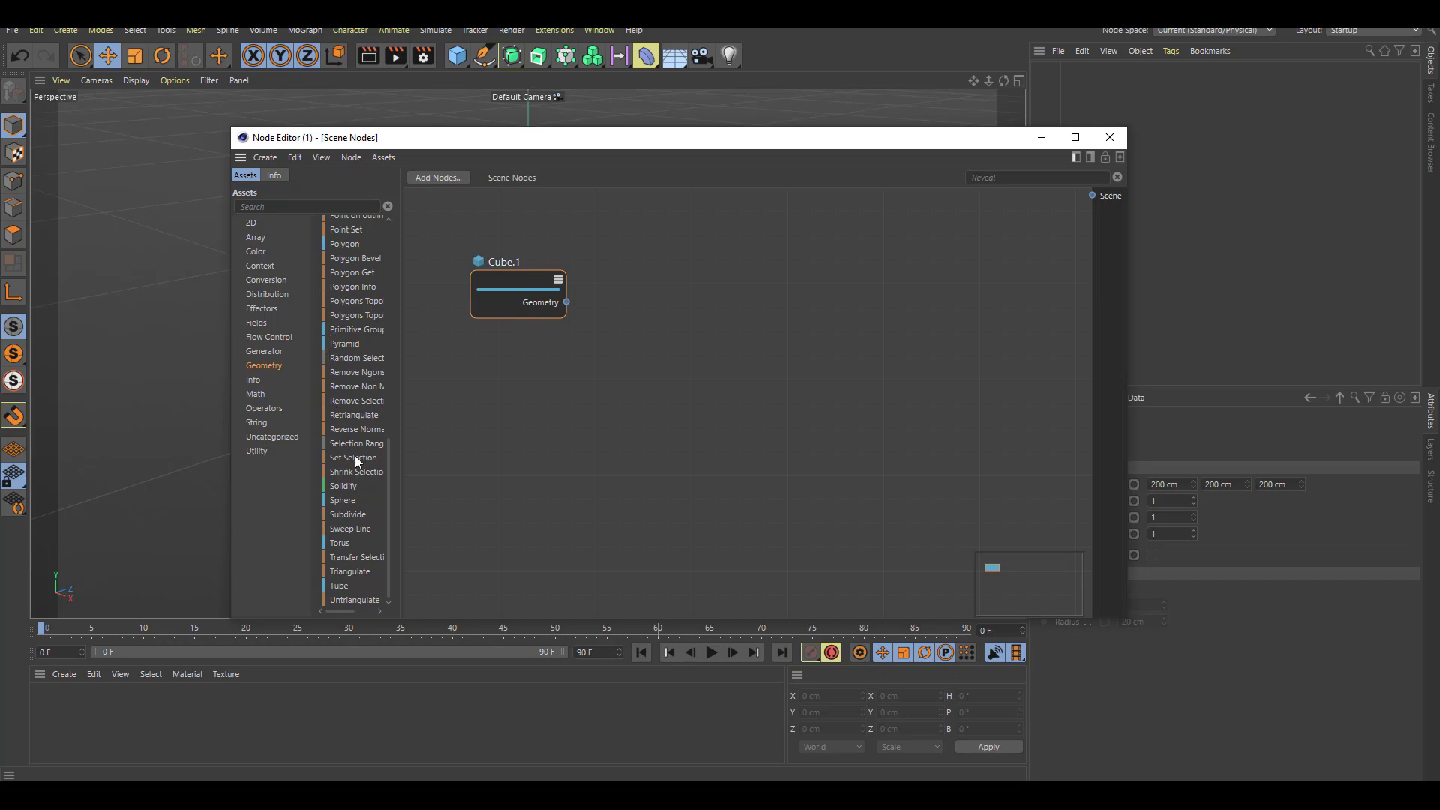
scroll(up, 3)
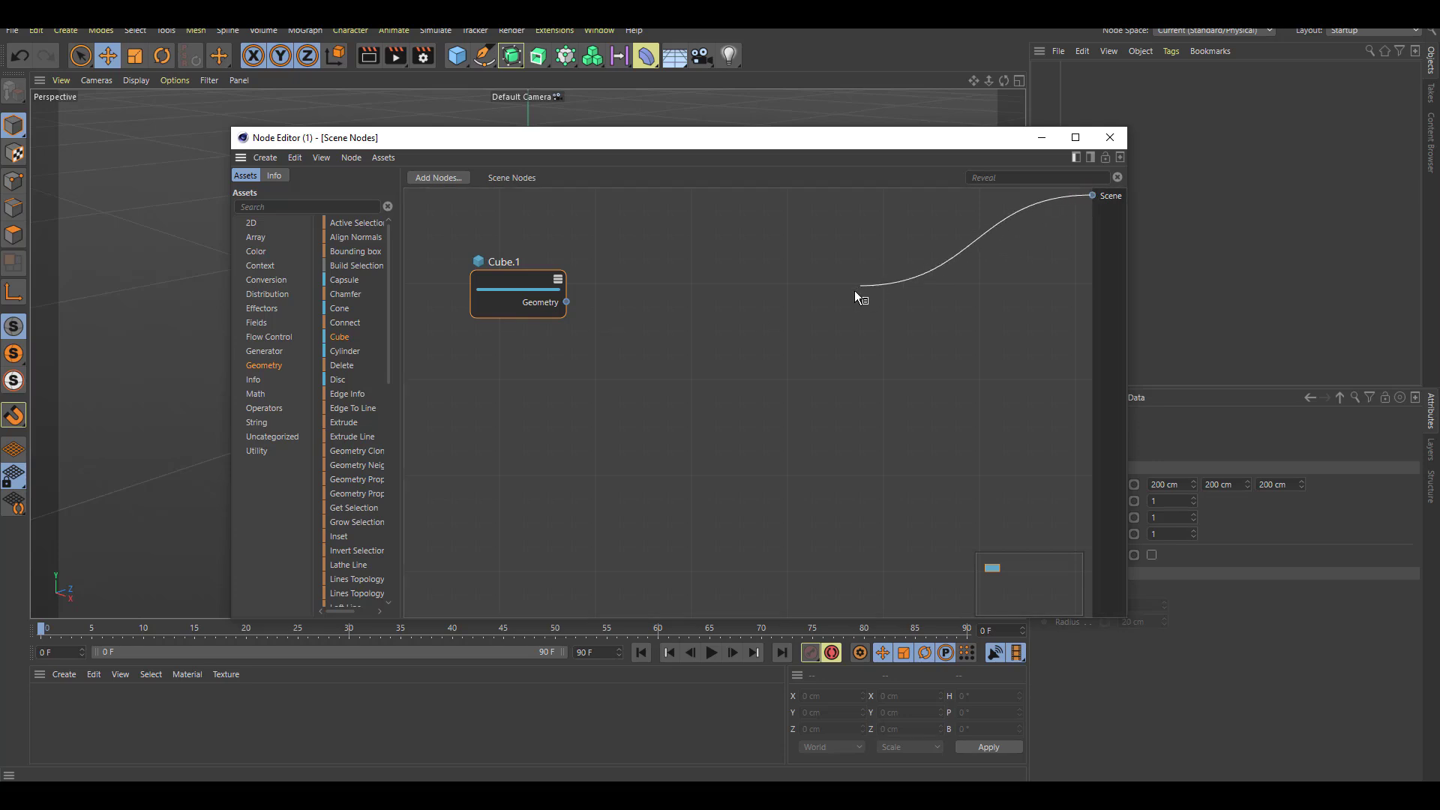
right_click(858, 297)
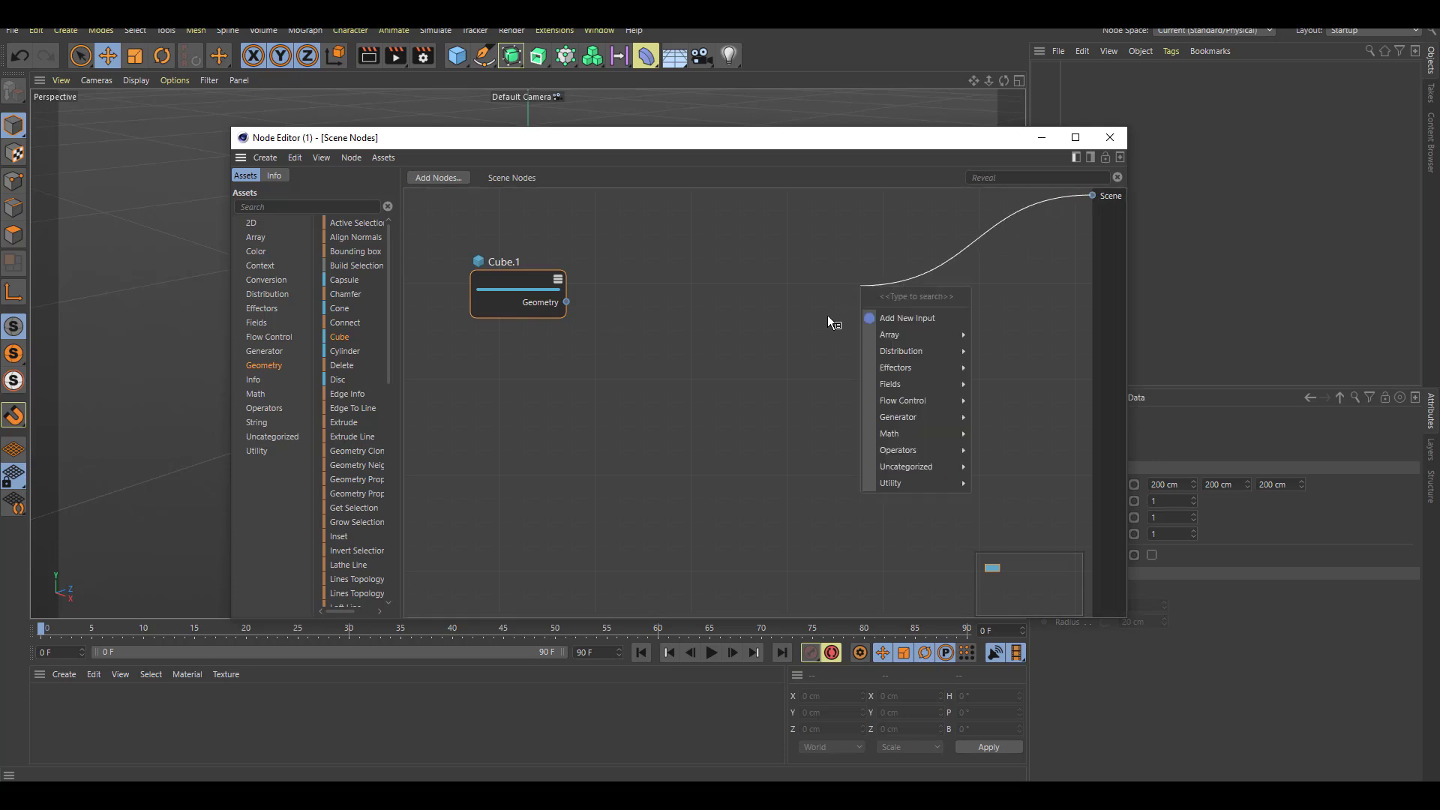
mouse_move(889, 334)
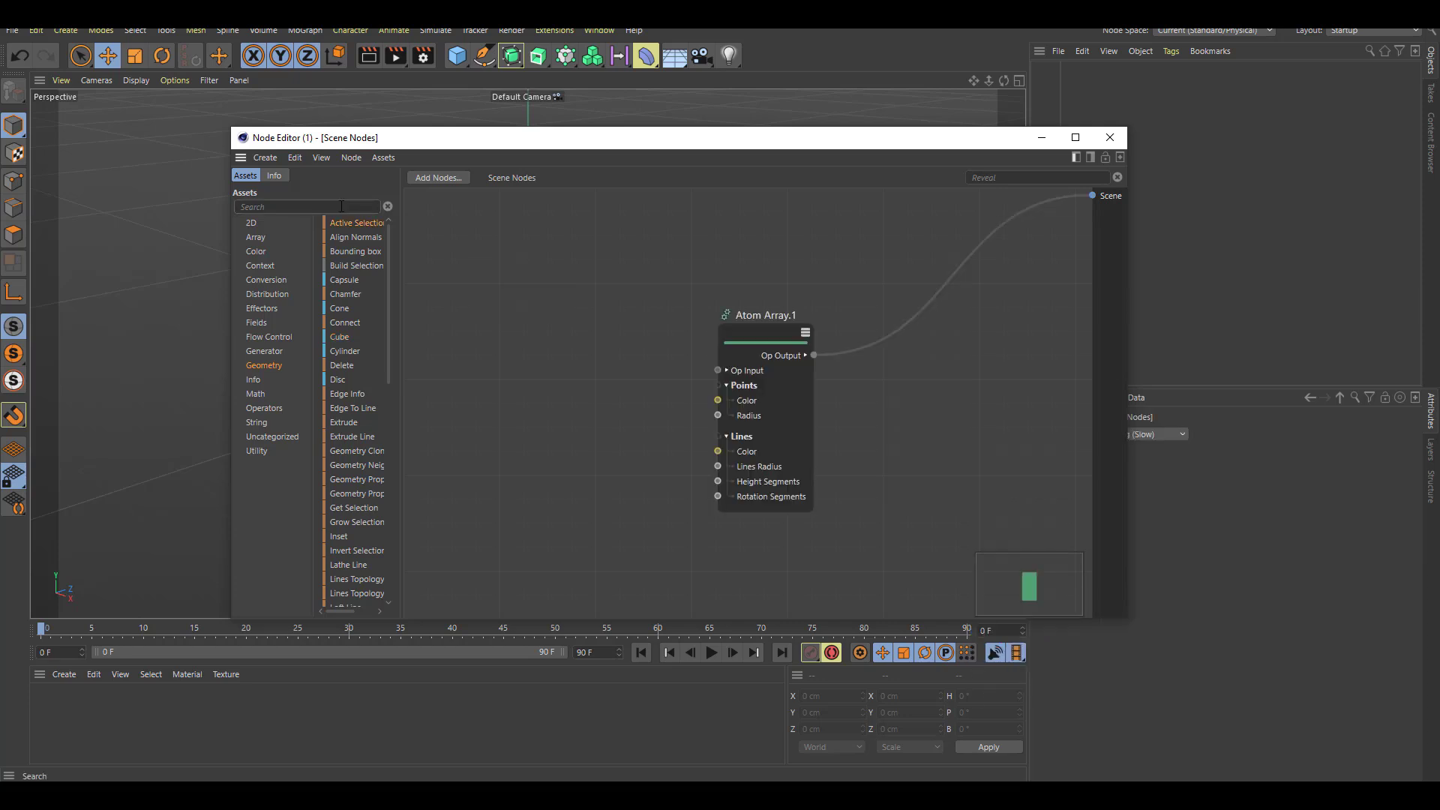
text(prim)
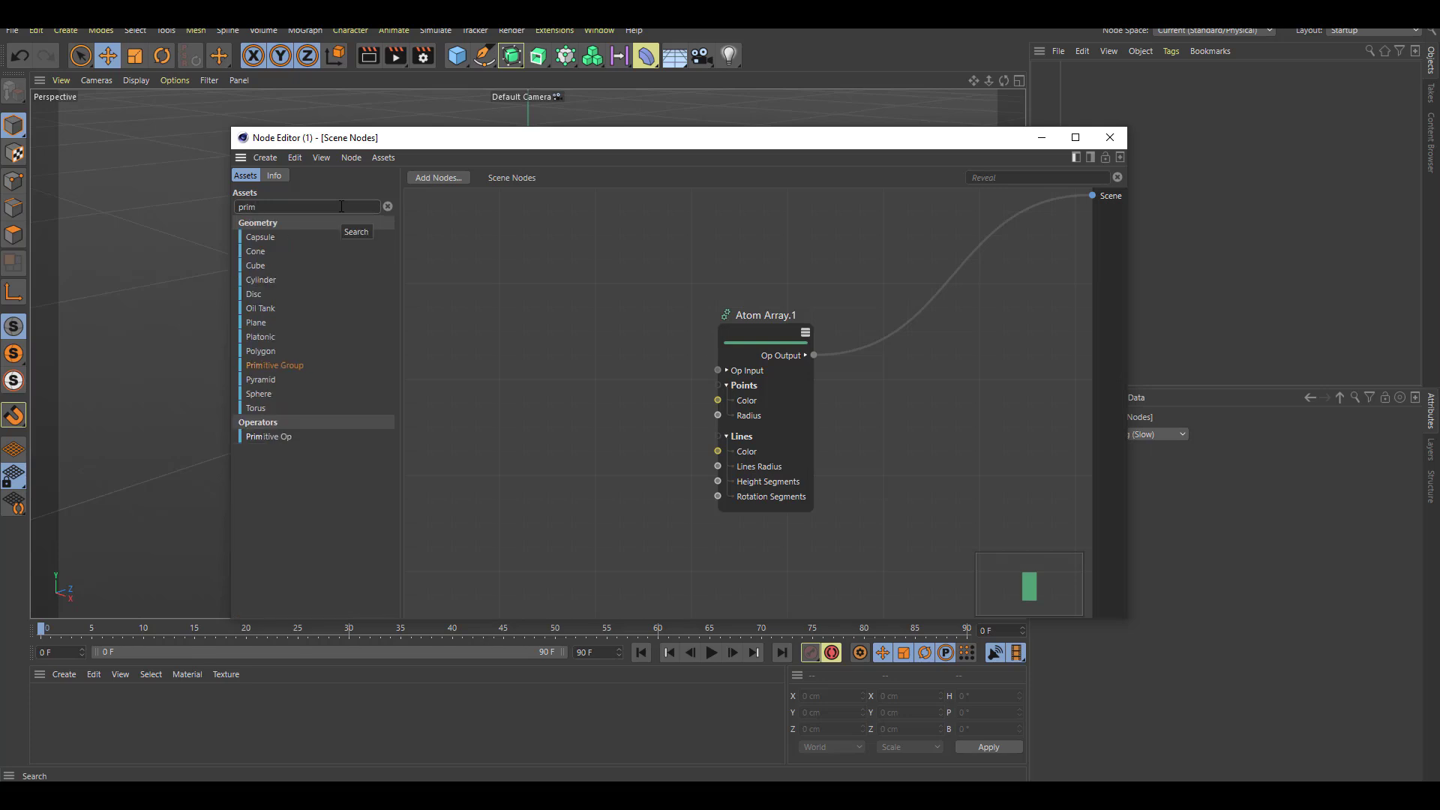
mouse_move(254, 439)
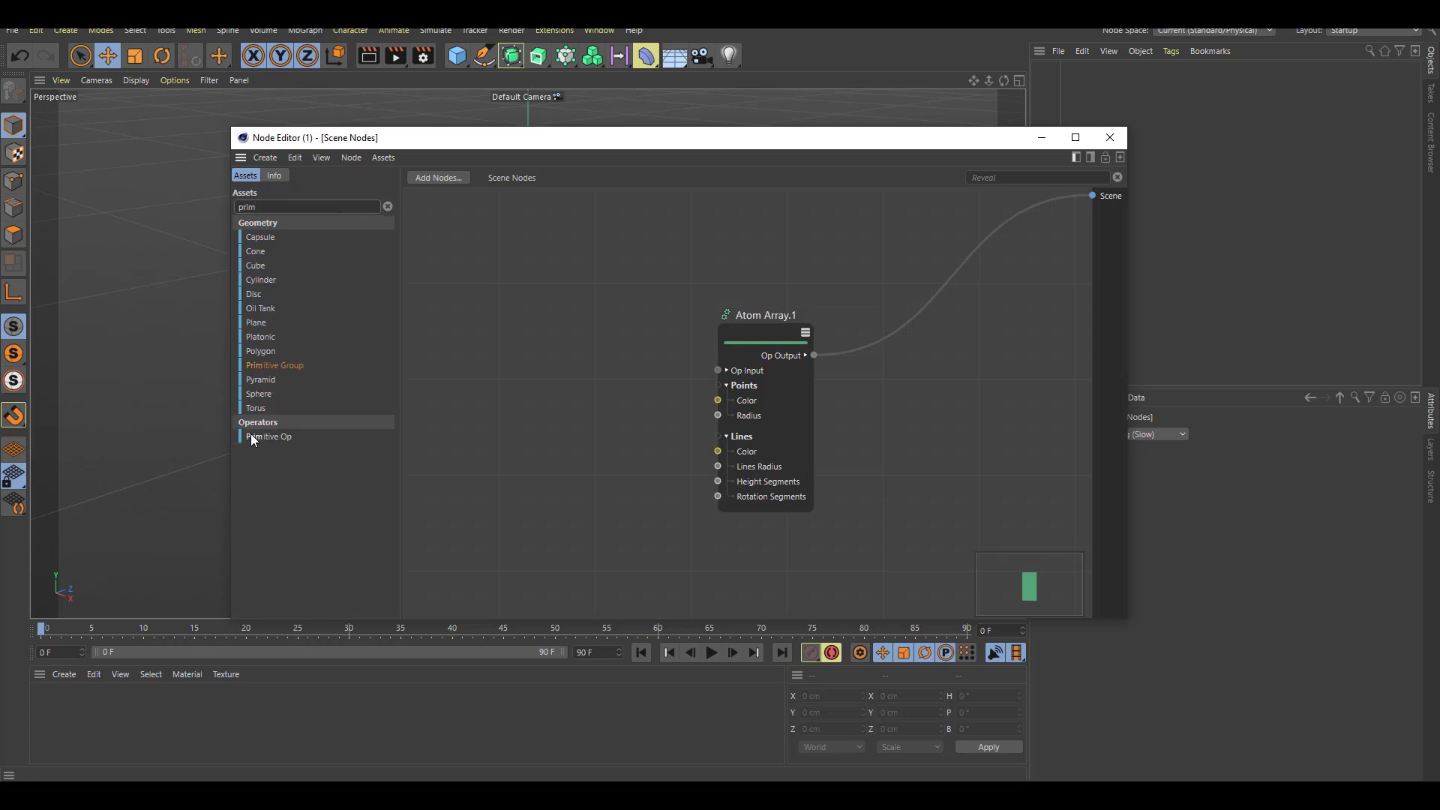
double_click(269, 437)
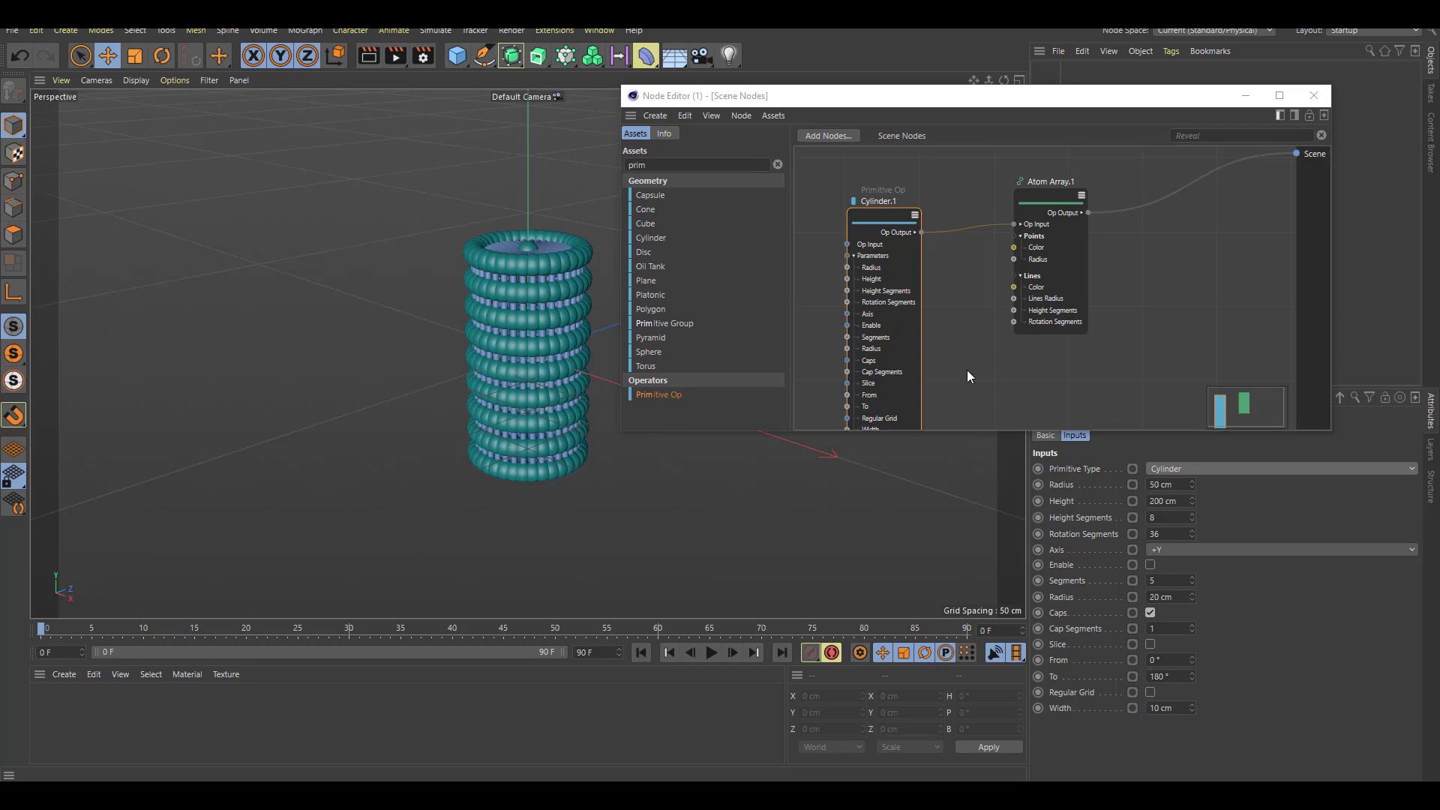
Step: Change the primitive's shape type to get the lattice Atom Array cylinder
click(1062, 195)
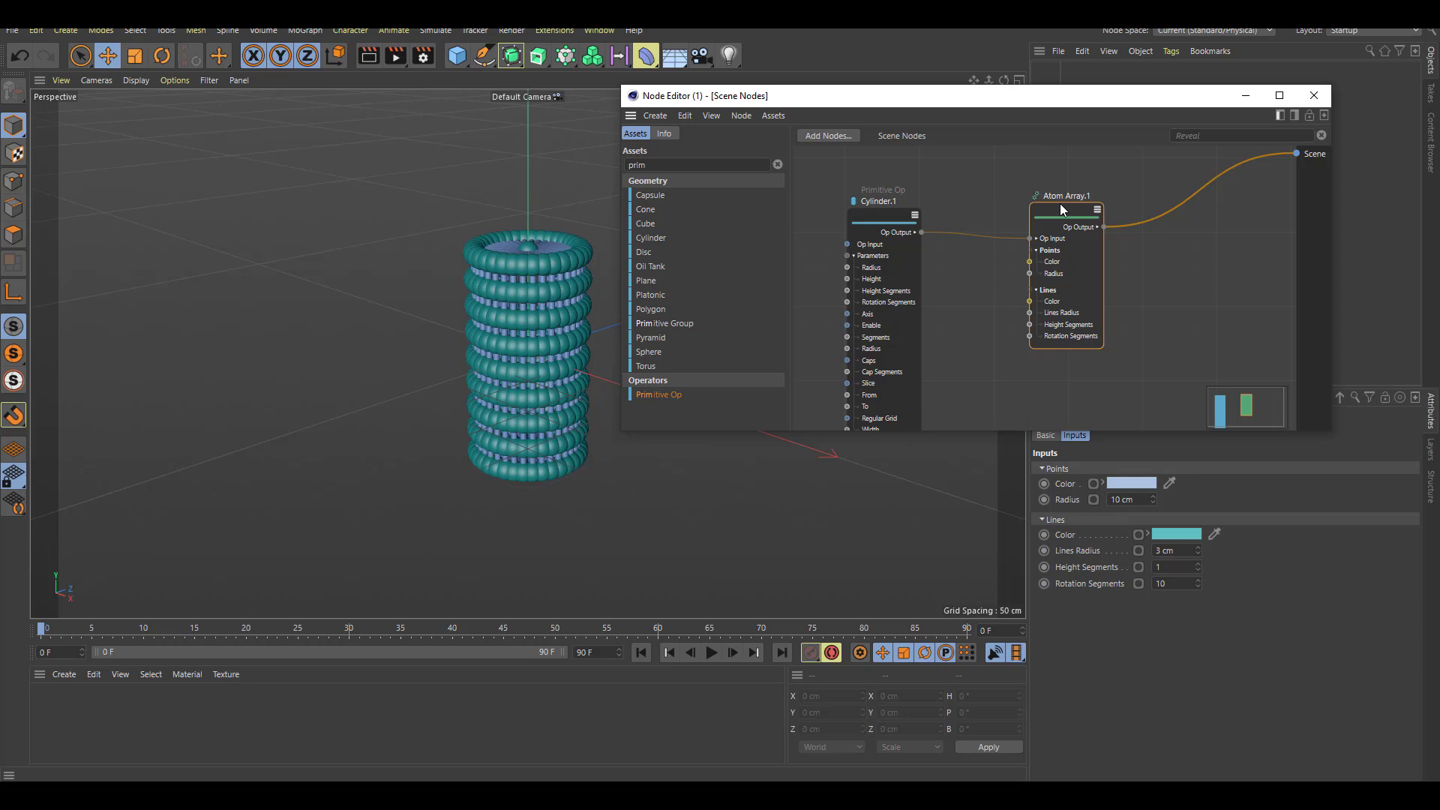
click(877, 201)
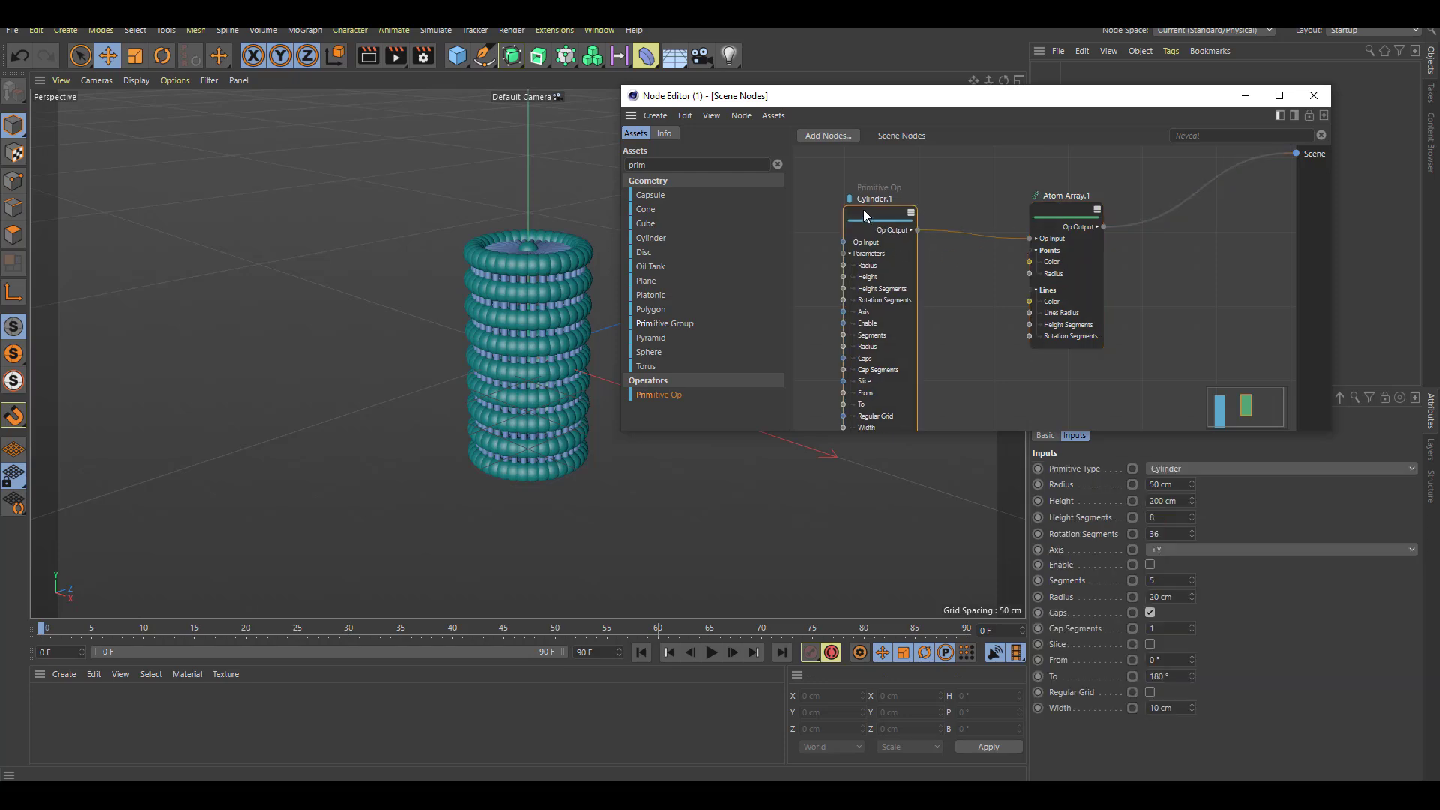
click(1276, 468)
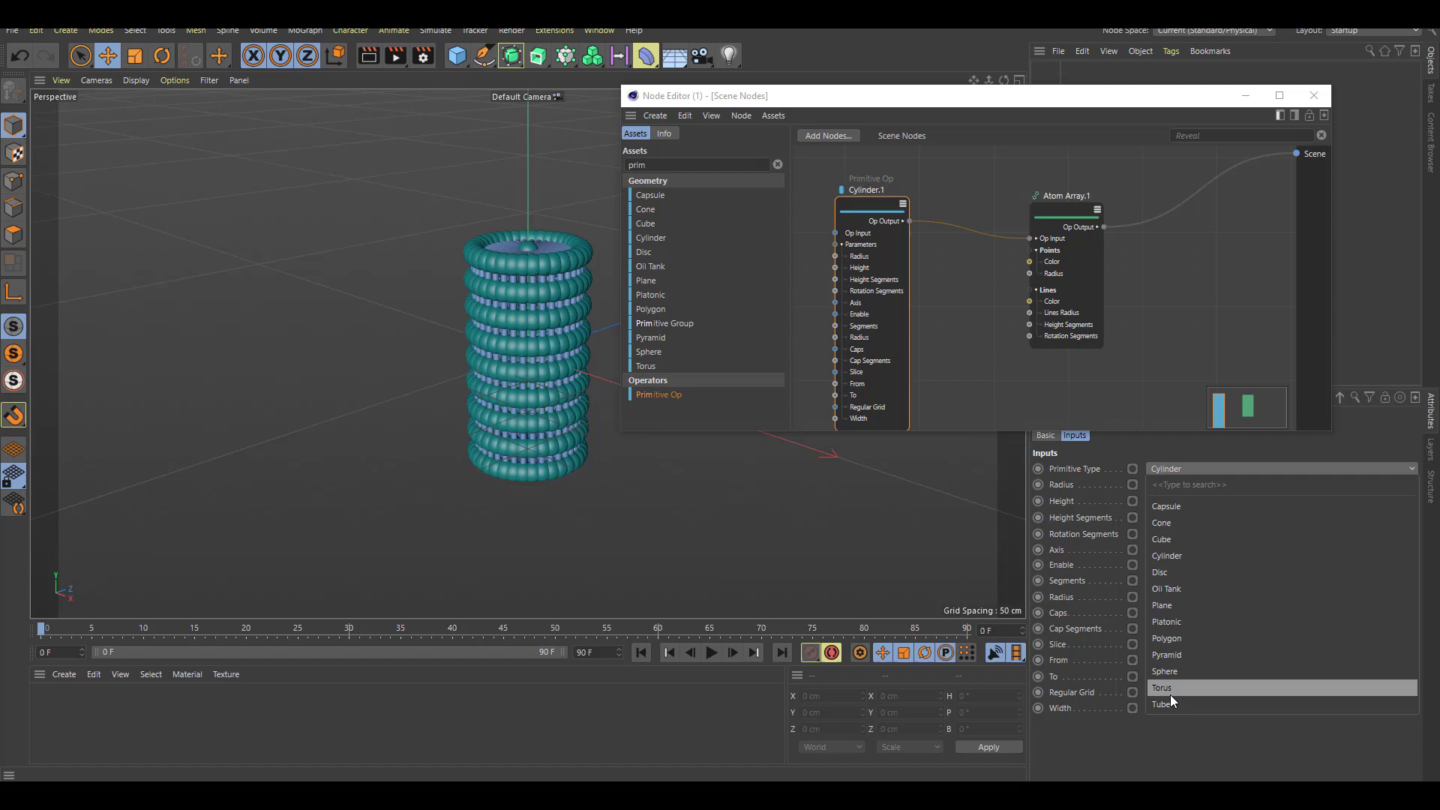
click(1162, 704)
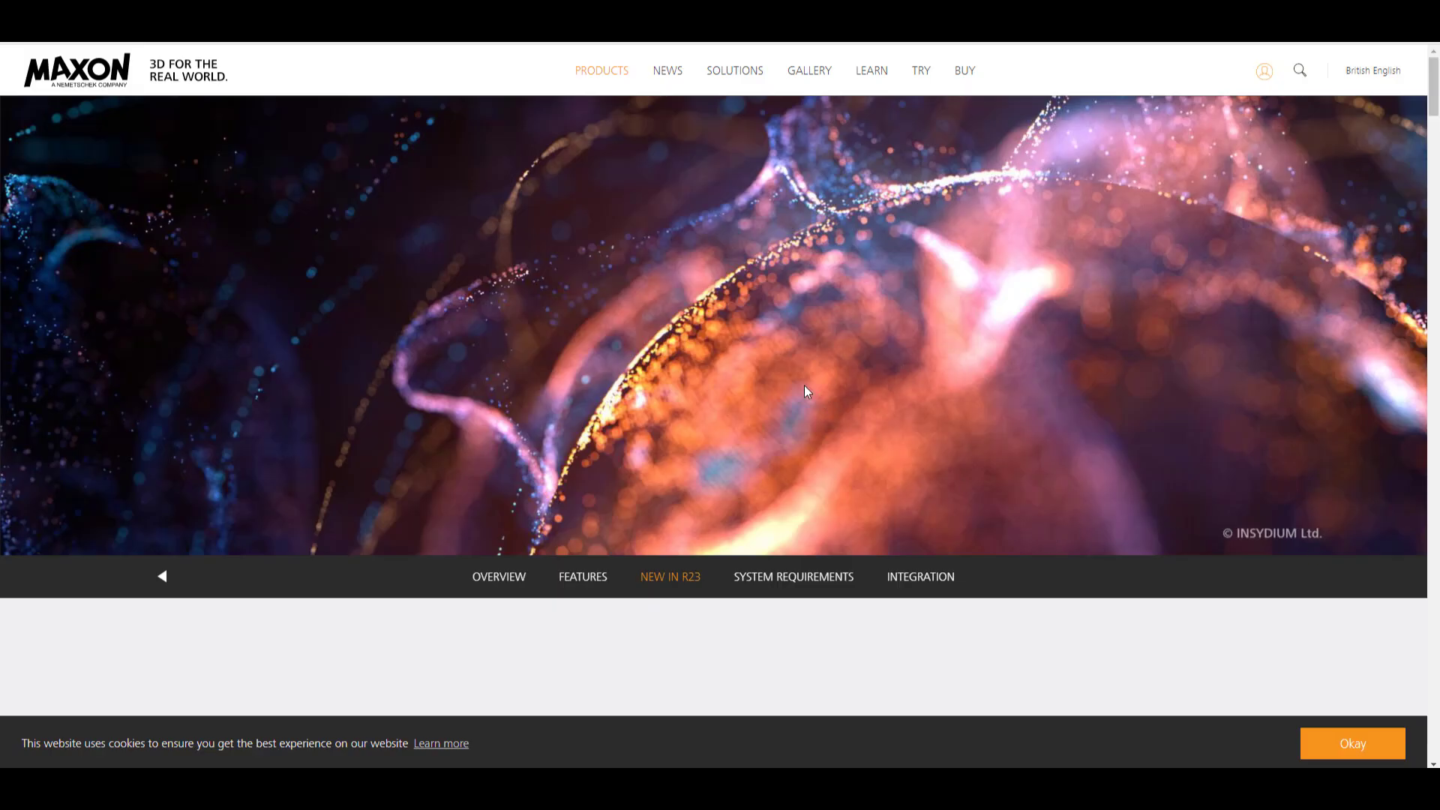
Step: Scroll the New in R23 page past UV, viewport and Scene Nodes to More Noteworthy Features
scroll(down, 3)
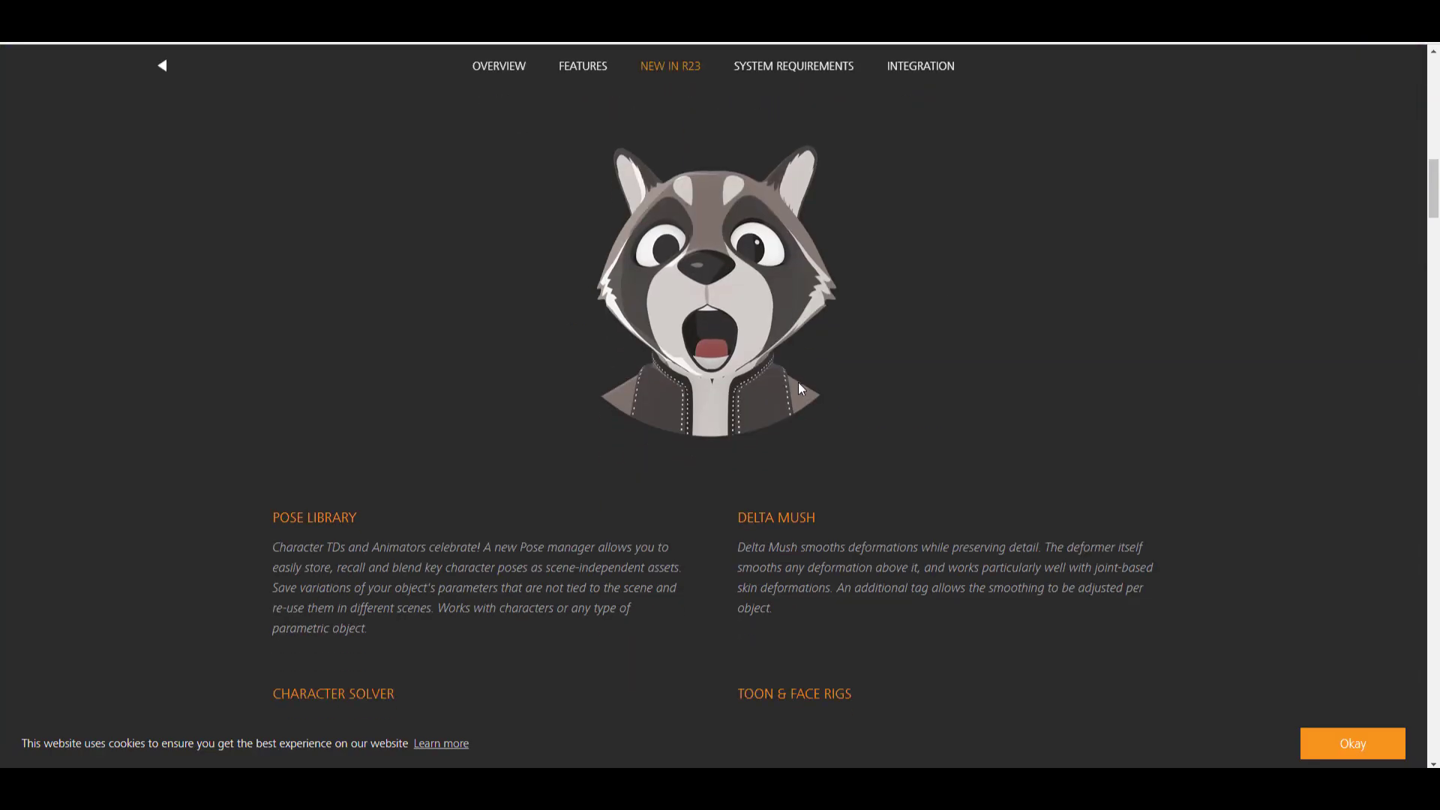
scroll(down, 3)
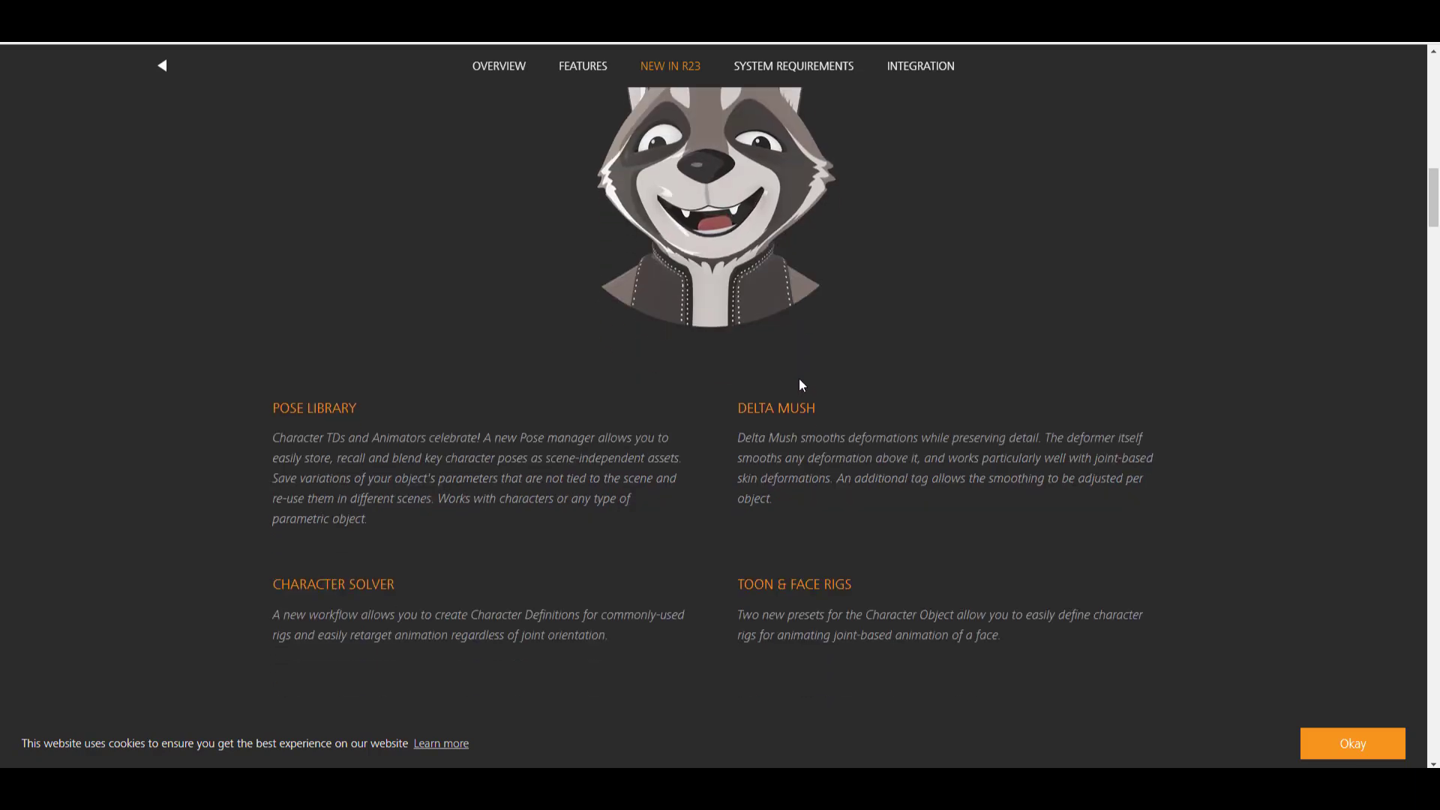
scroll(down, 3)
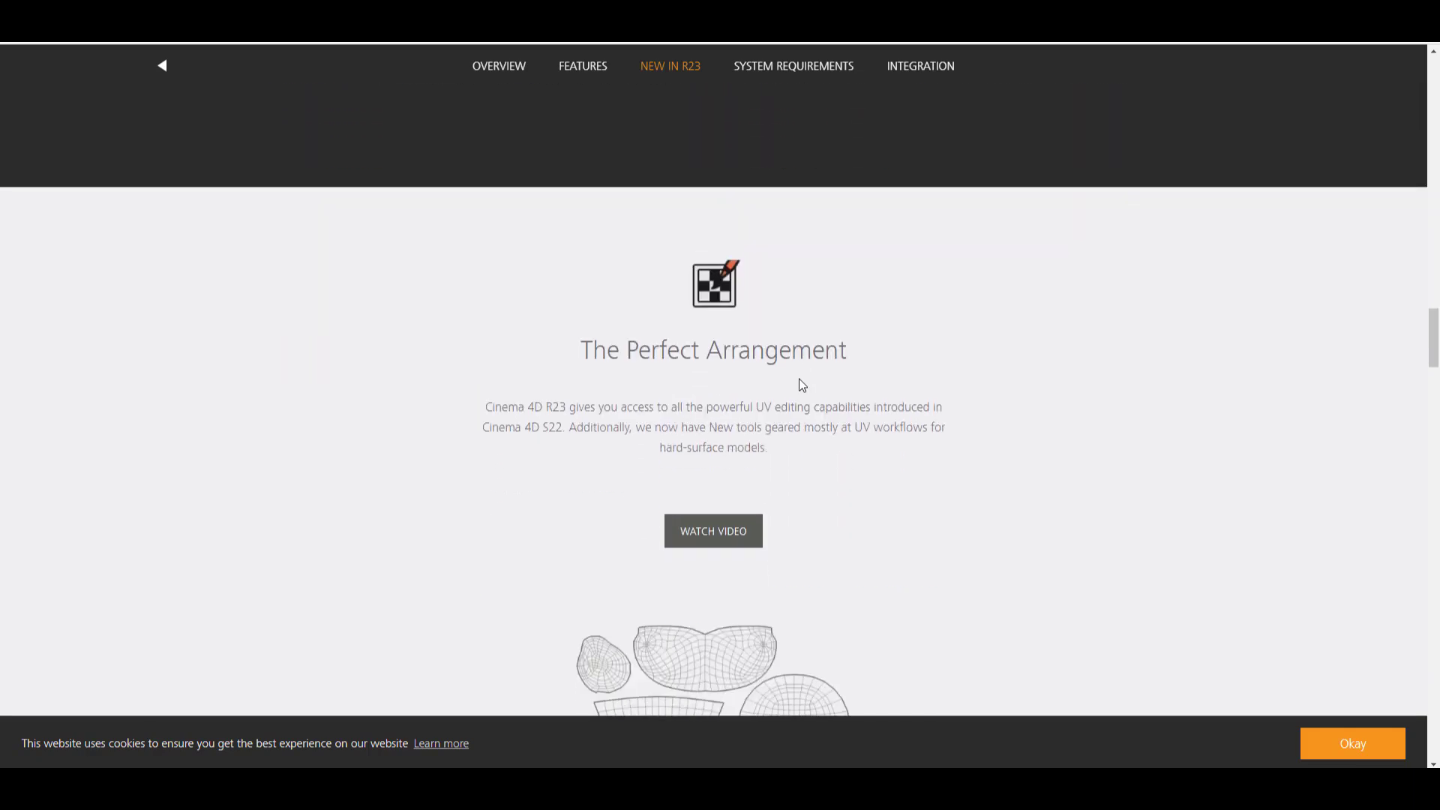
scroll(down, 3)
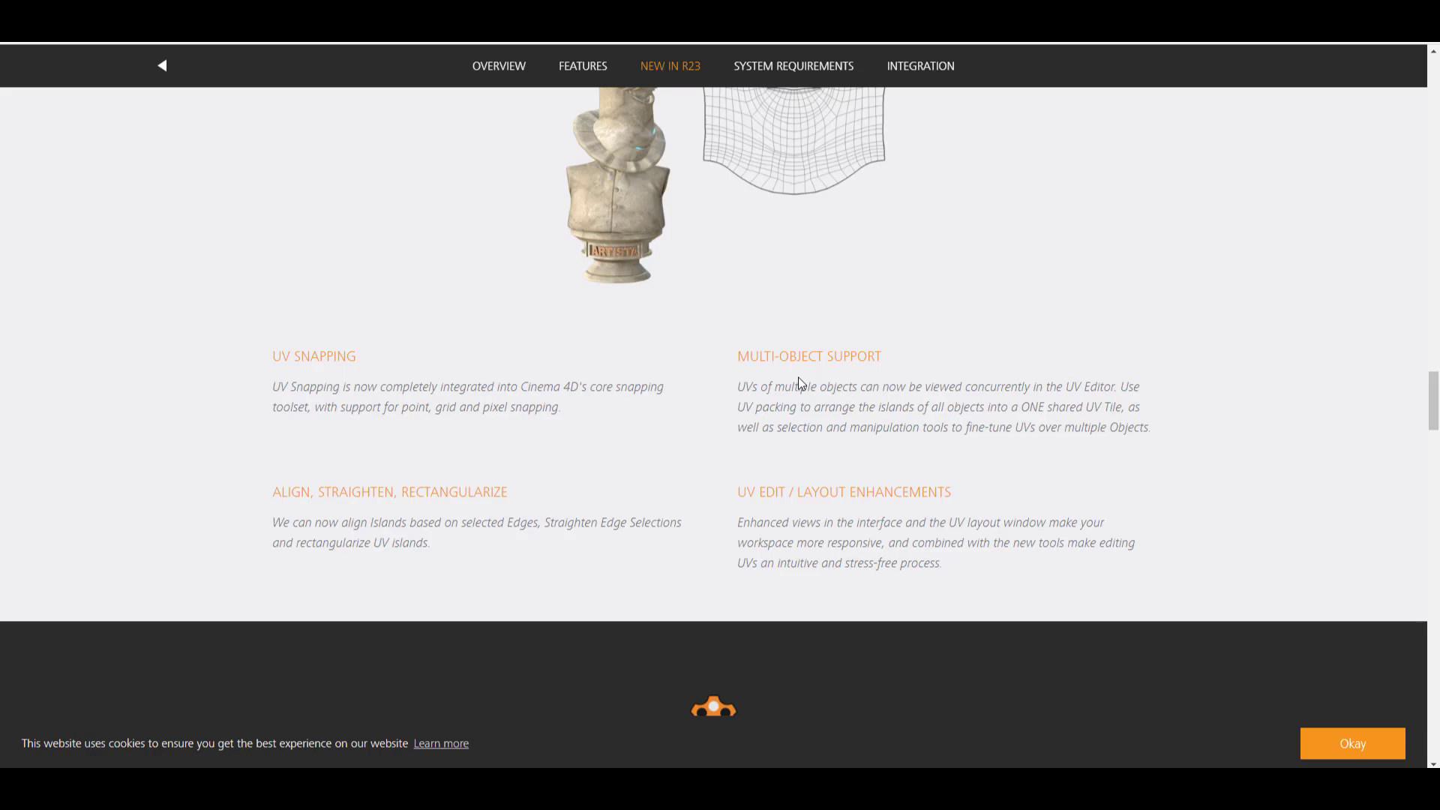
scroll(down, 3)
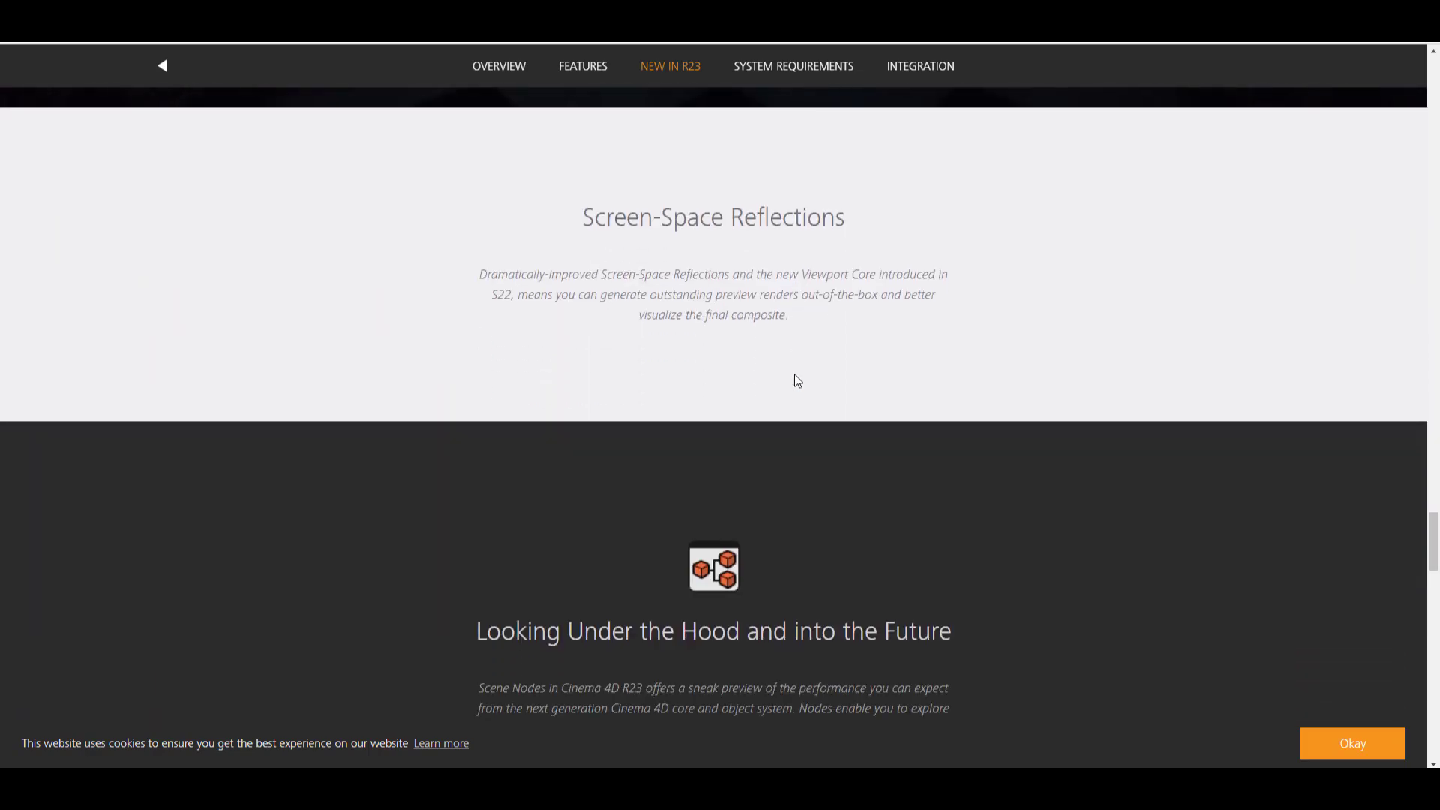
scroll(down, 3)
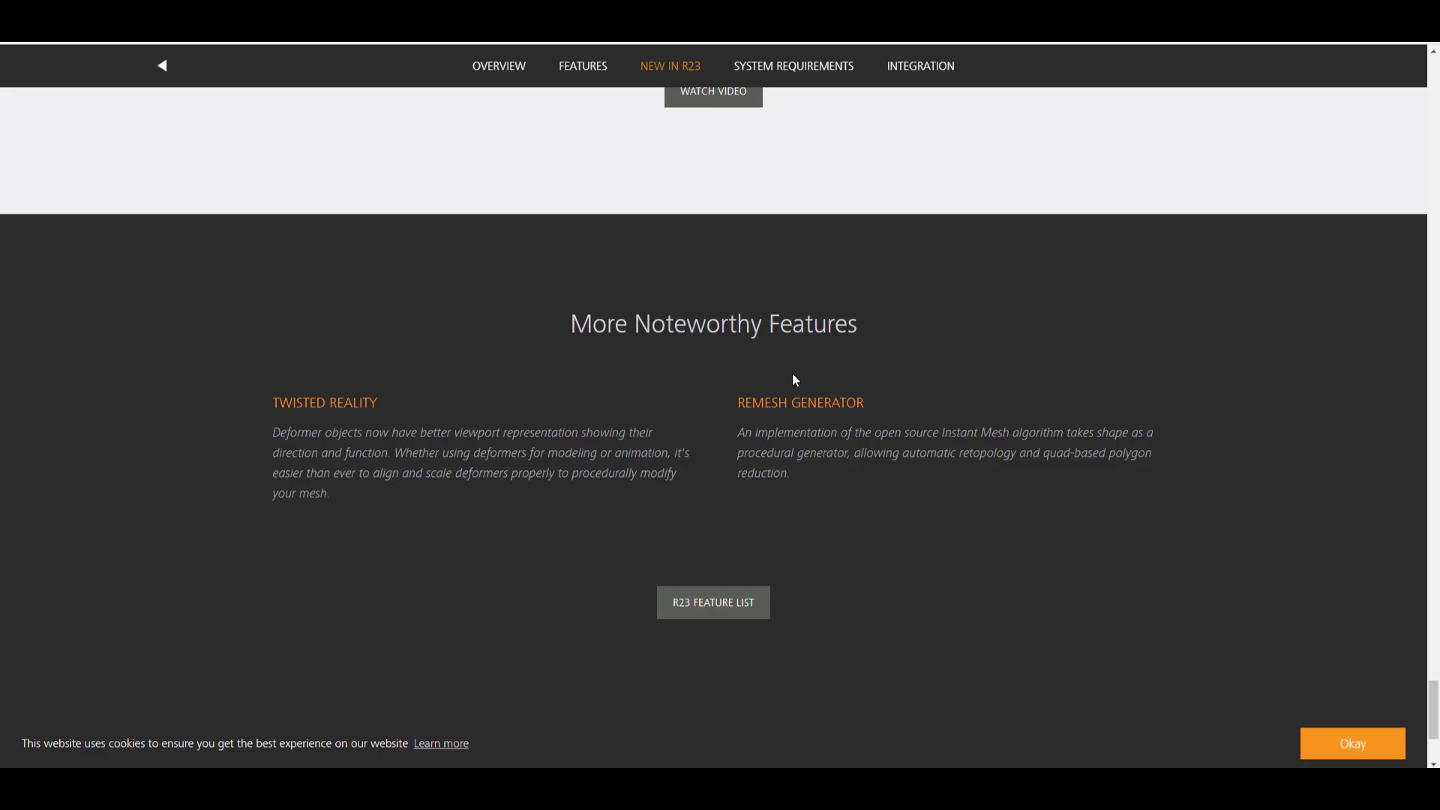
mouse_move(872, 366)
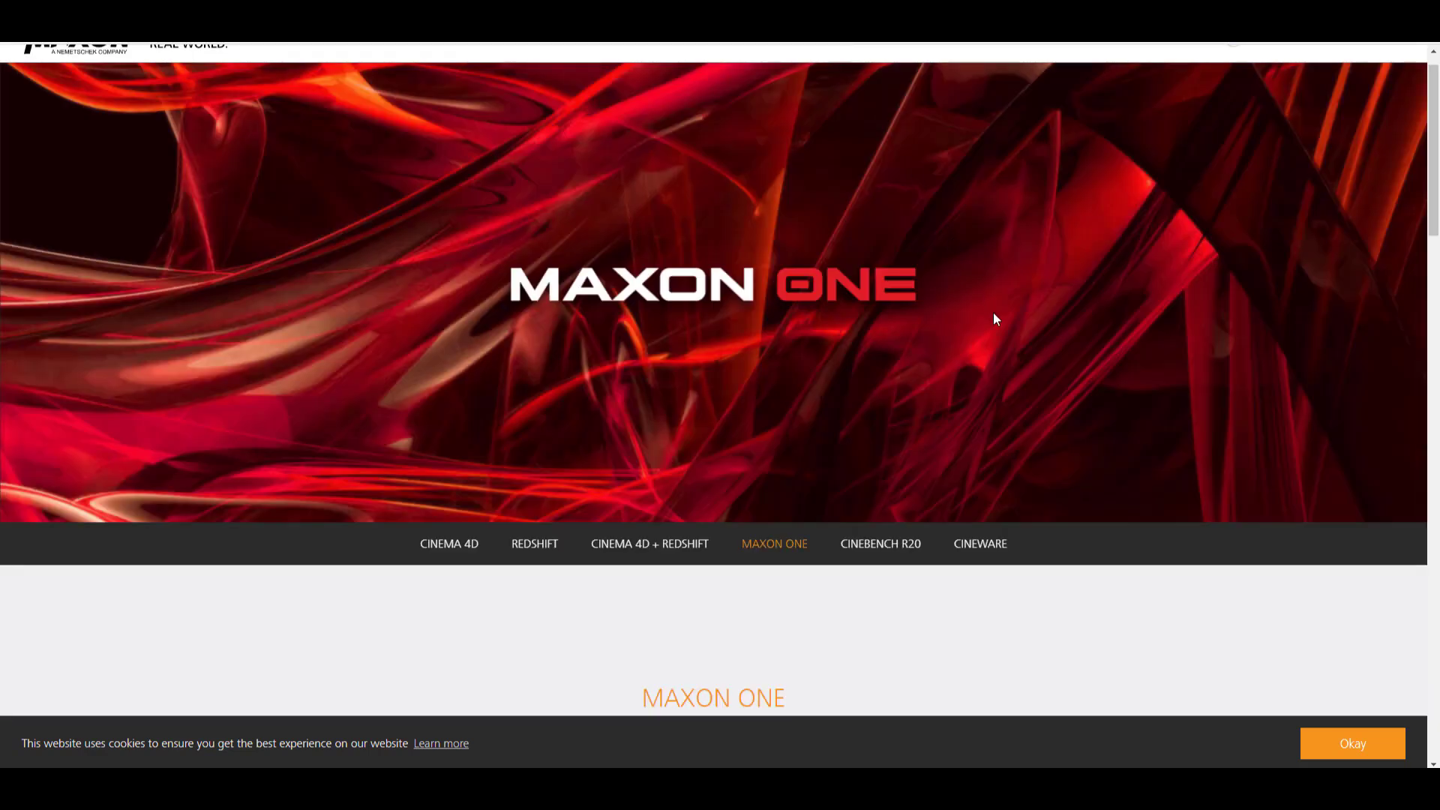
Step: Scroll the Maxon One product page past Cinema 4D down to Red Giant Complete
scroll(down, 3)
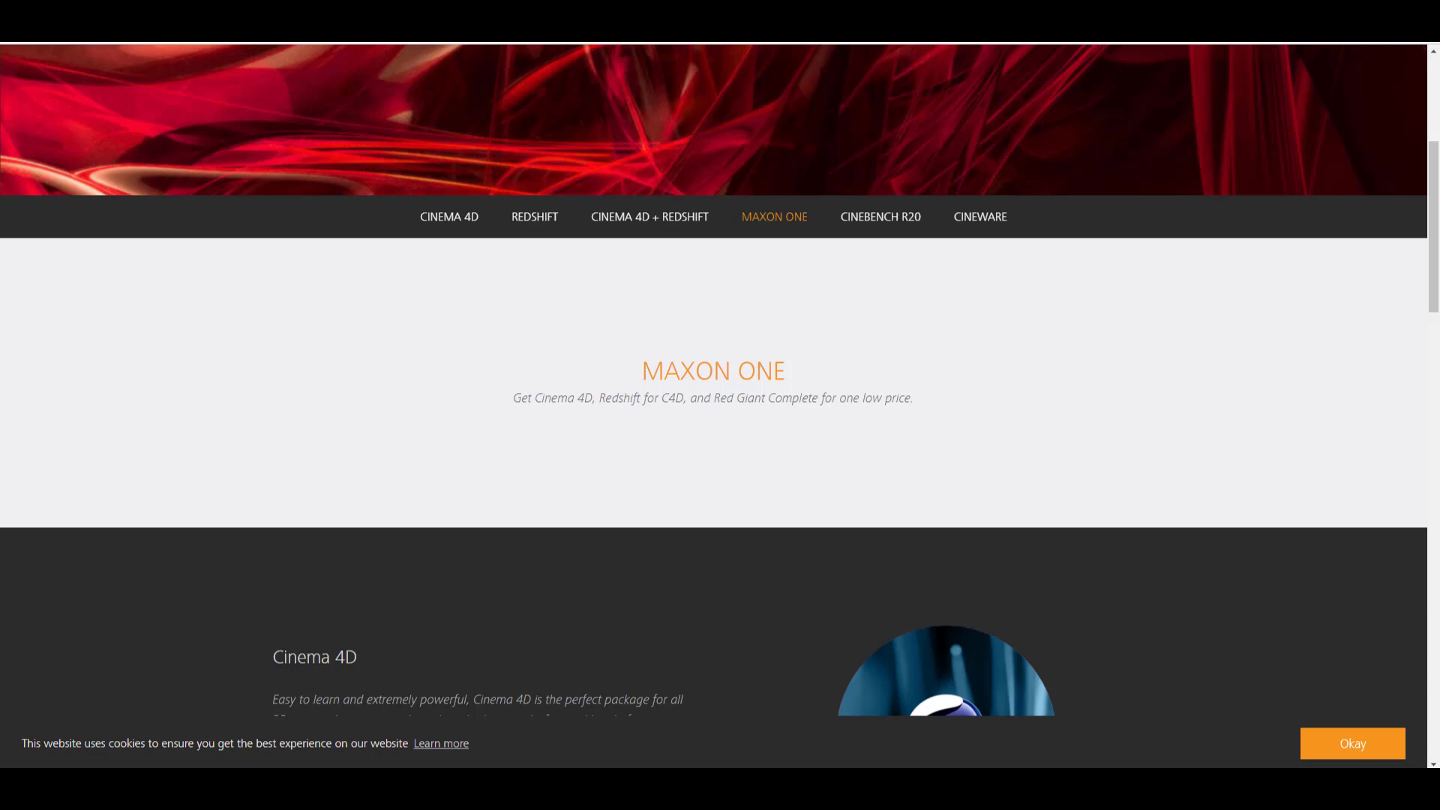
mouse_move(813, 184)
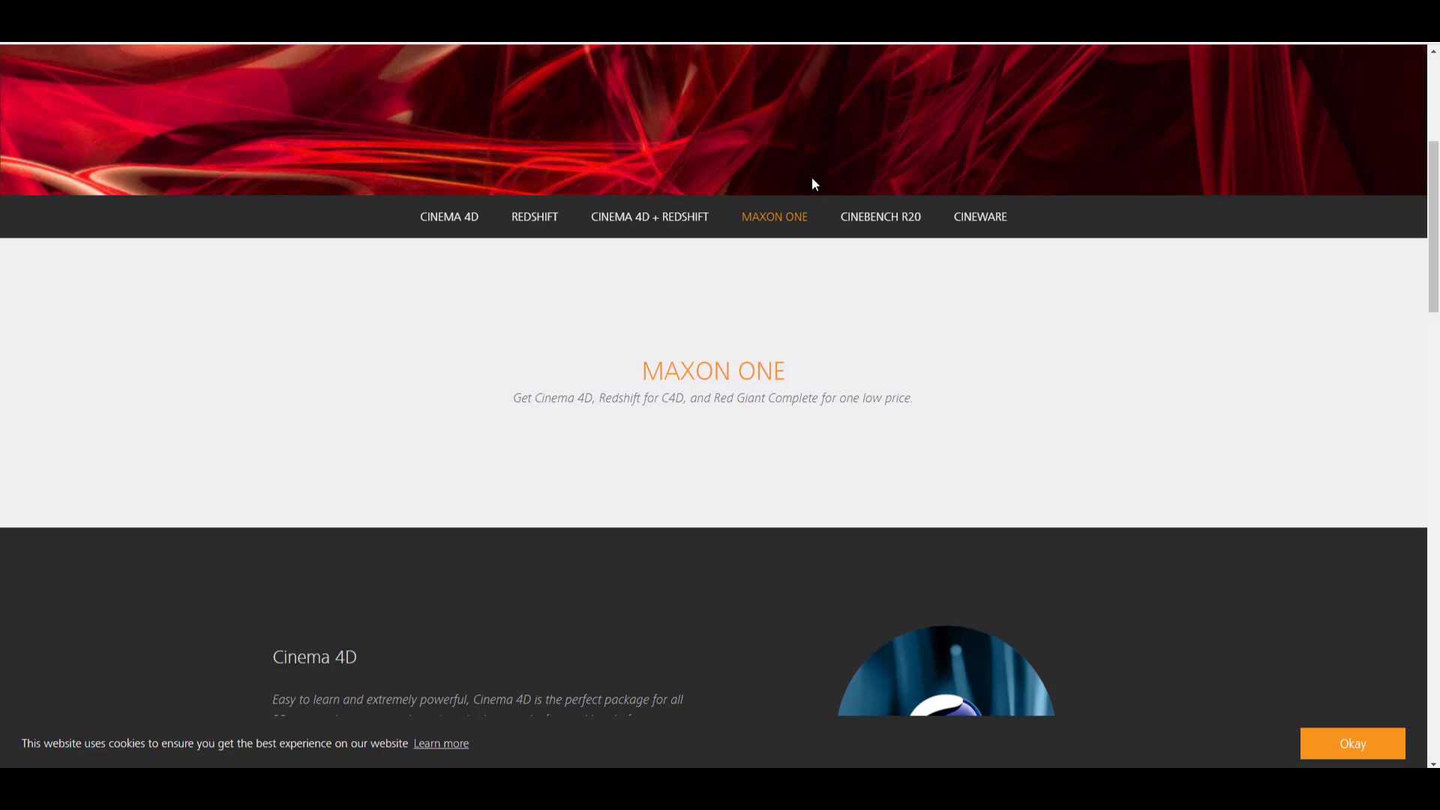
mouse_move(849, 481)
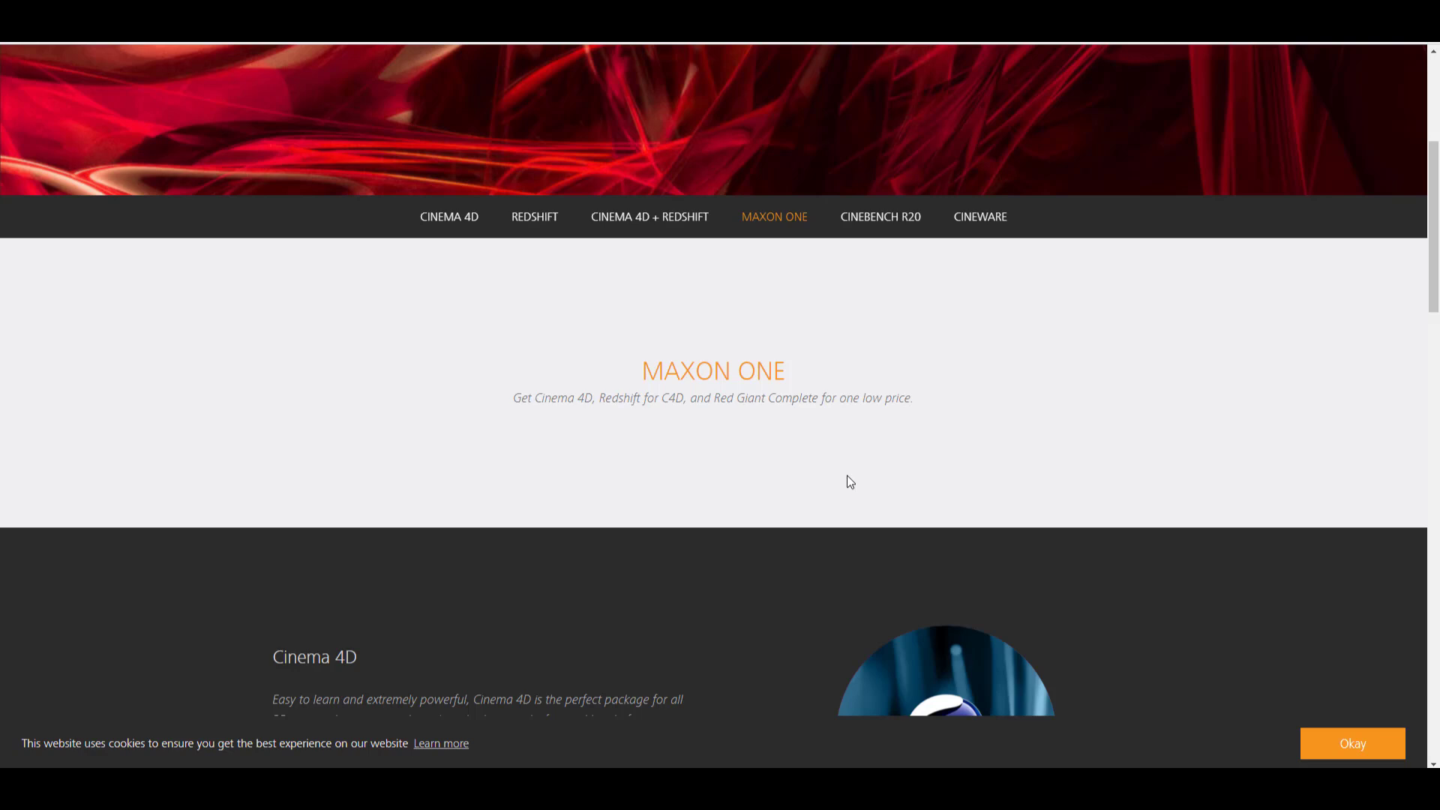
mouse_move(931, 448)
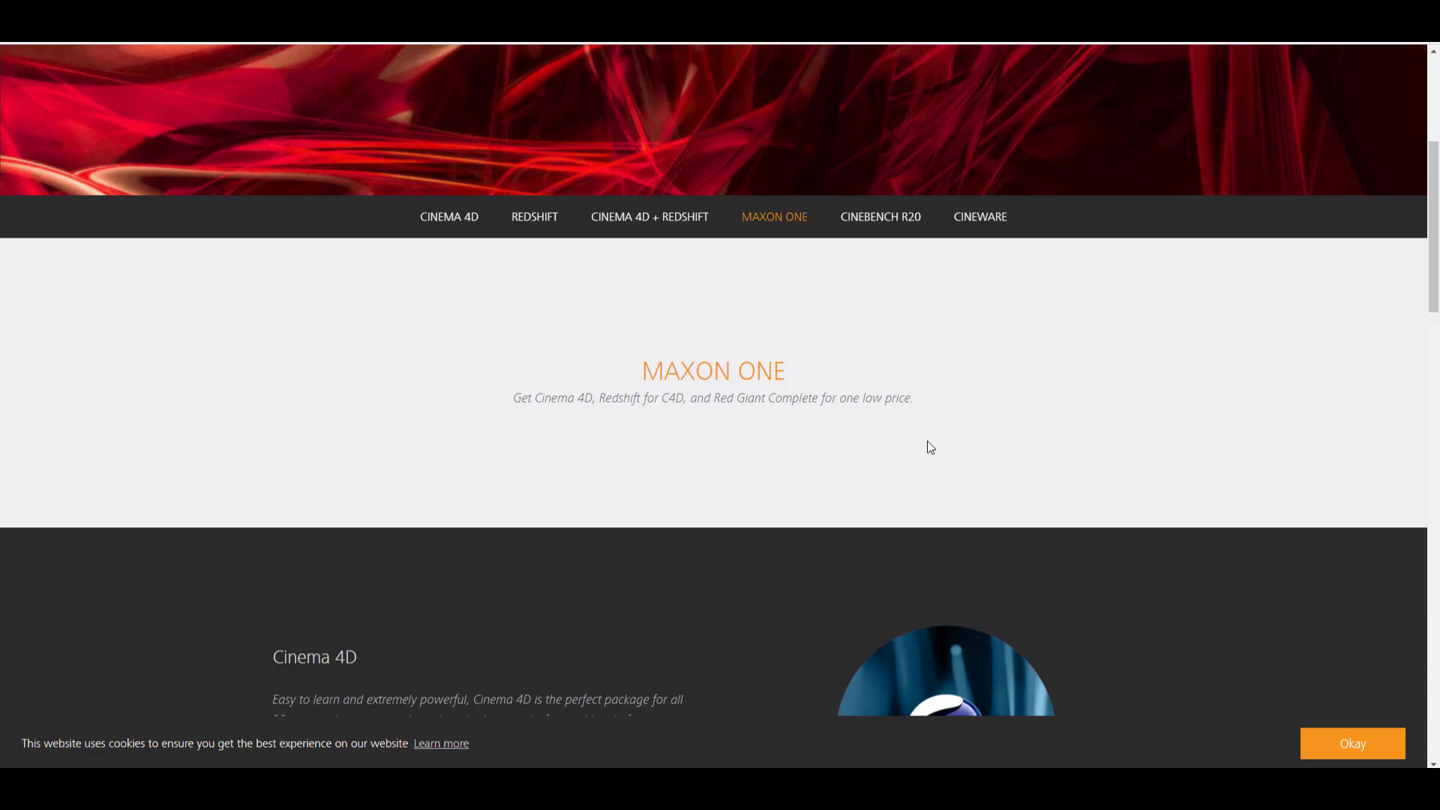
scroll(down, 3)
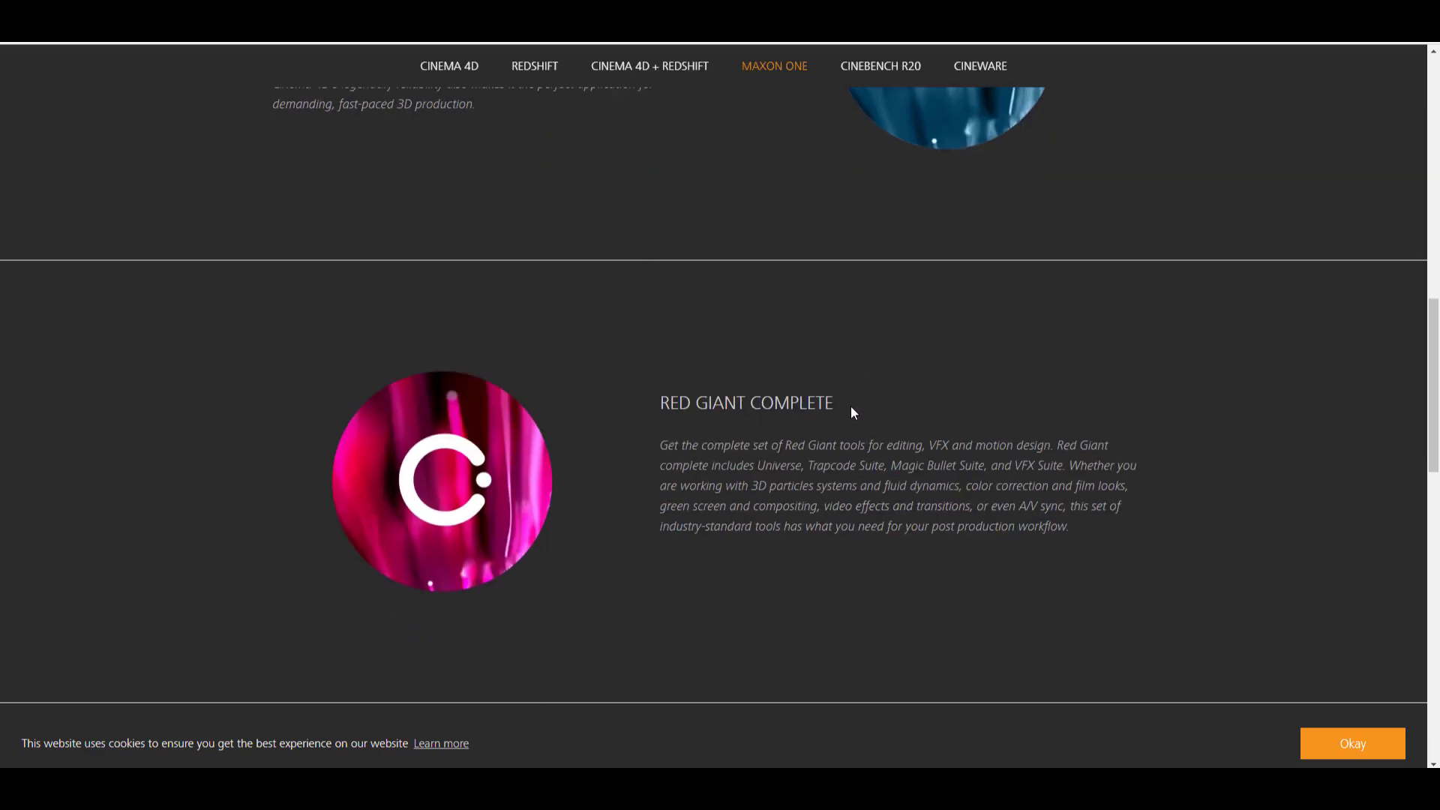
mouse_move(846, 400)
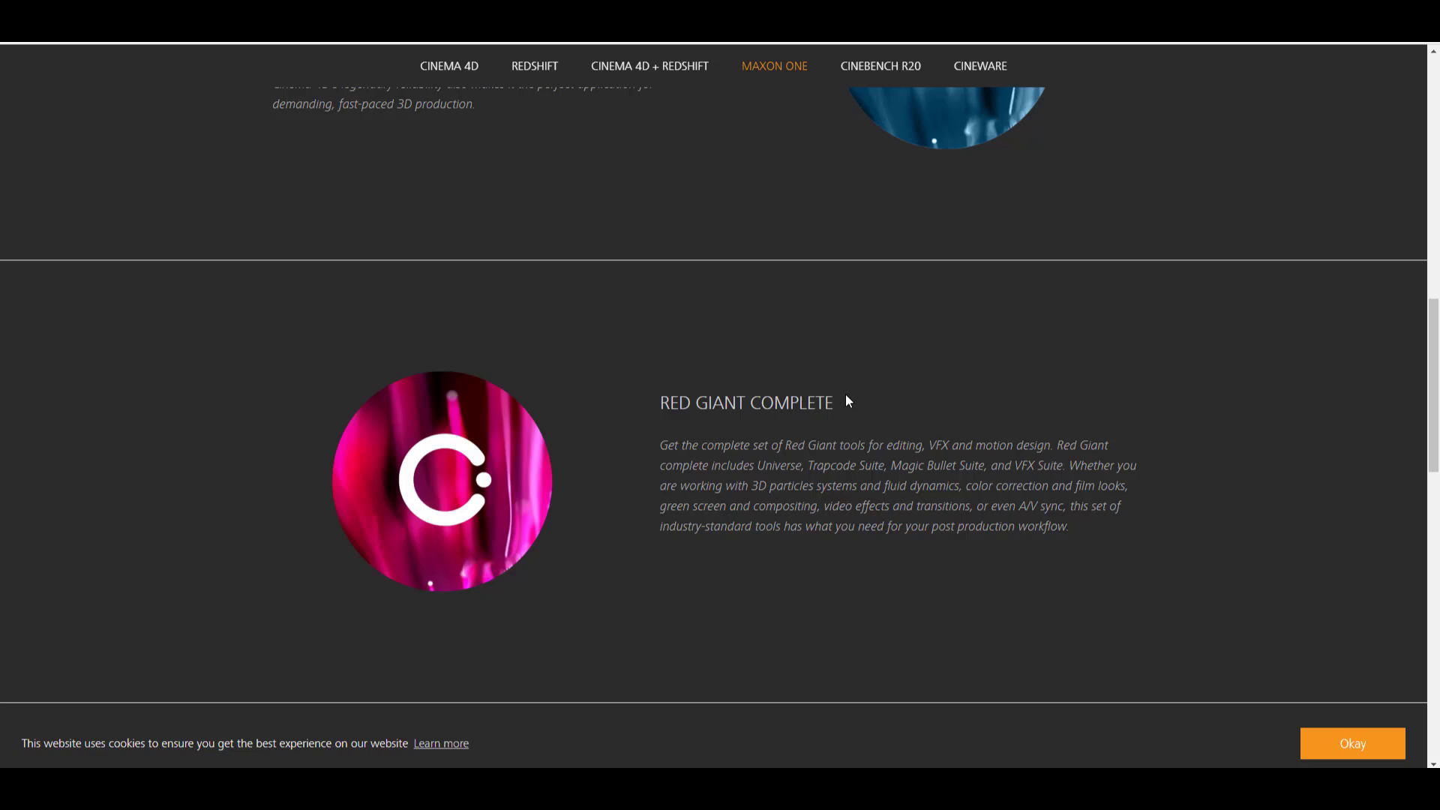
mouse_move(842, 396)
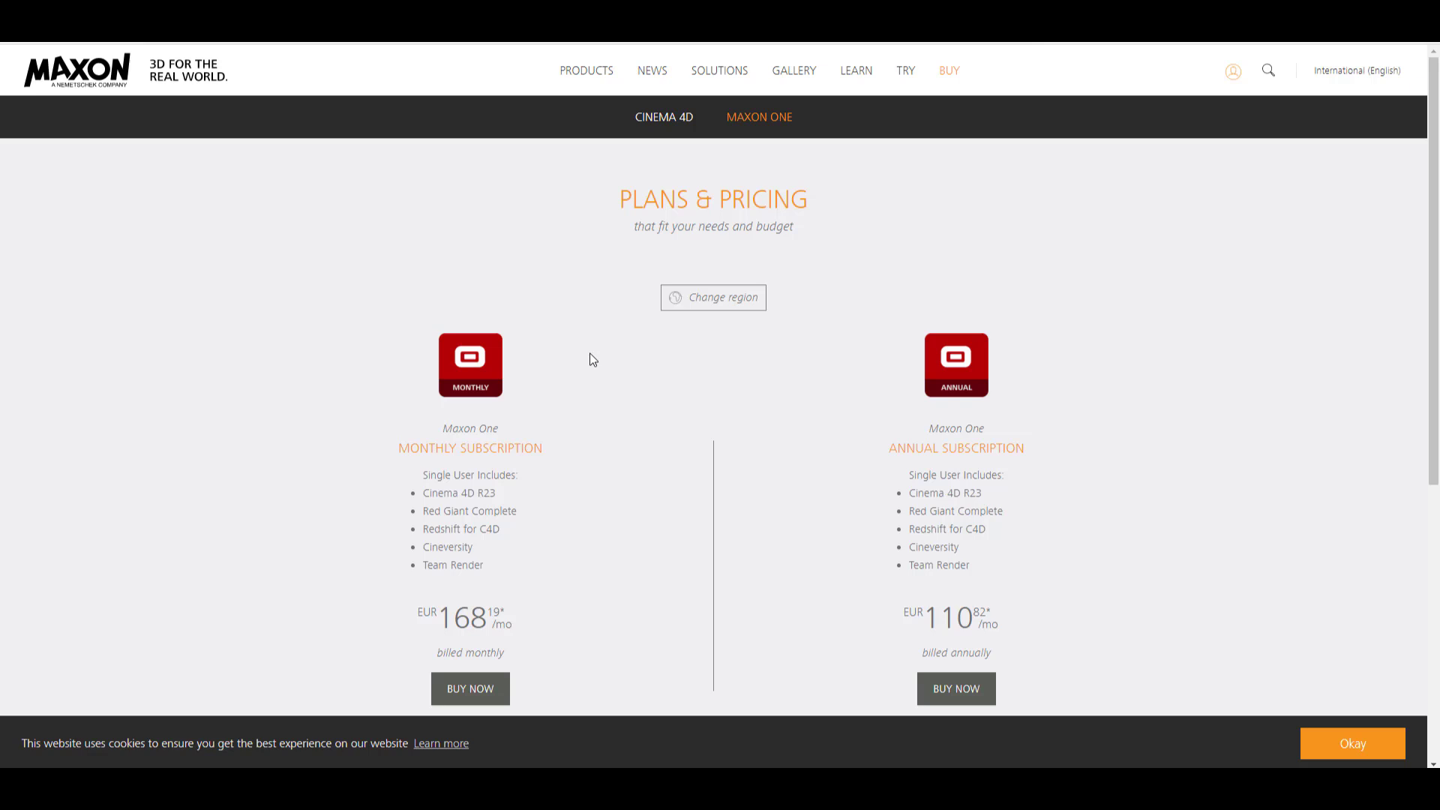
mouse_move(596, 299)
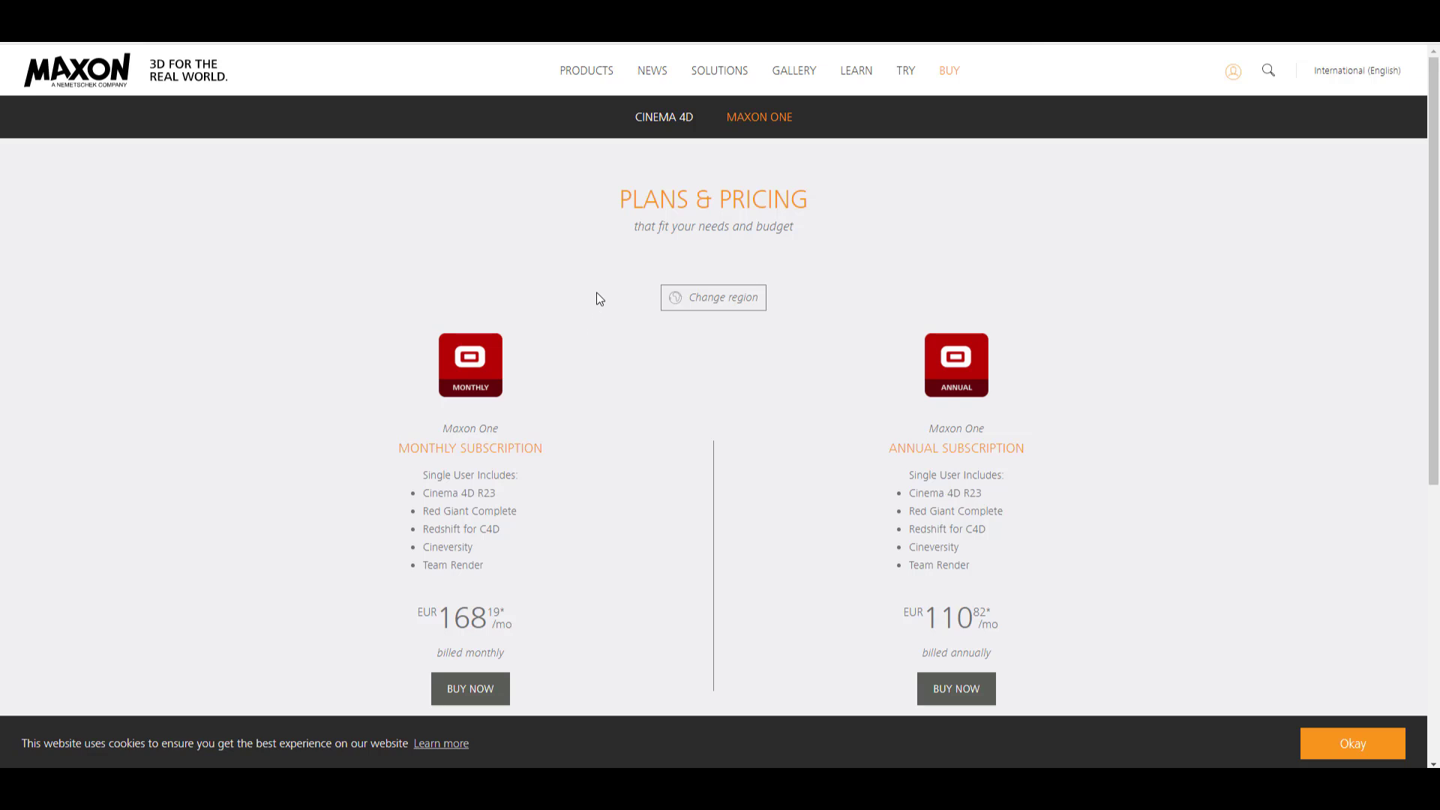
Step: Review the Maxon One monthly and annual prices, then switch to the CINEMA 4D plans
scroll(down, 3)
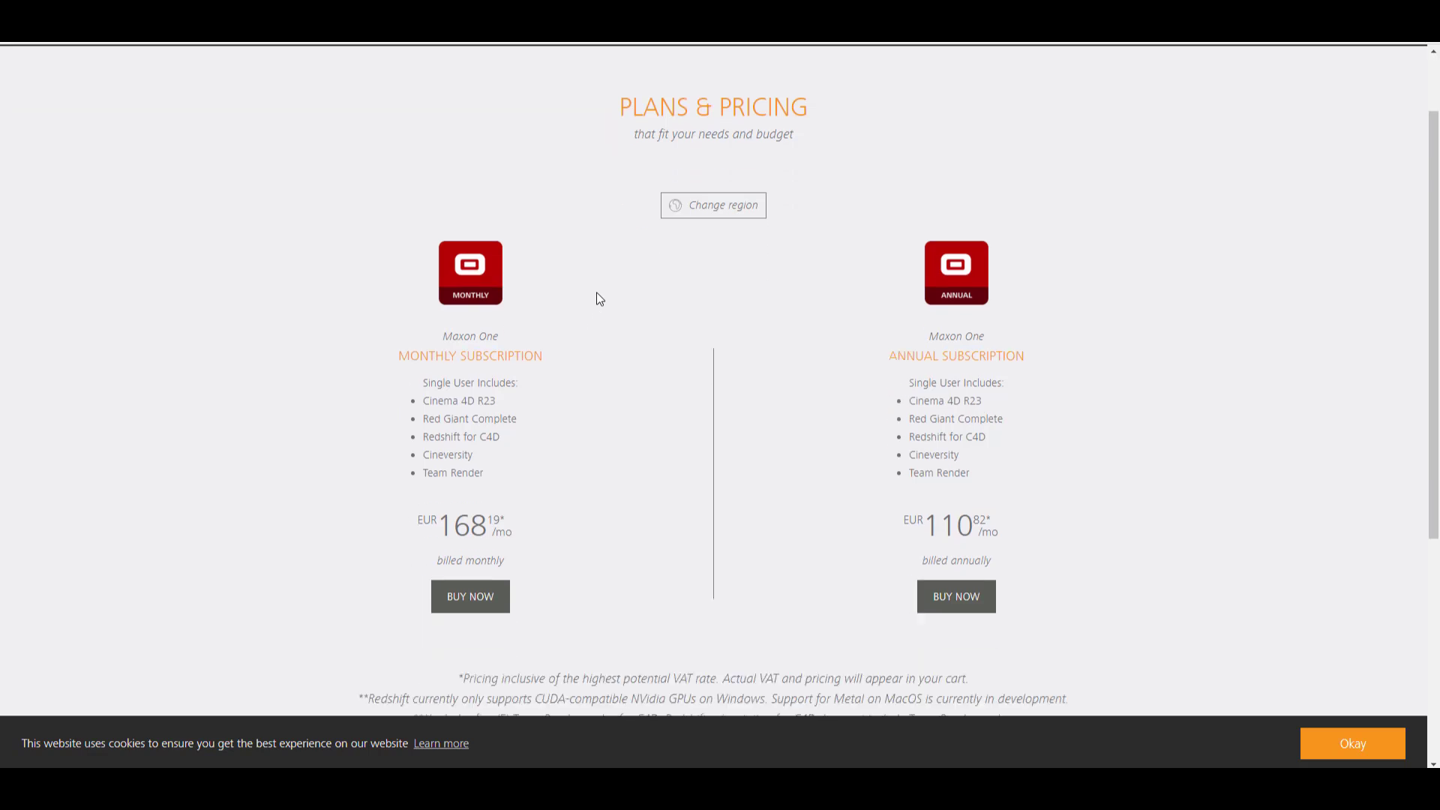
scroll(up, 3)
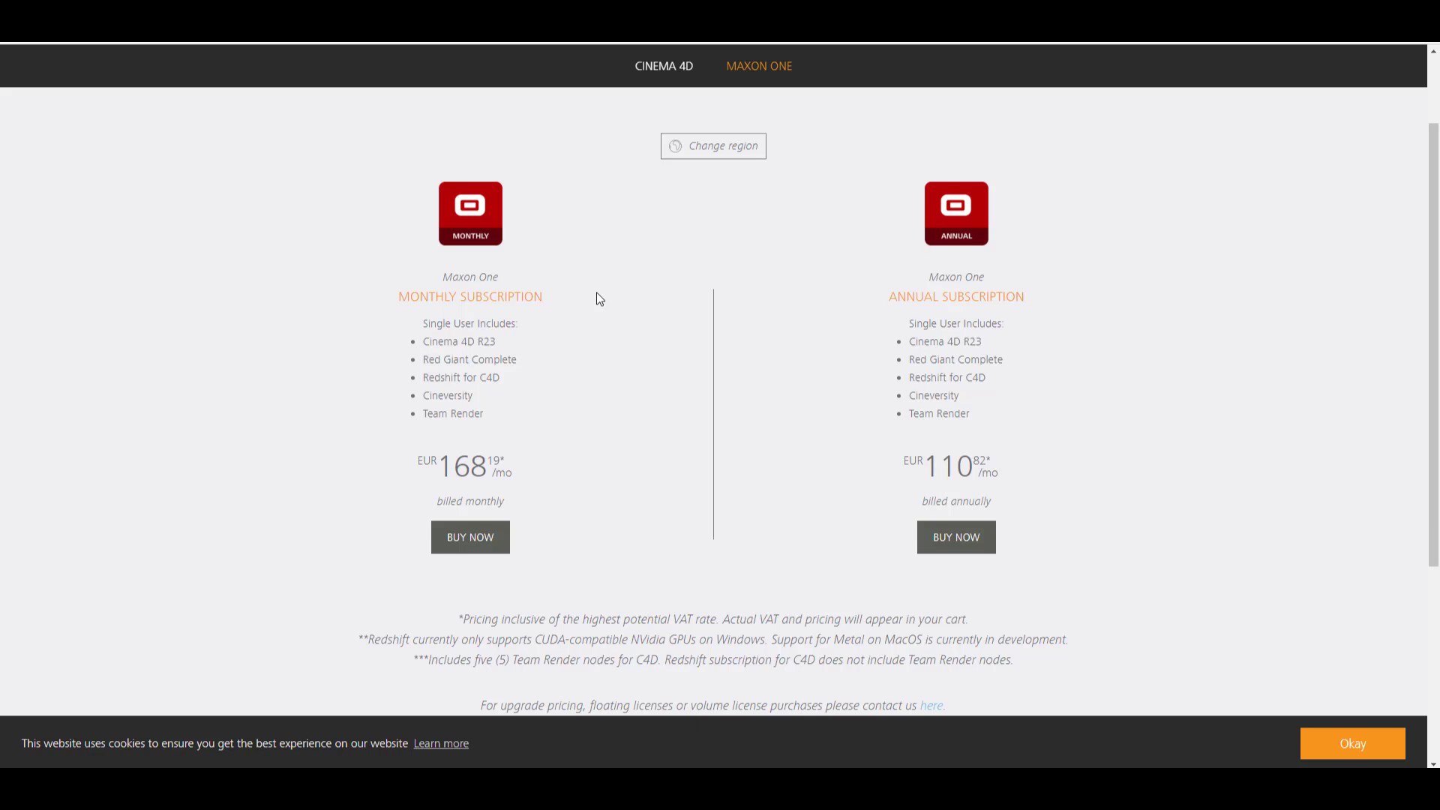
mouse_move(520, 422)
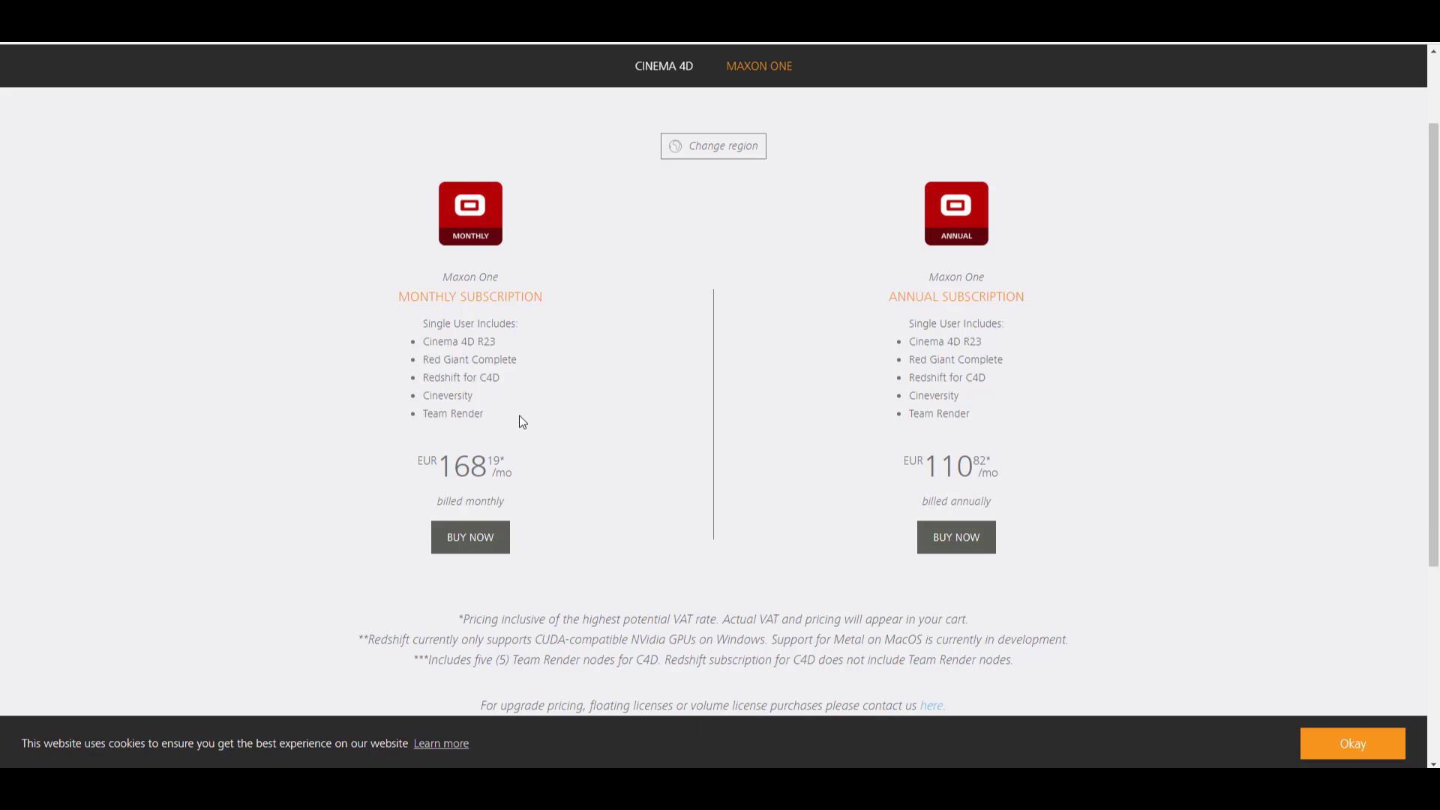
mouse_move(507, 367)
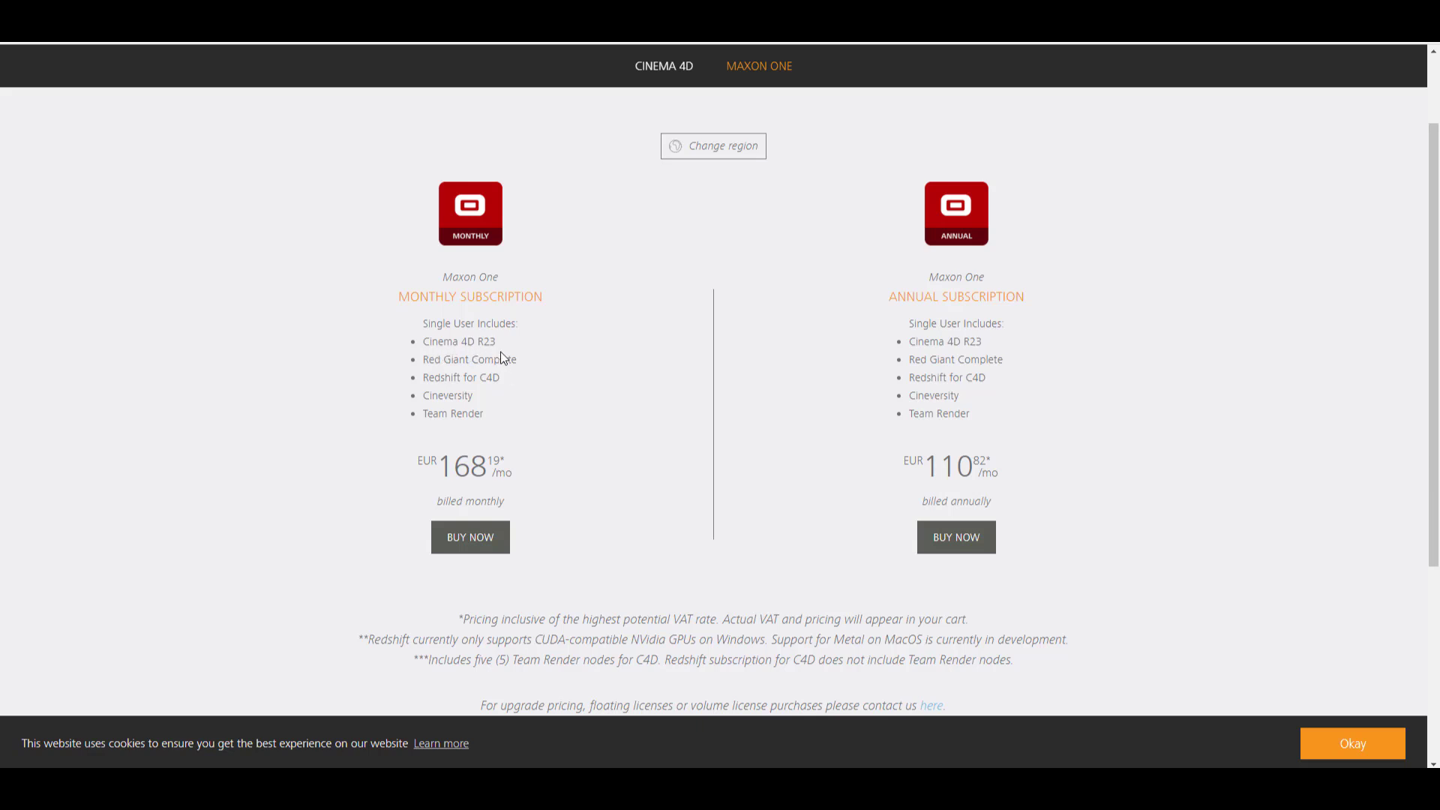
mouse_move(462, 375)
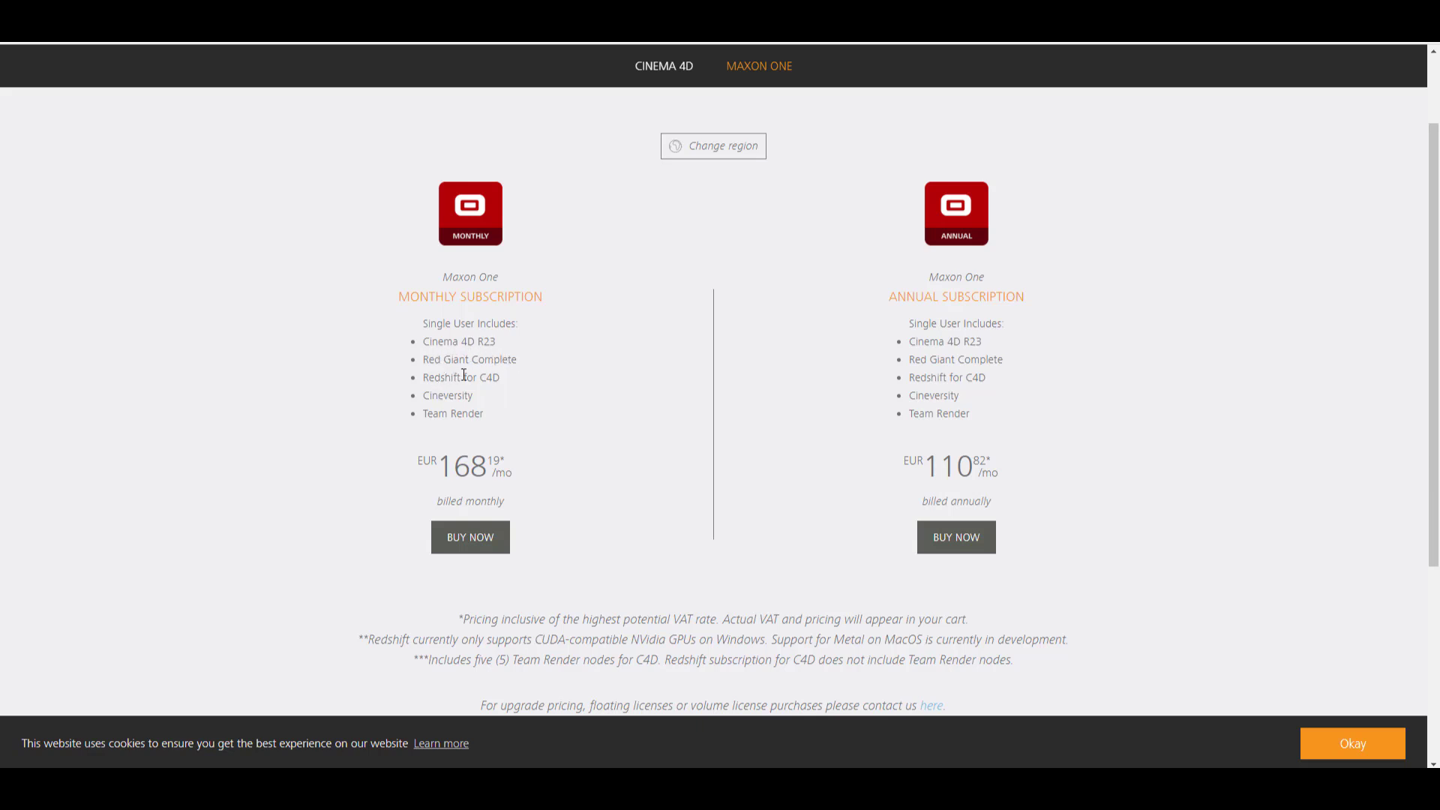
mouse_move(433, 414)
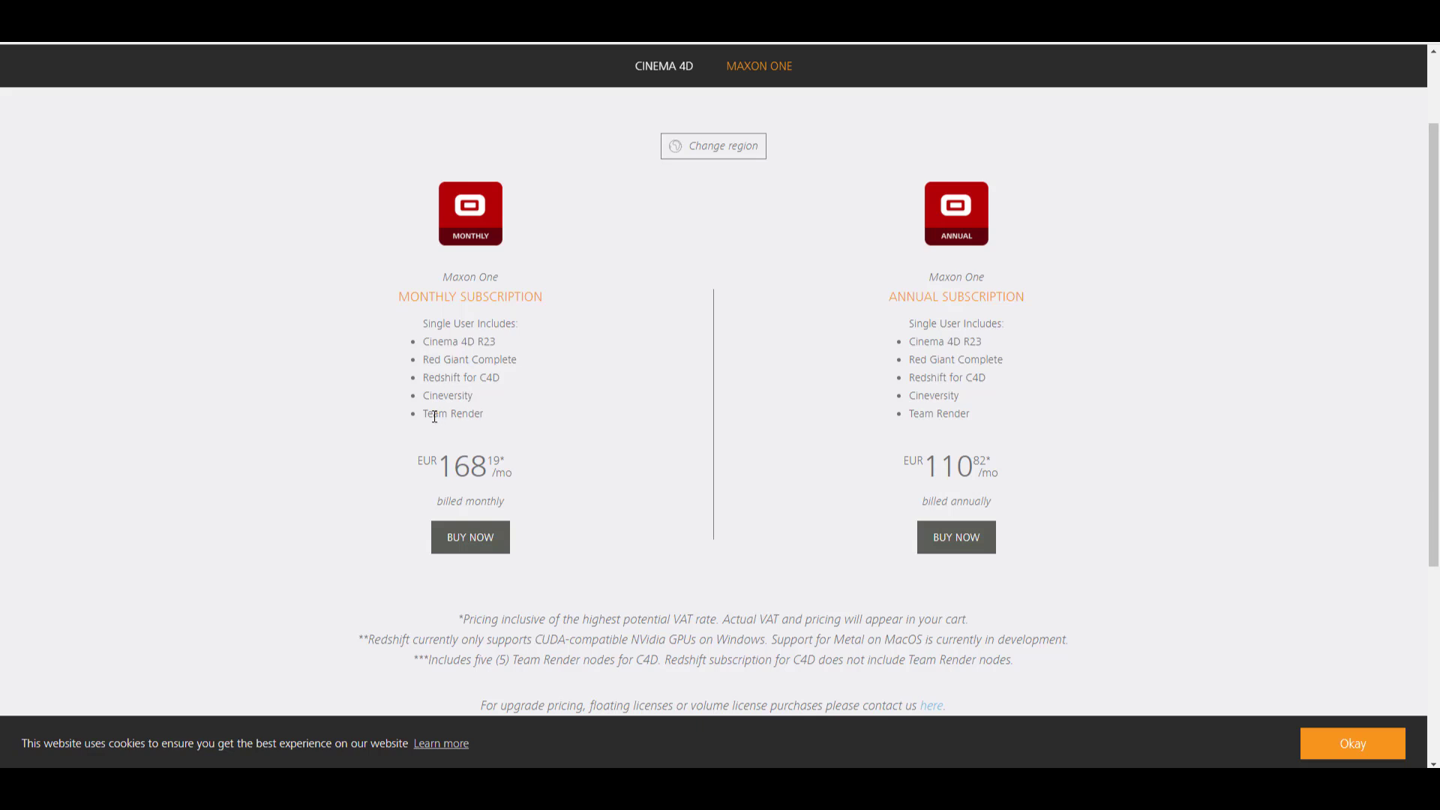
mouse_move(409, 174)
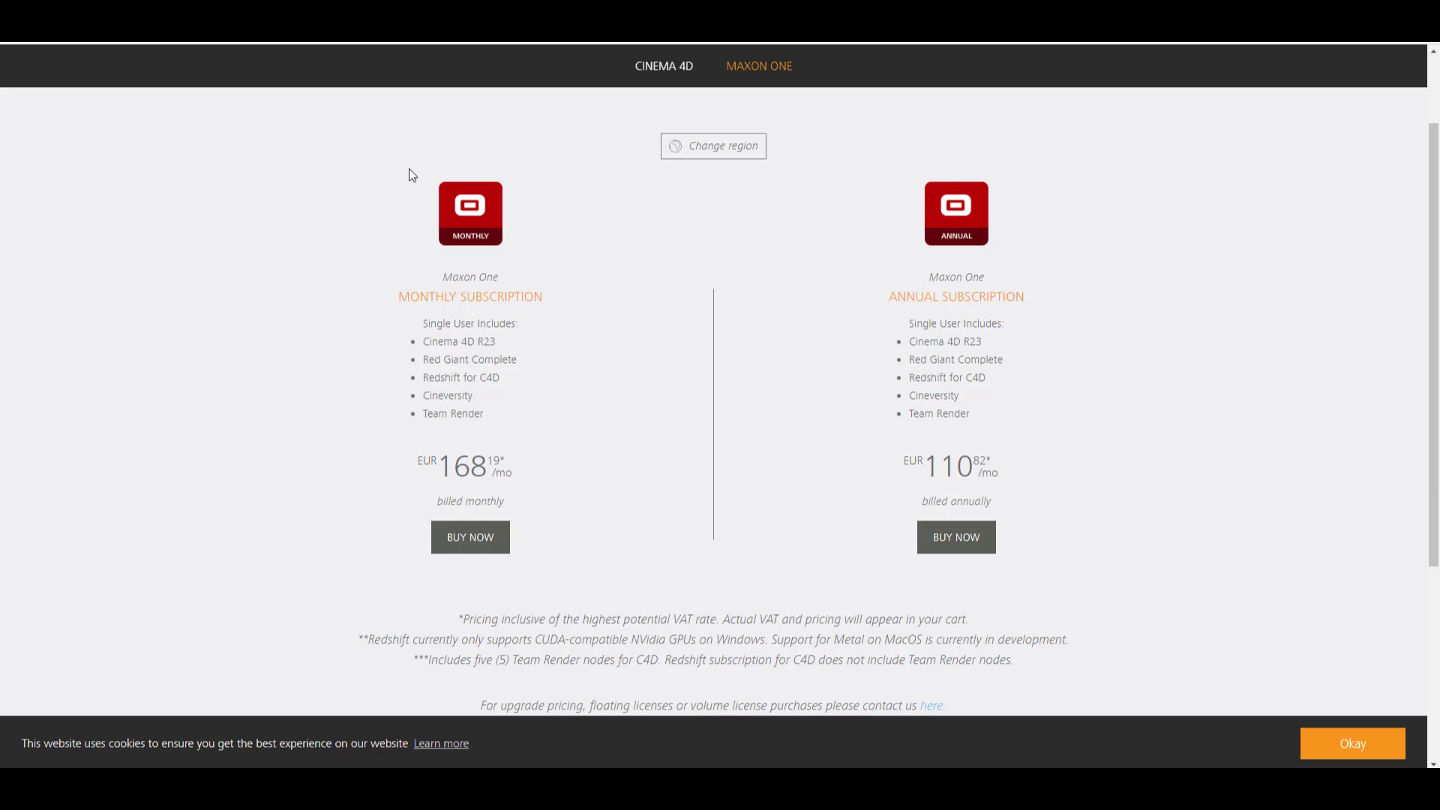
mouse_move(750, 389)
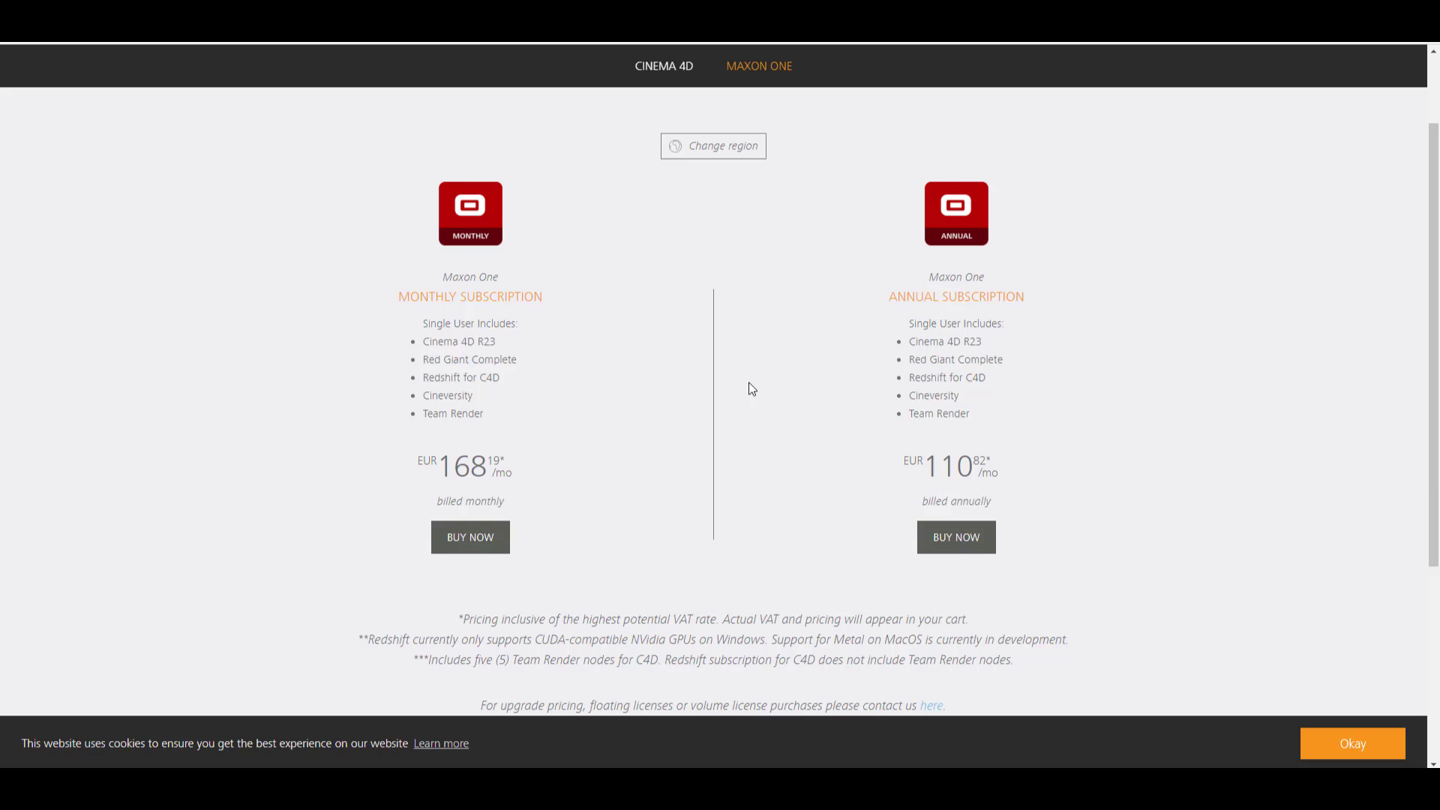
click(663, 65)
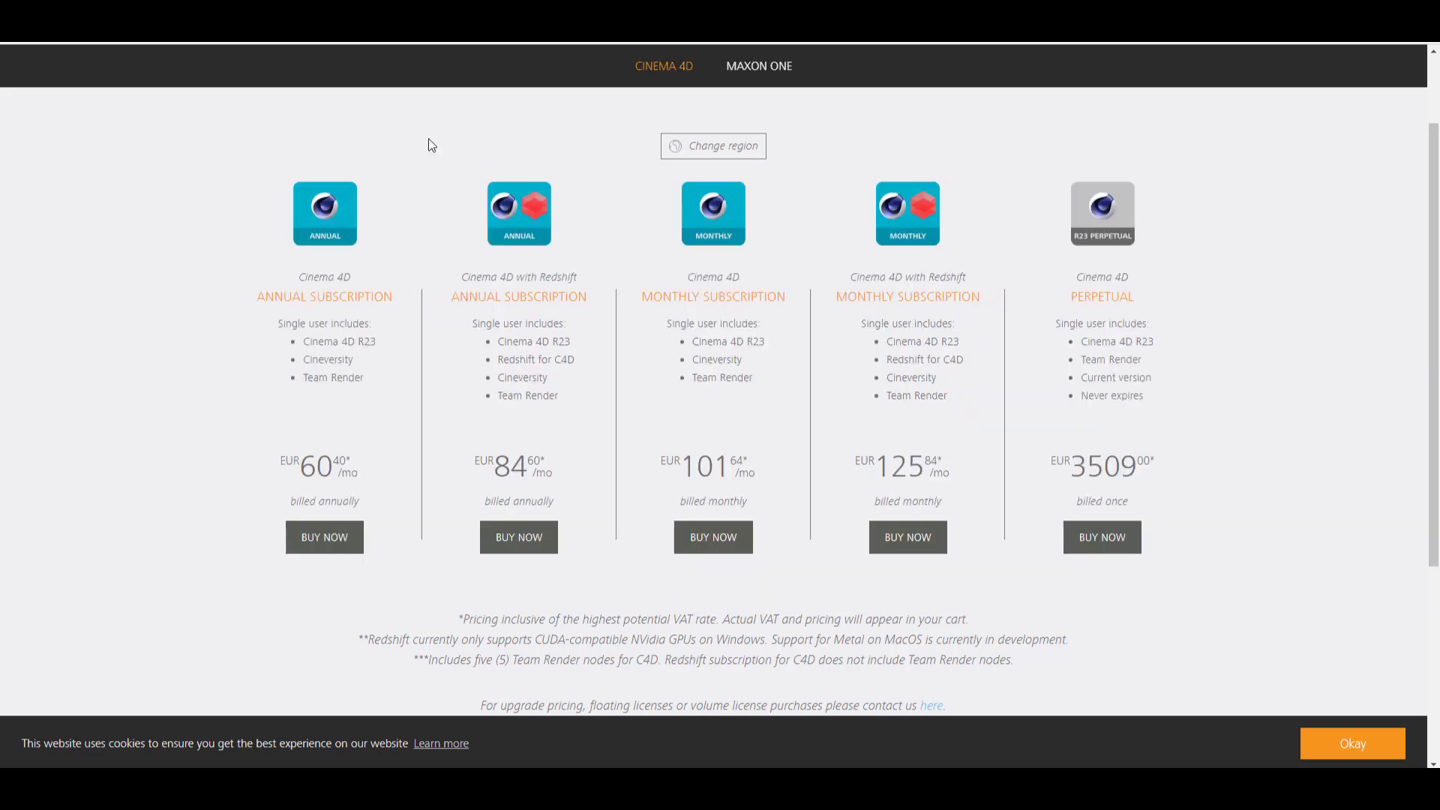
mouse_move(354, 253)
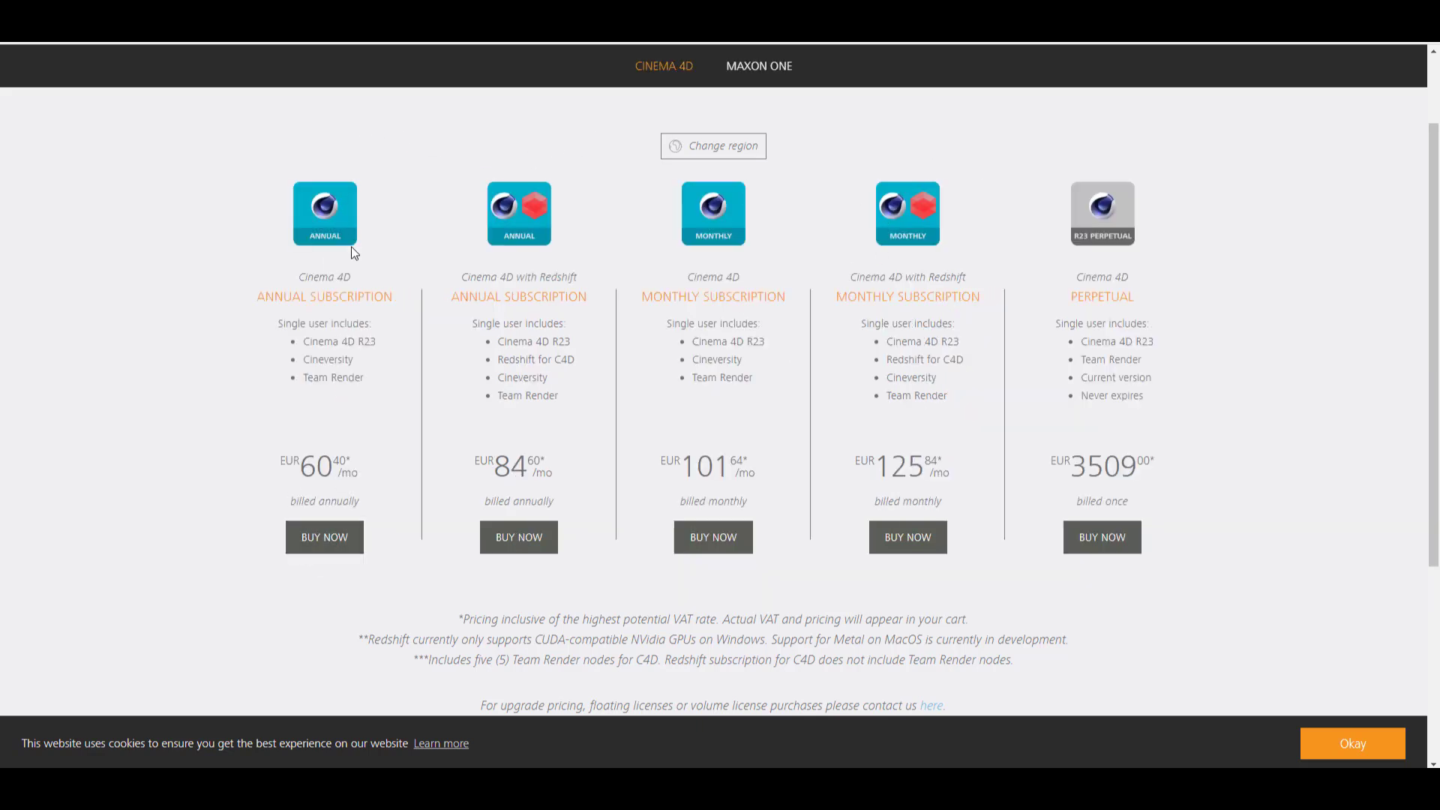
mouse_move(574, 167)
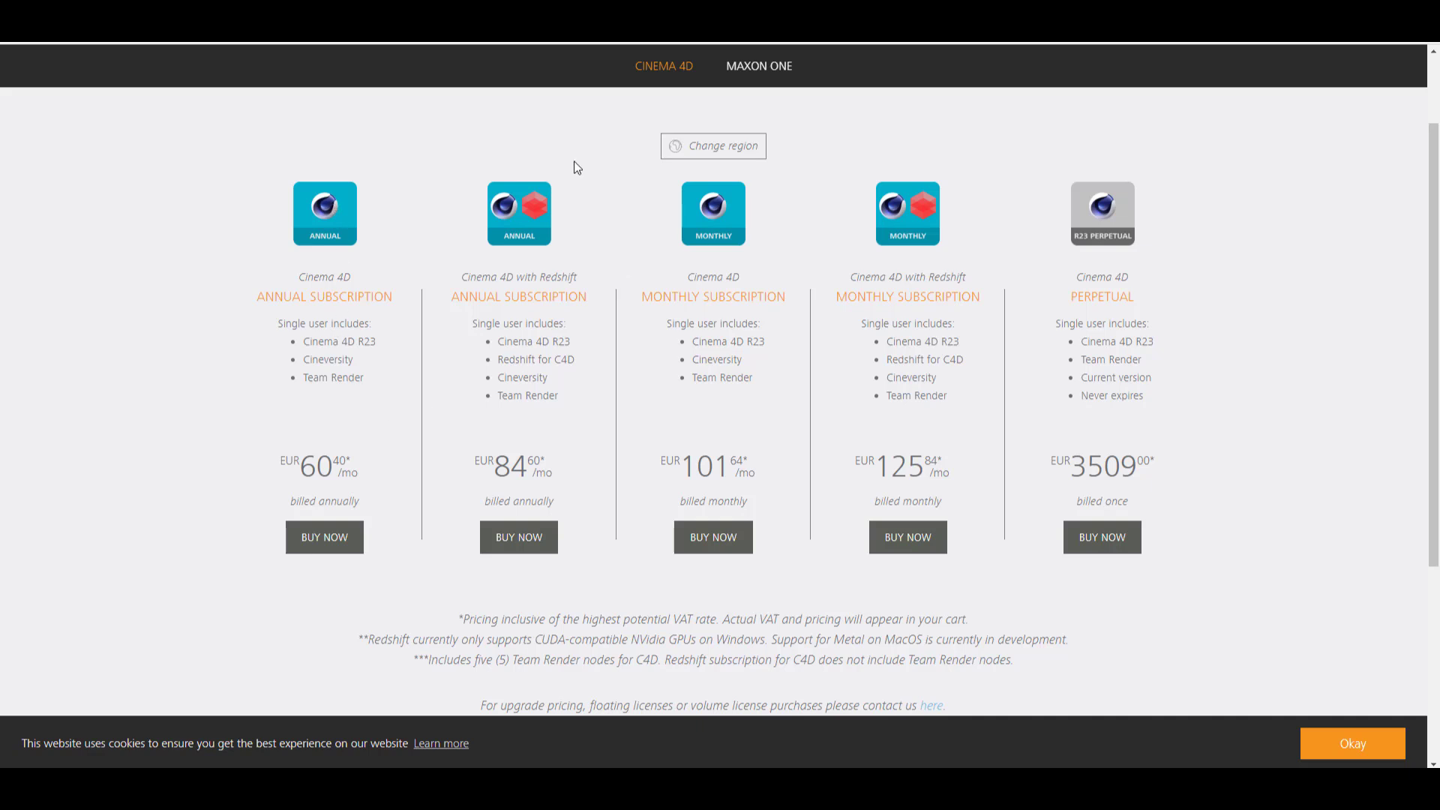
mouse_move(537, 201)
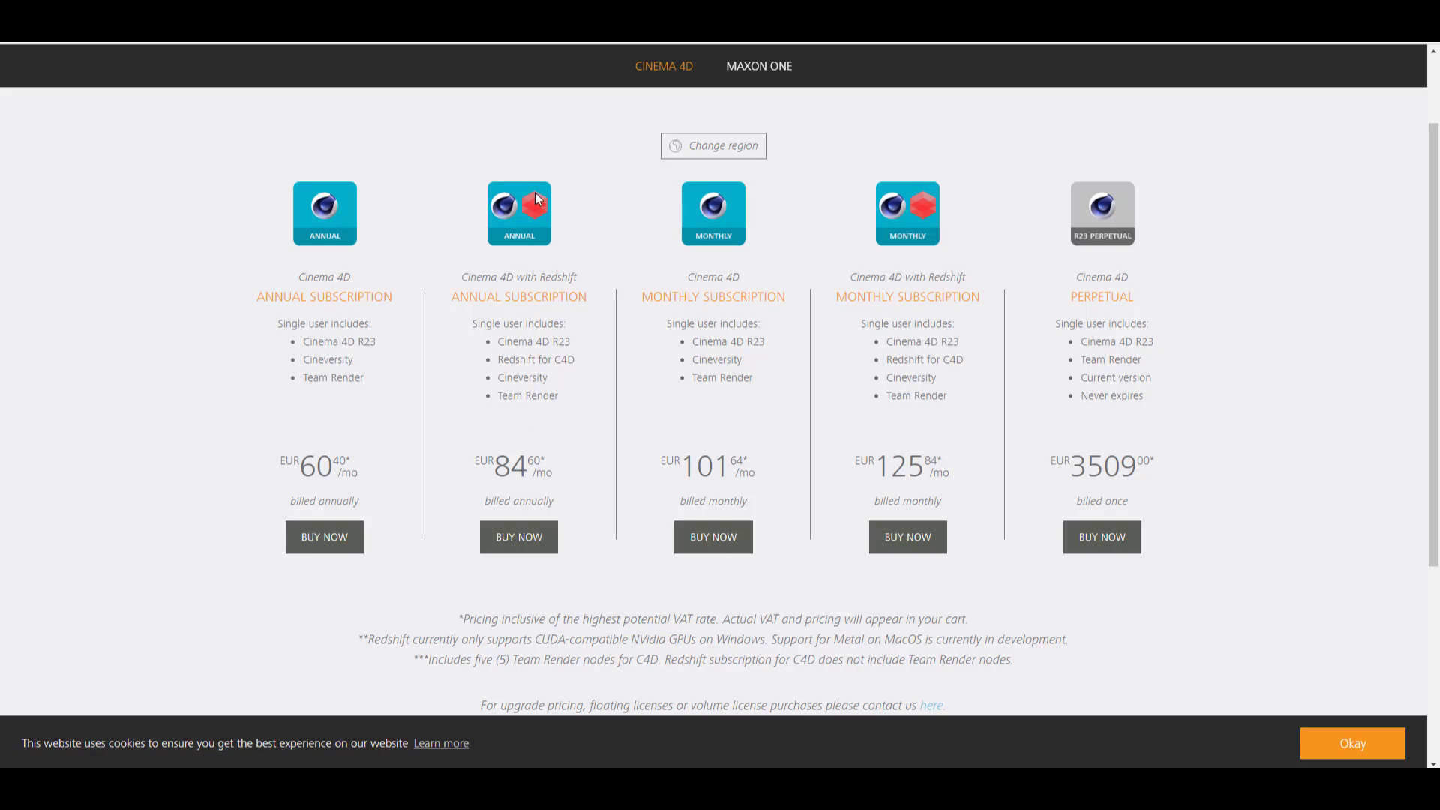
mouse_move(1176, 135)
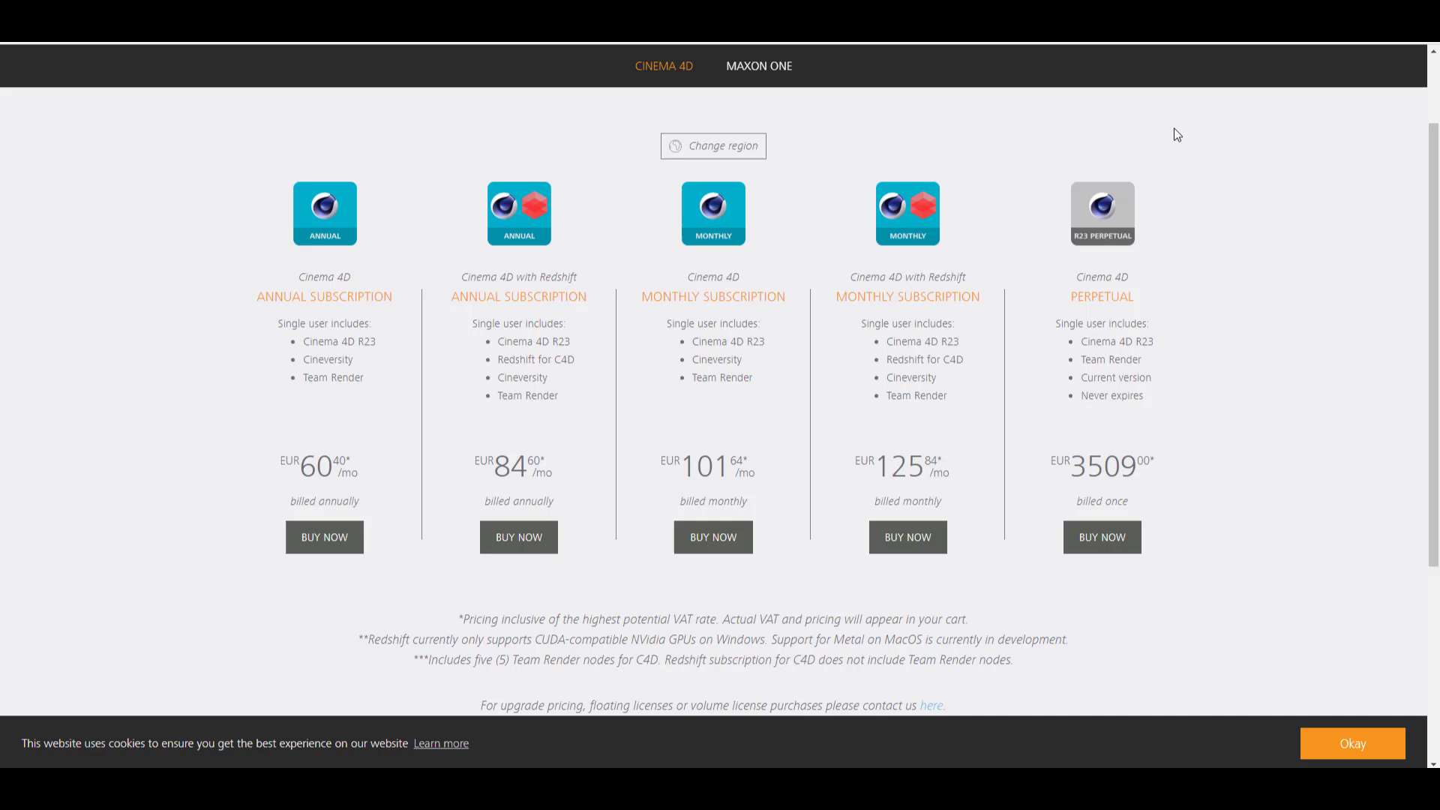
scroll(up, 3)
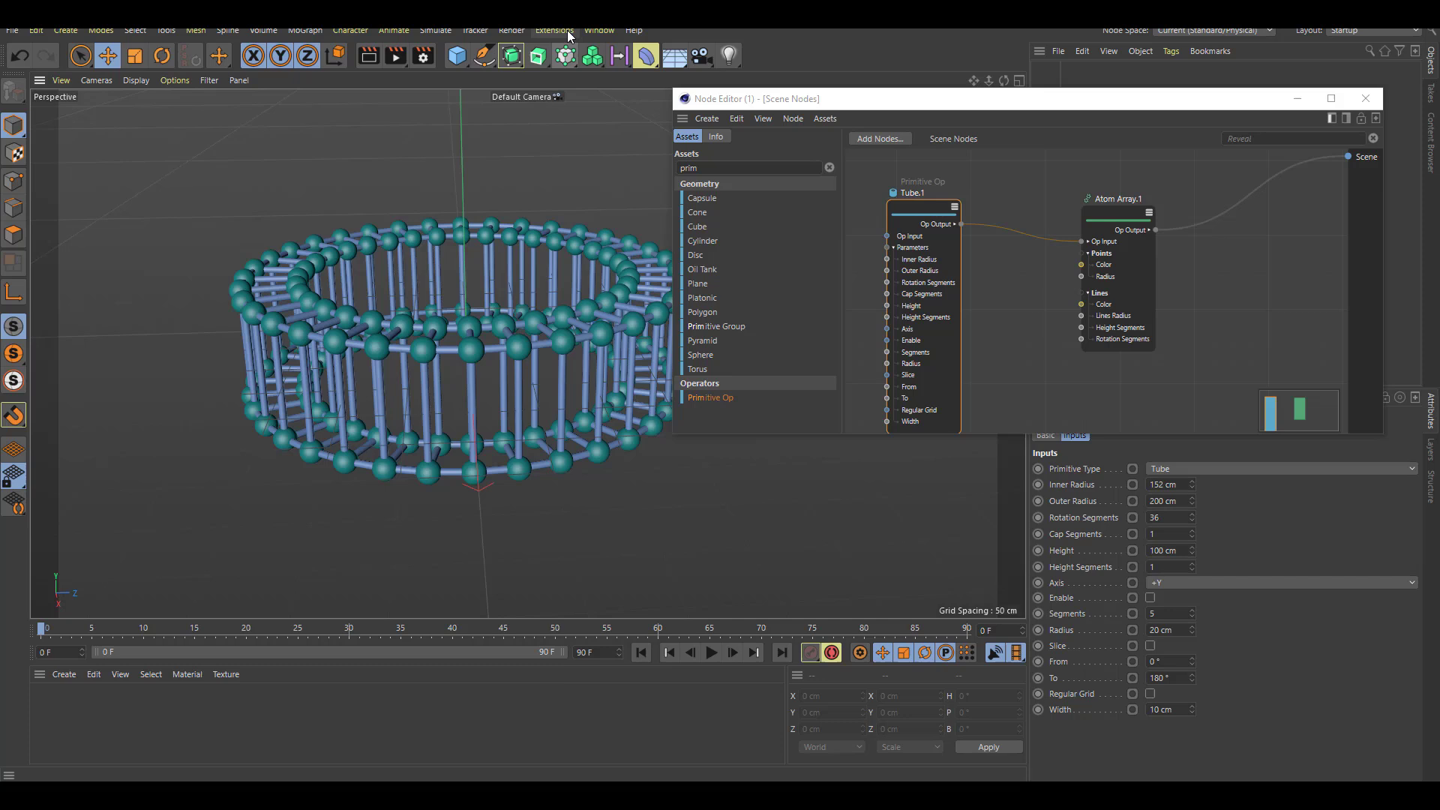
Step: Browse the USD Bridge and Volume menus, view the Red Giant trial page, then enable Screen-Space Local Reflections
click(553, 30)
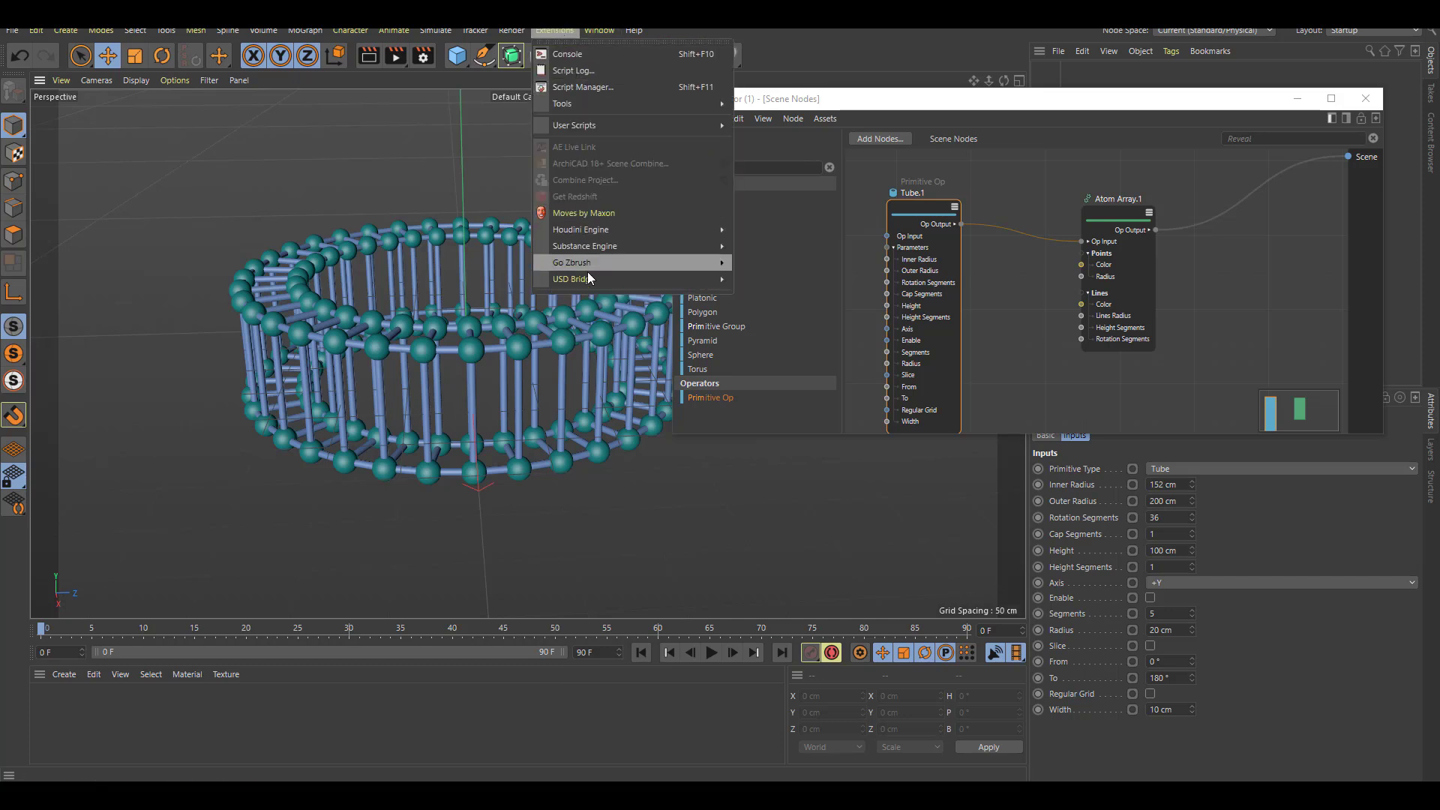
mouse_move(573, 278)
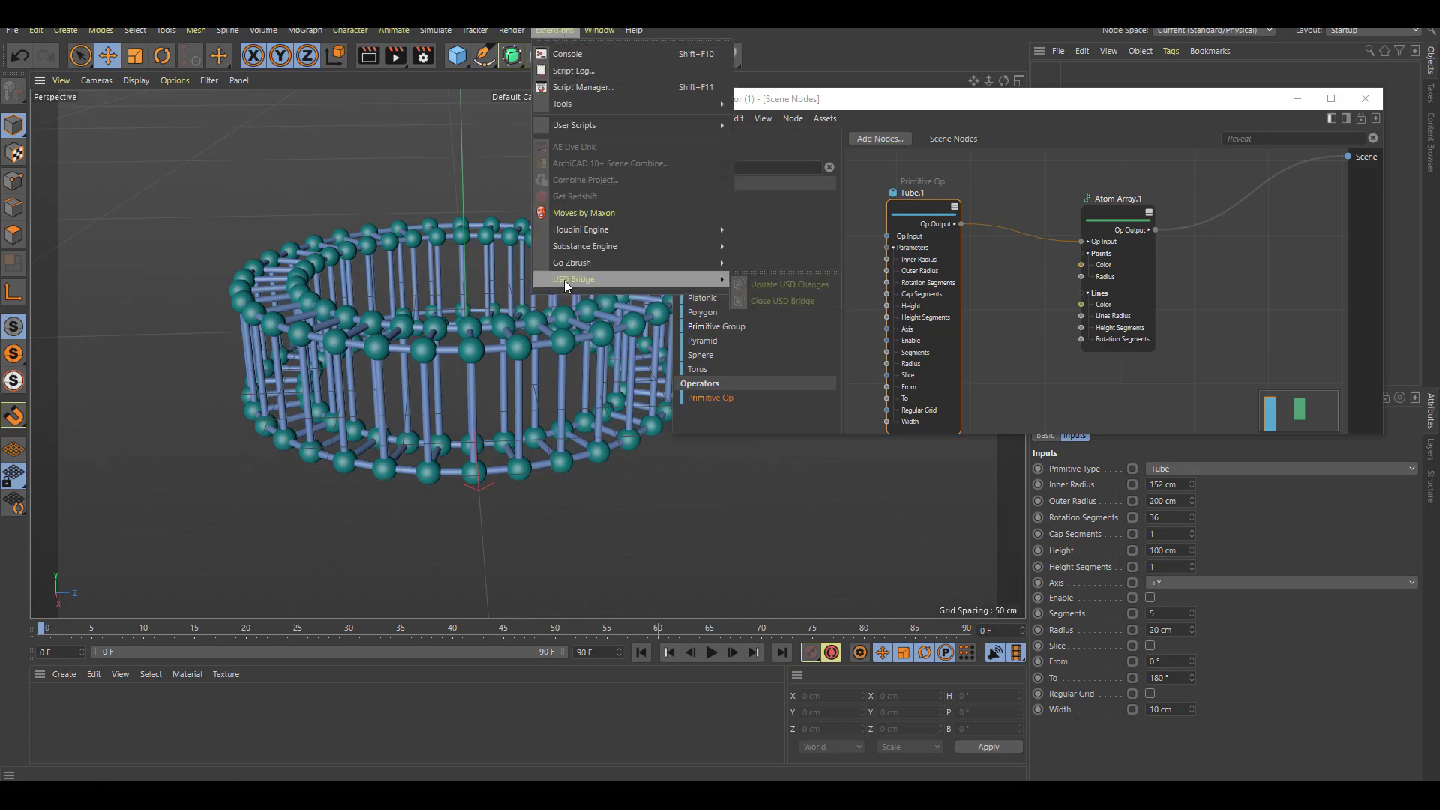
mouse_move(780, 285)
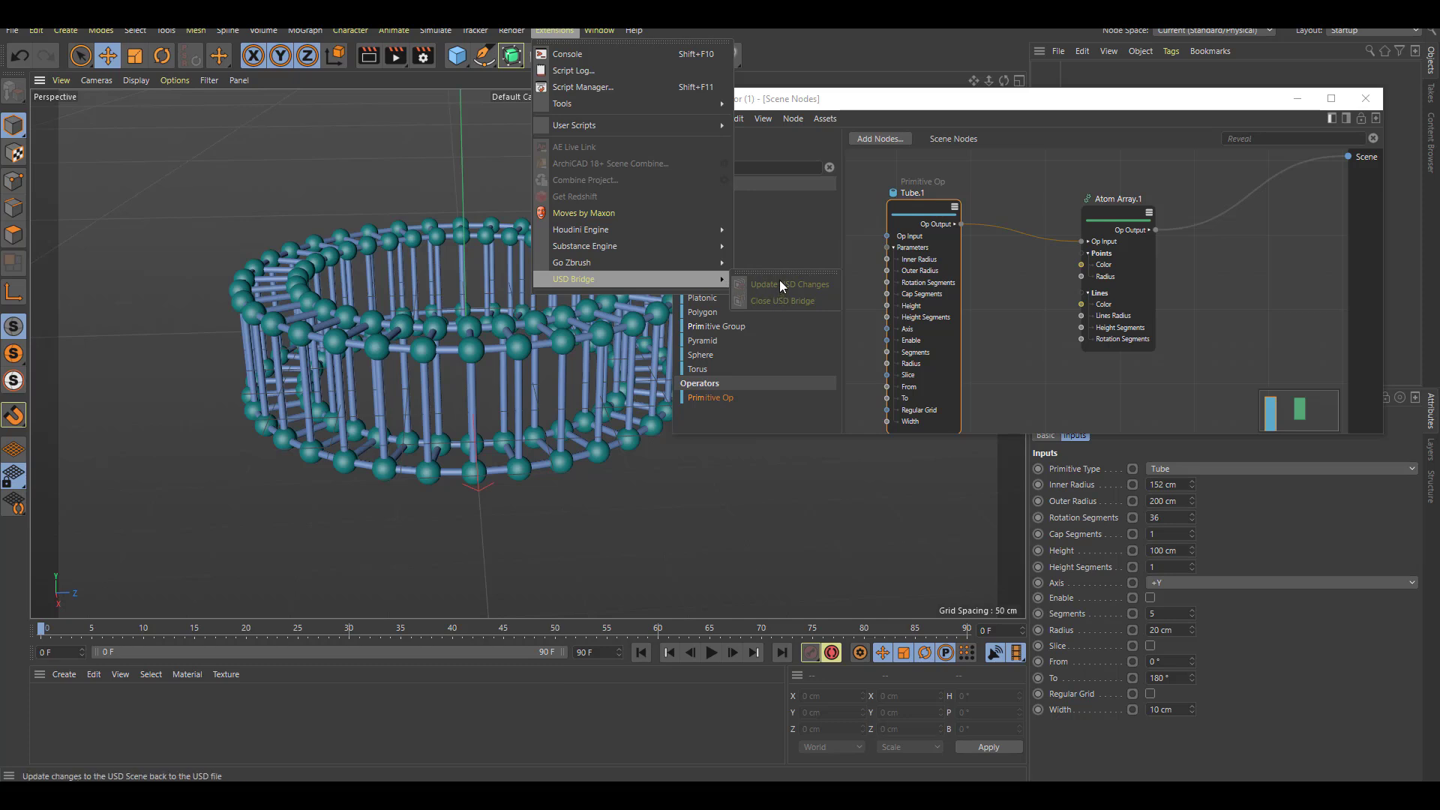
mouse_move(781, 285)
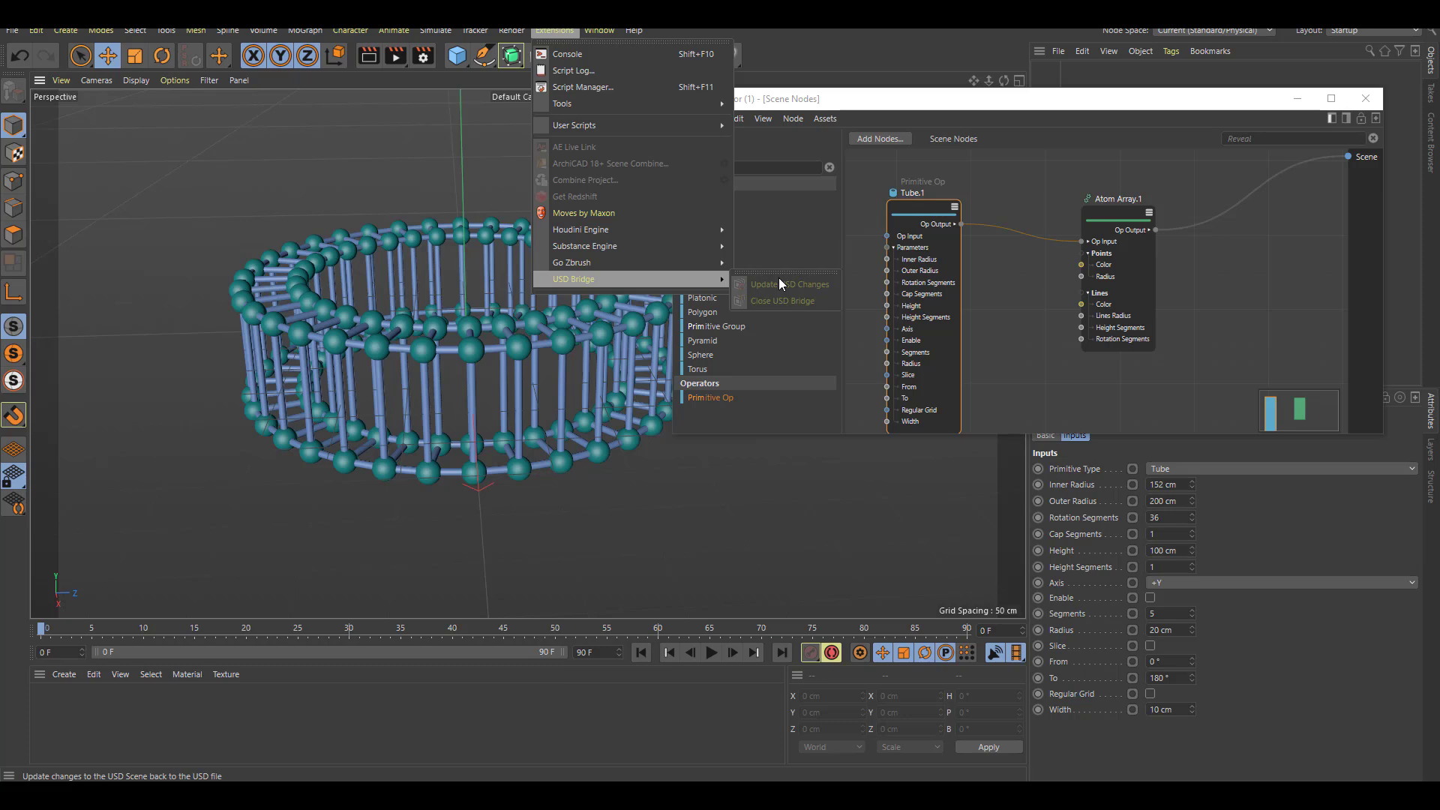
click(262, 30)
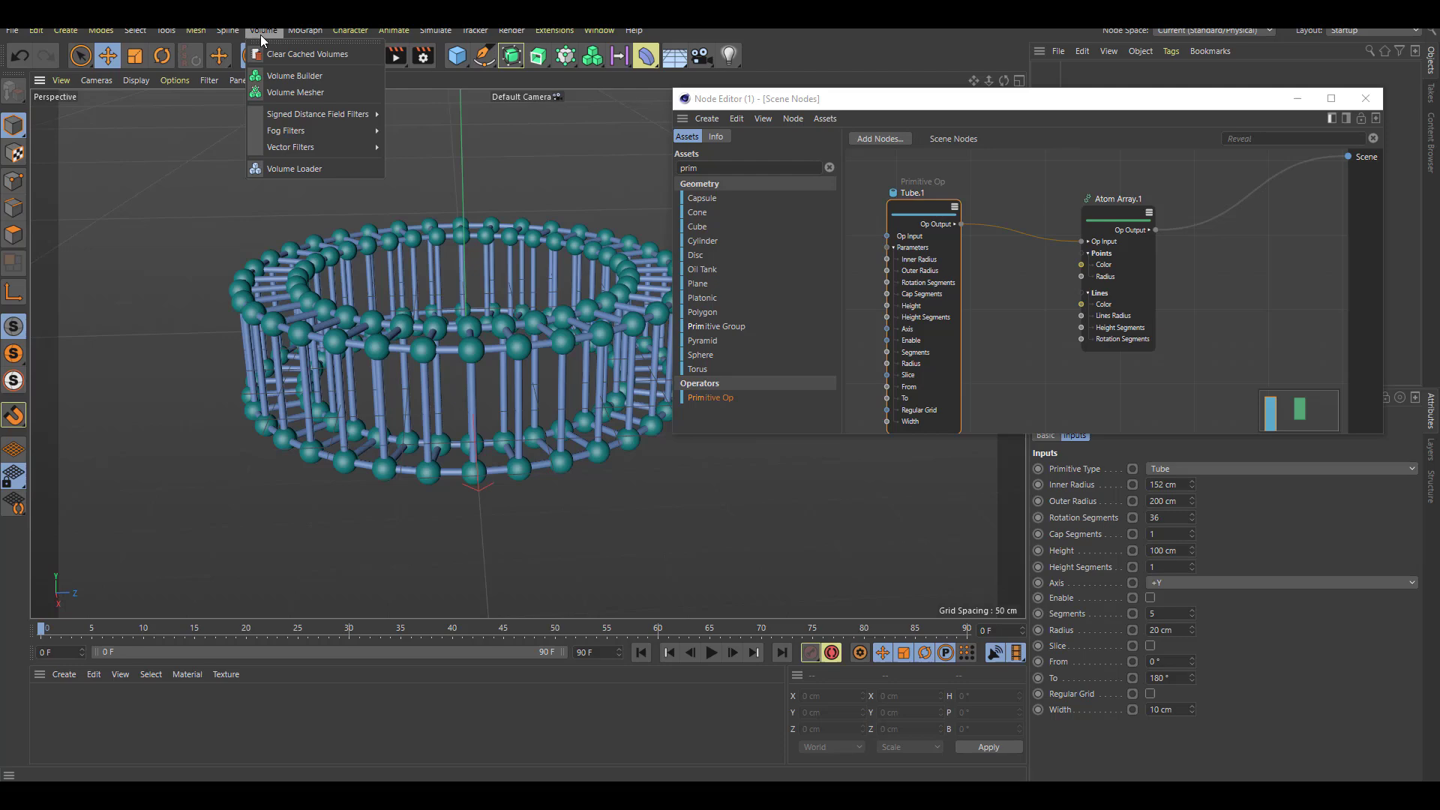
click(597, 30)
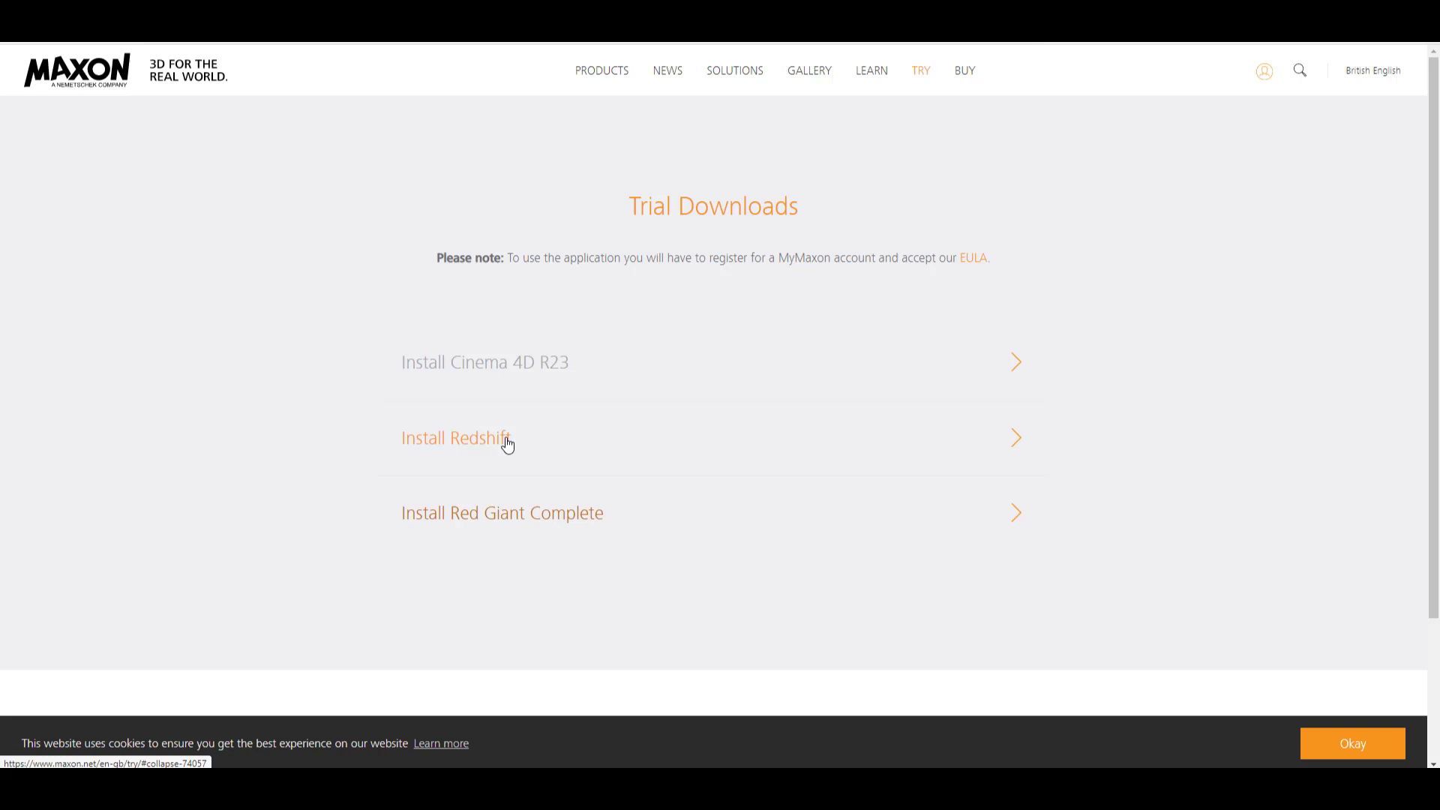
click(501, 512)
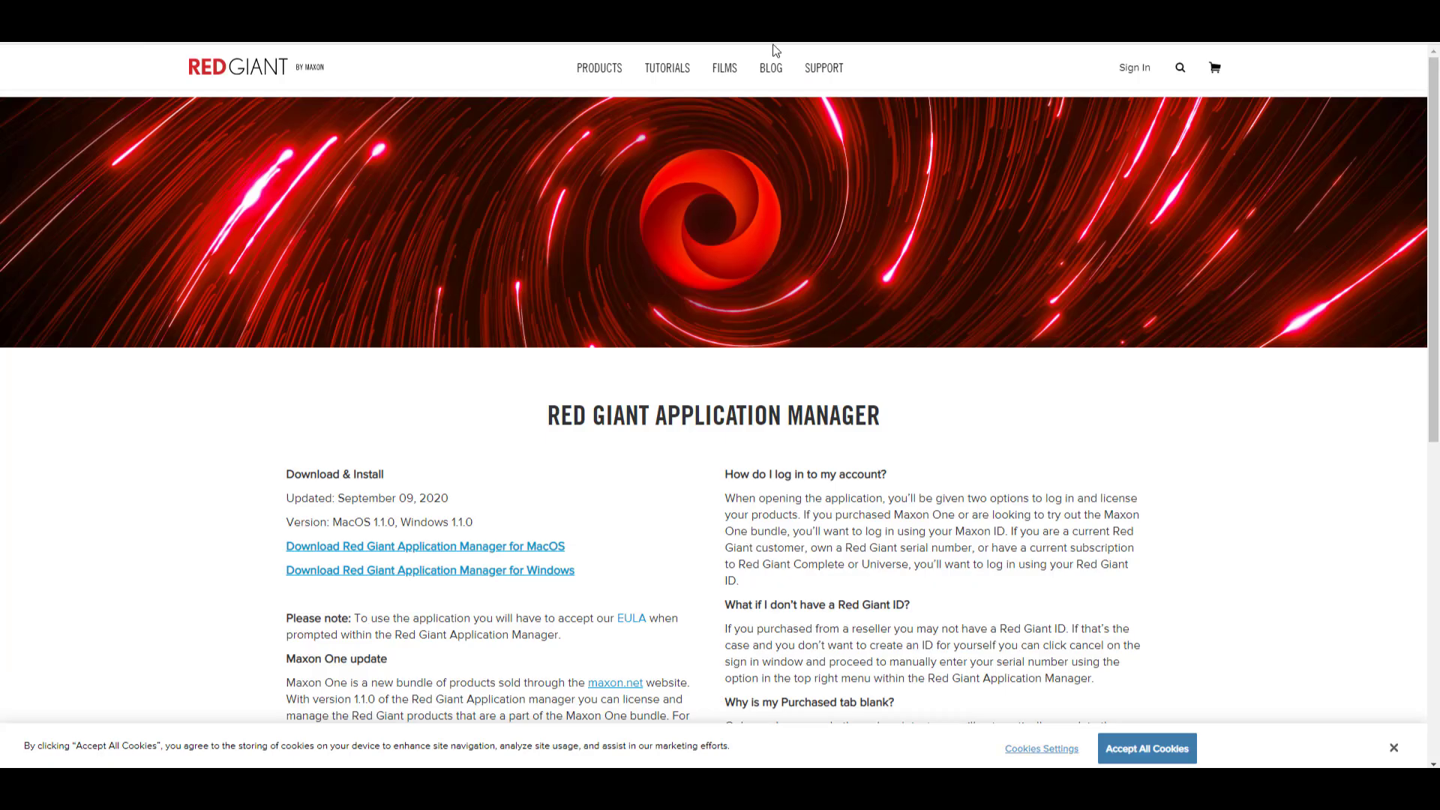
mouse_move(825, 261)
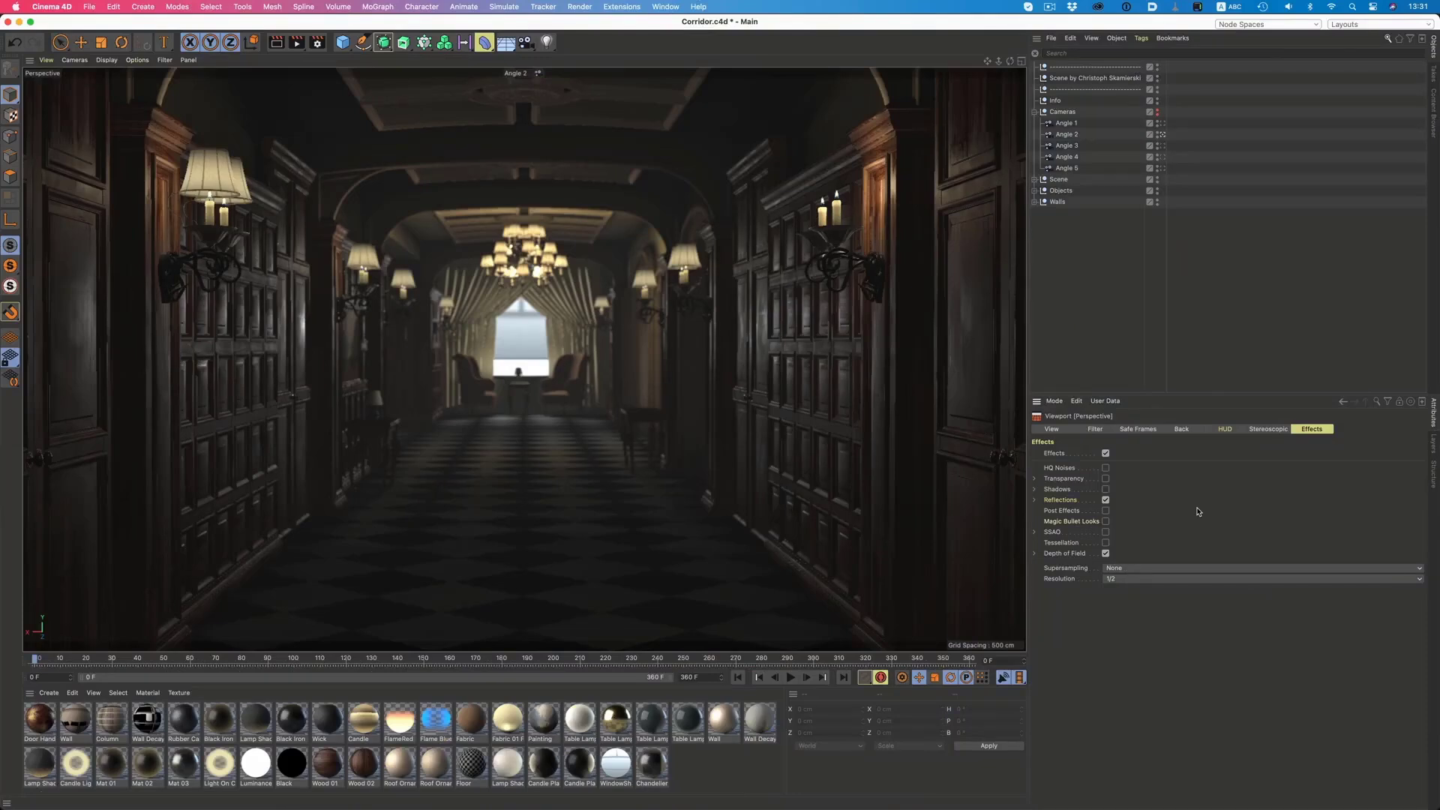
click(1035, 499)
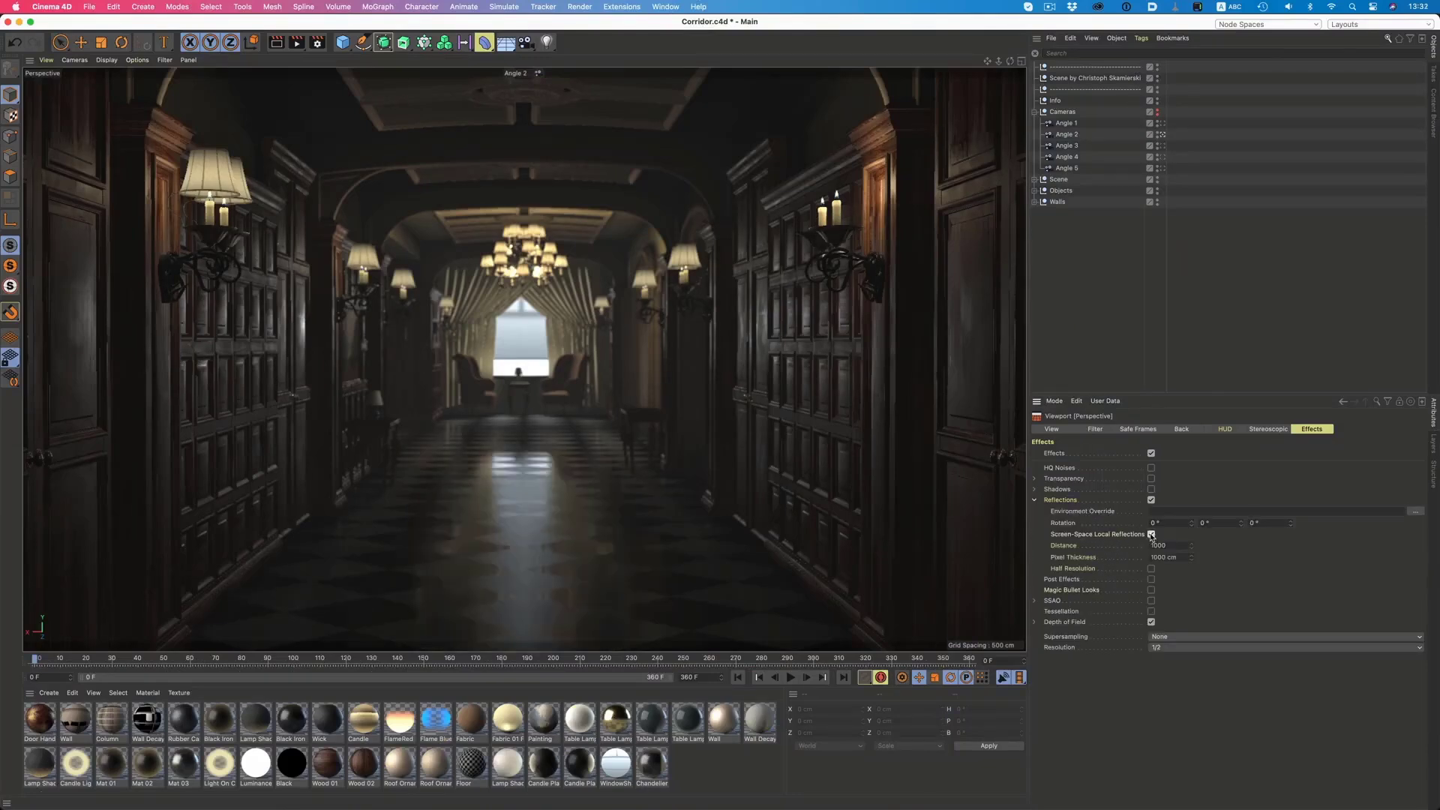